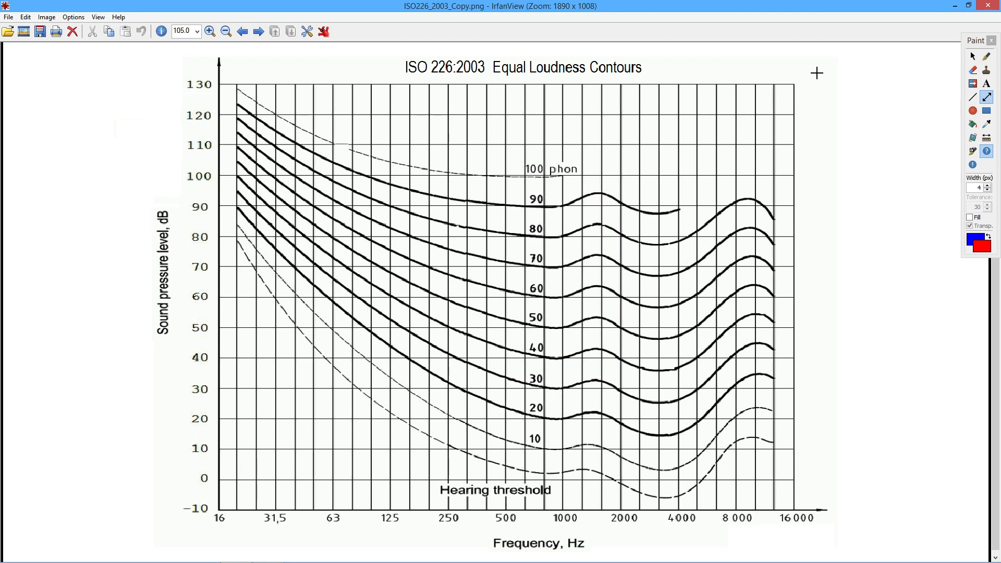
pyautogui.moveTo(759, 154)
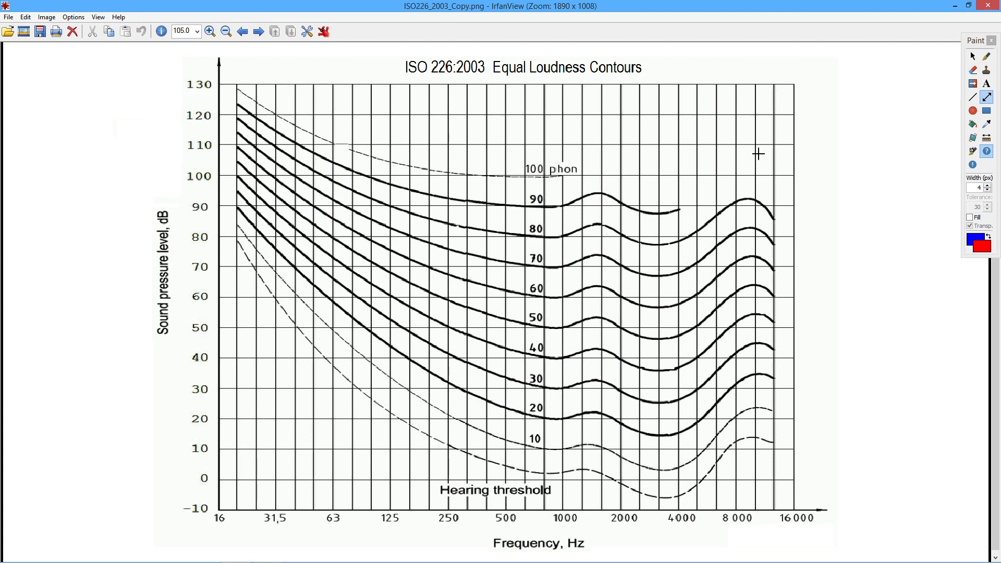
pyautogui.moveTo(227, 512)
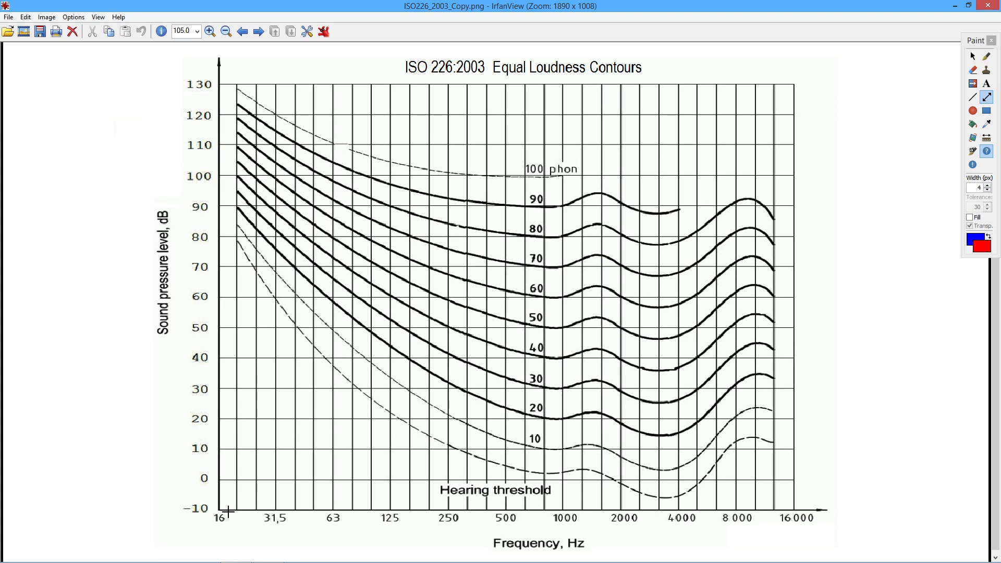
pyautogui.moveTo(275, 419)
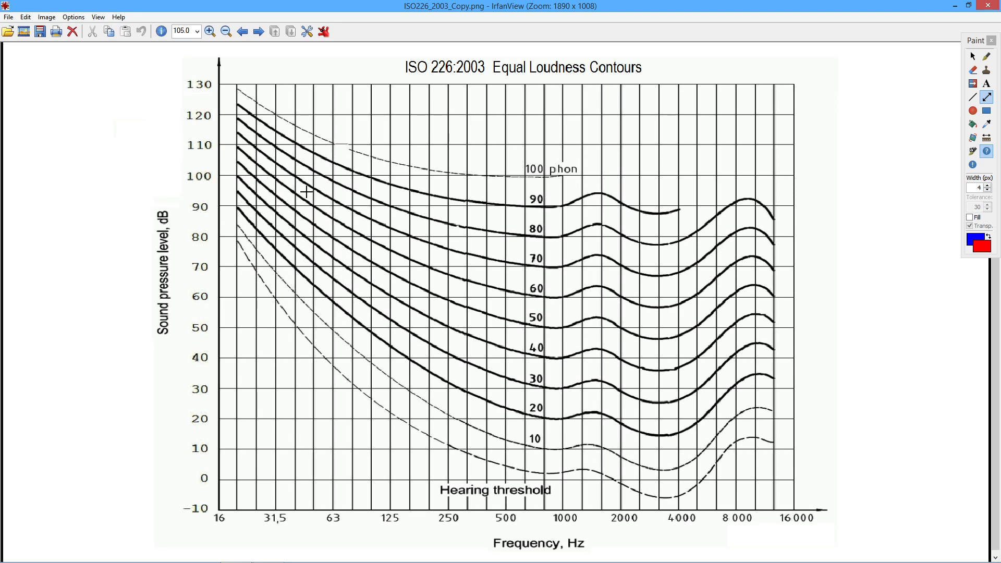
pyautogui.moveTo(222, 514)
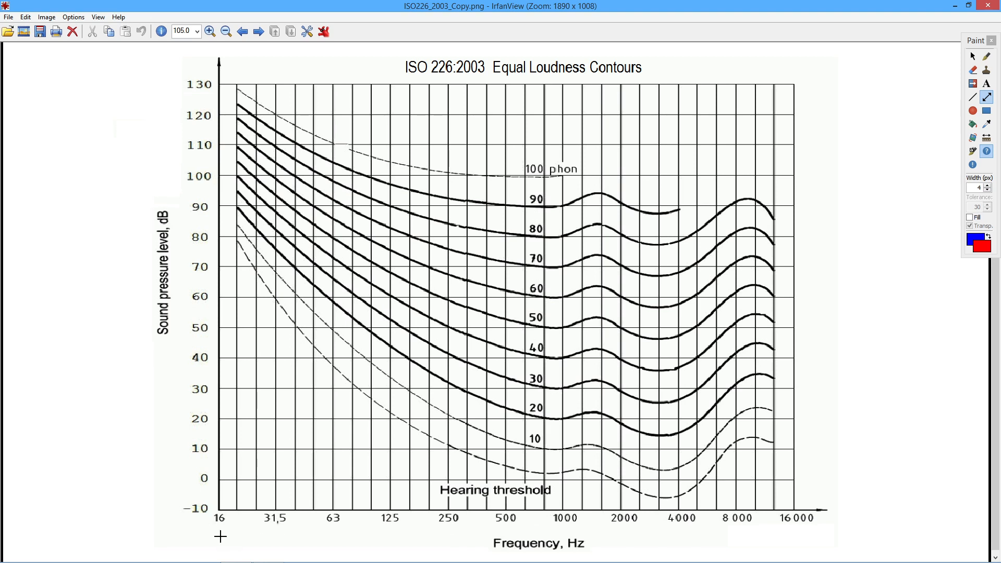
pyautogui.moveTo(773, 529)
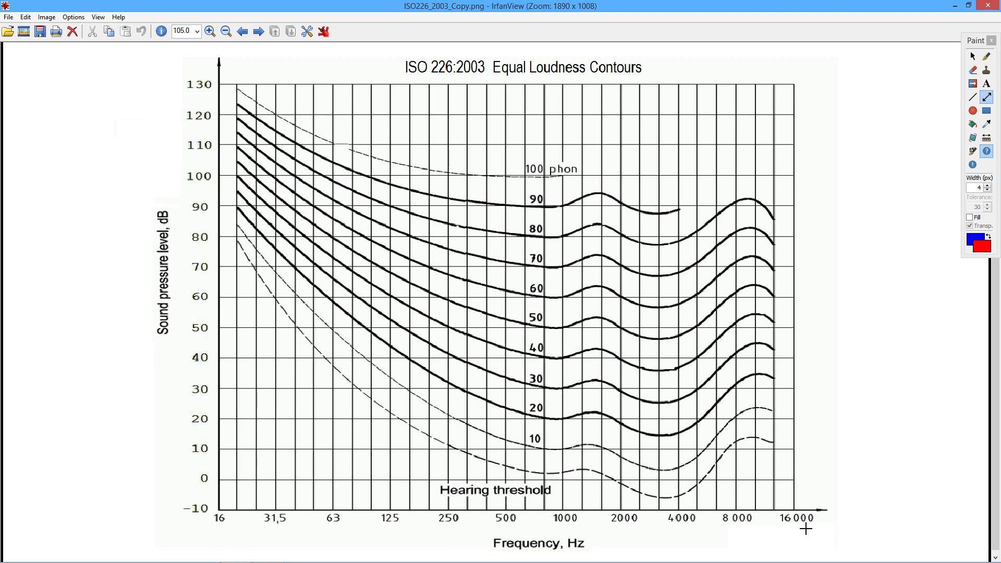
pyautogui.moveTo(724, 499)
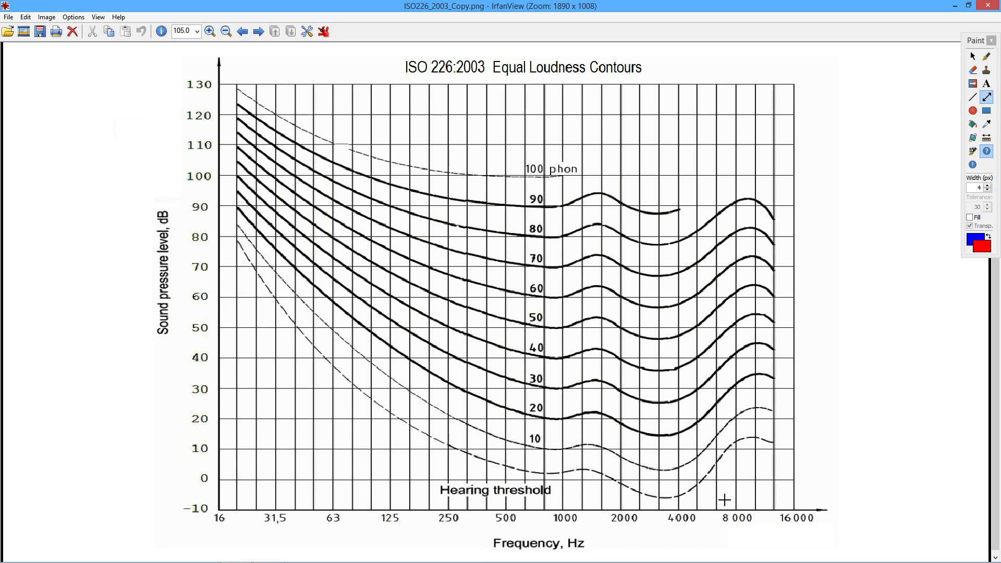
pyautogui.moveTo(816, 520)
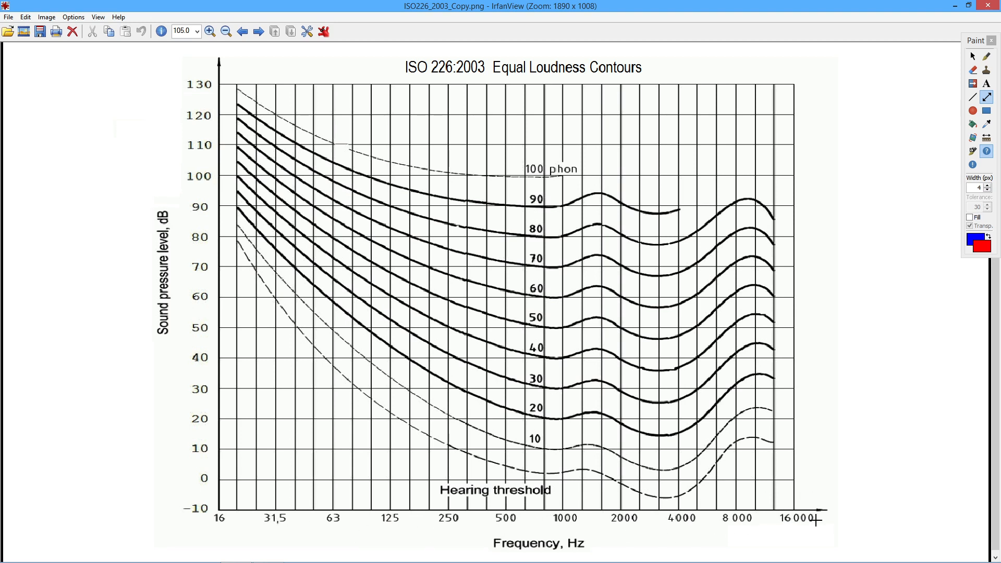
pyautogui.moveTo(327, 523)
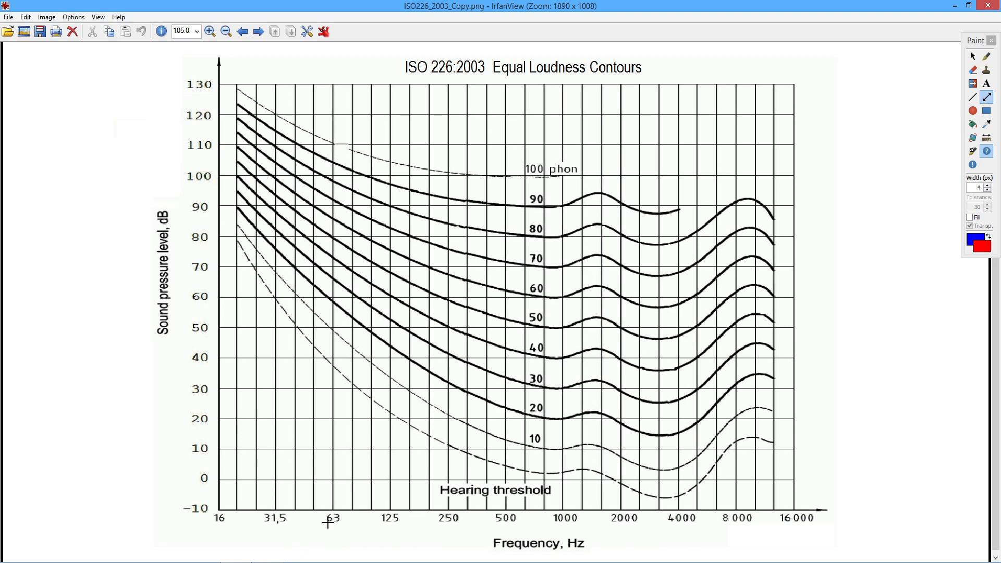
pyautogui.moveTo(440, 513)
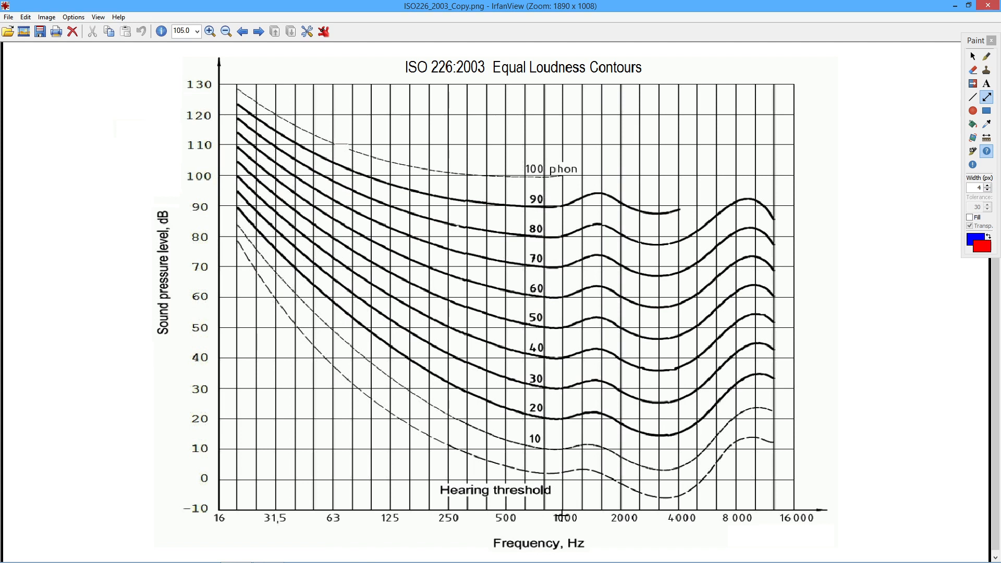
pyautogui.moveTo(666, 527)
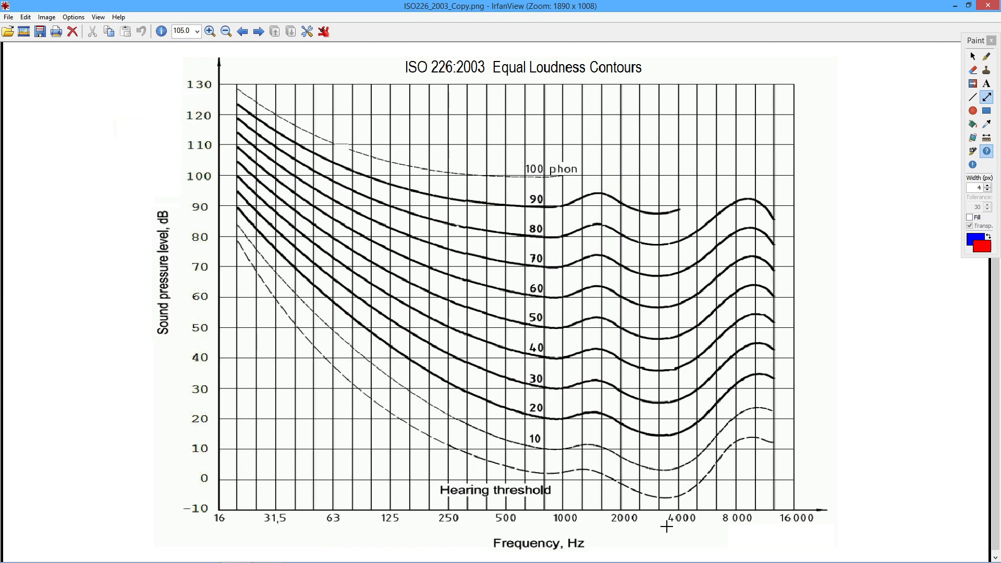
pyautogui.moveTo(760, 526)
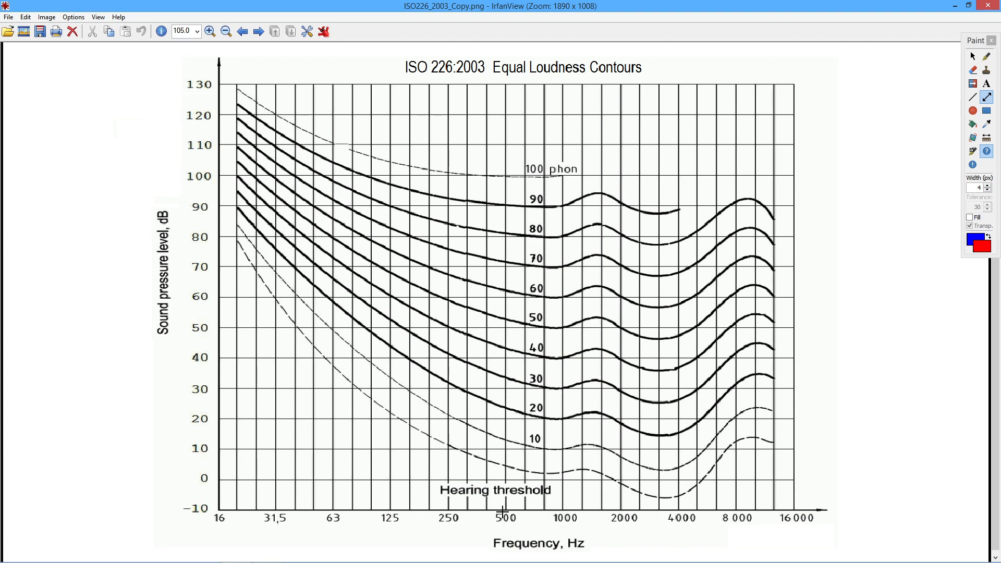
pyautogui.moveTo(623, 528)
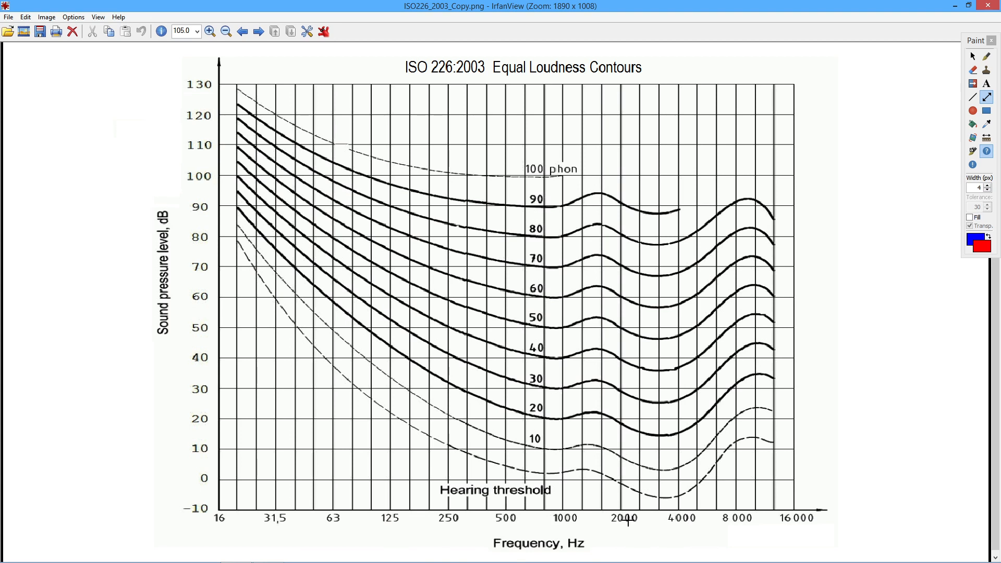
pyautogui.moveTo(527, 518)
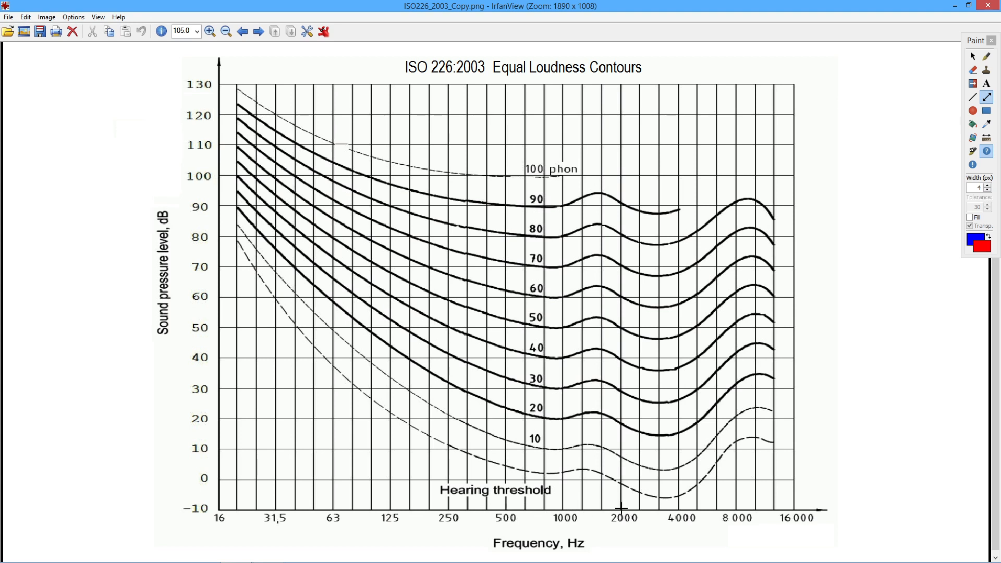
pyautogui.moveTo(709, 512)
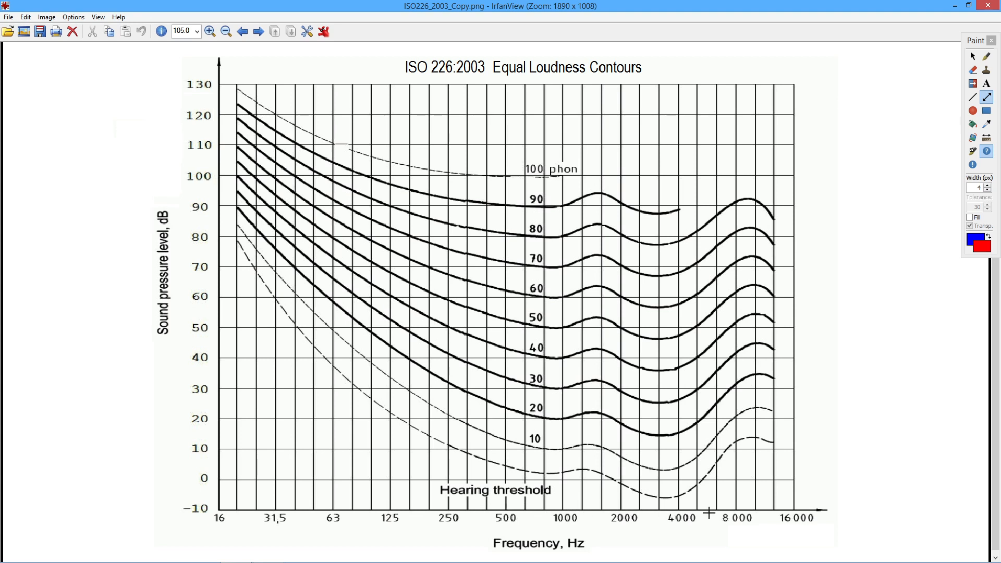
pyautogui.moveTo(498, 530)
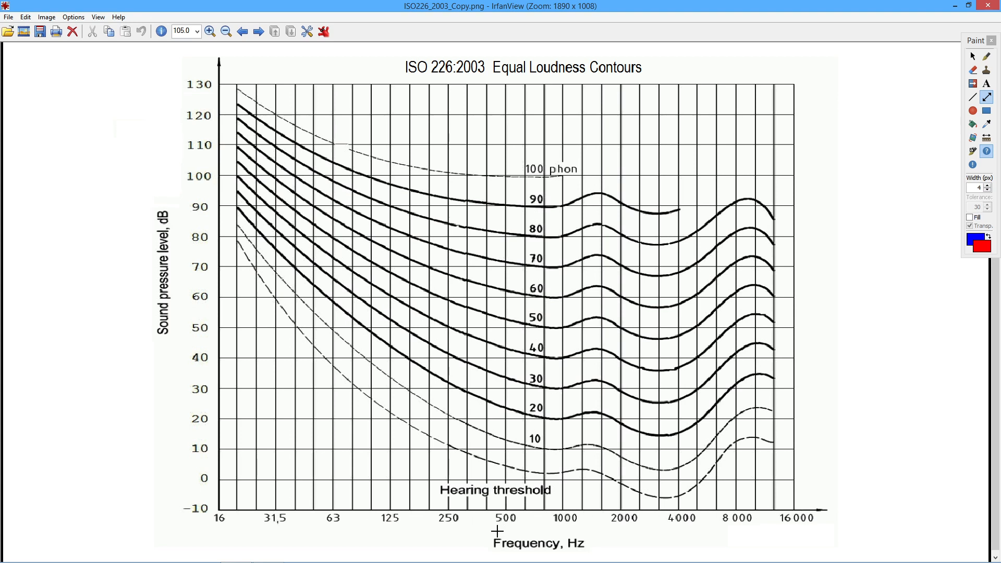
pyautogui.moveTo(356, 511)
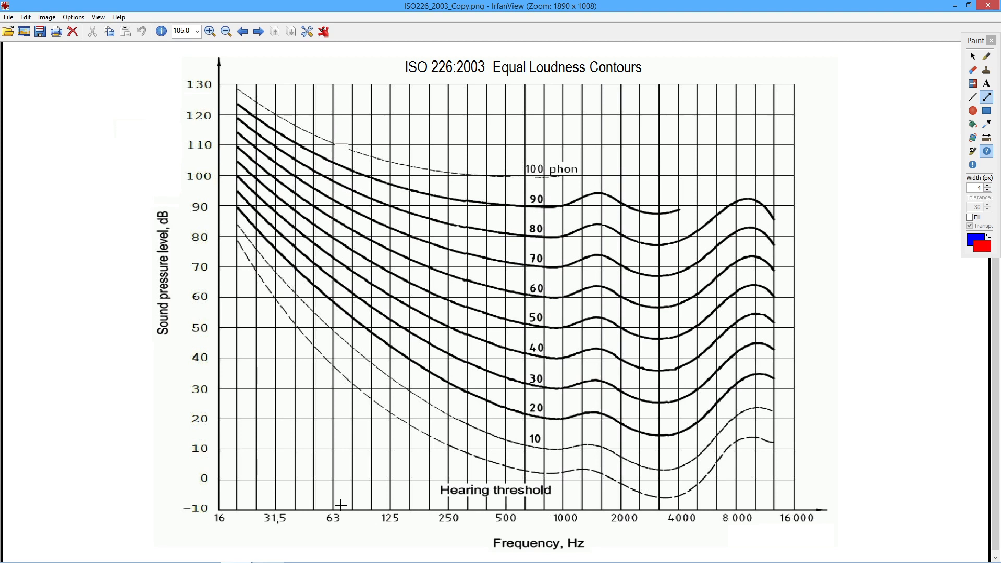
pyautogui.moveTo(750, 497)
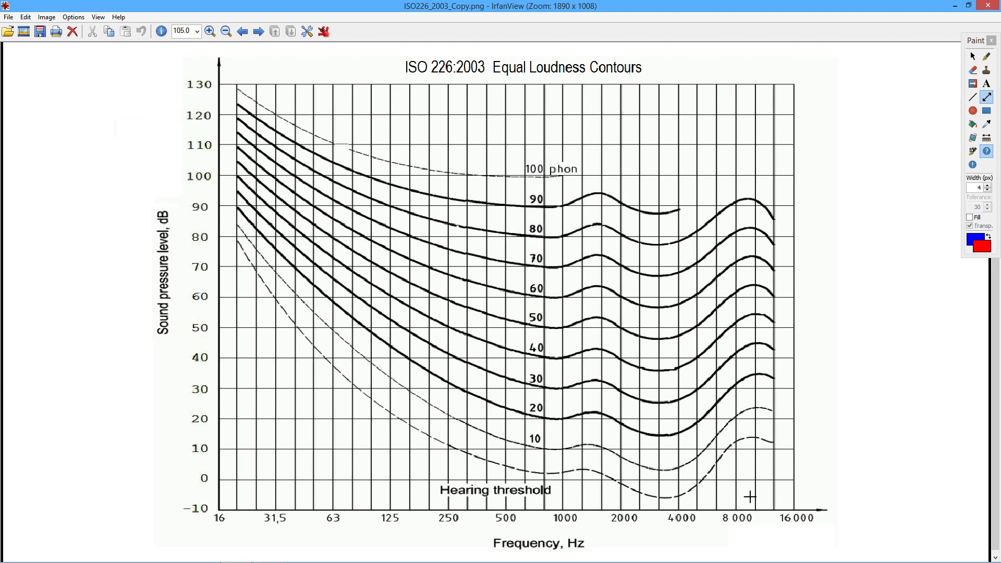
pyautogui.moveTo(759, 498)
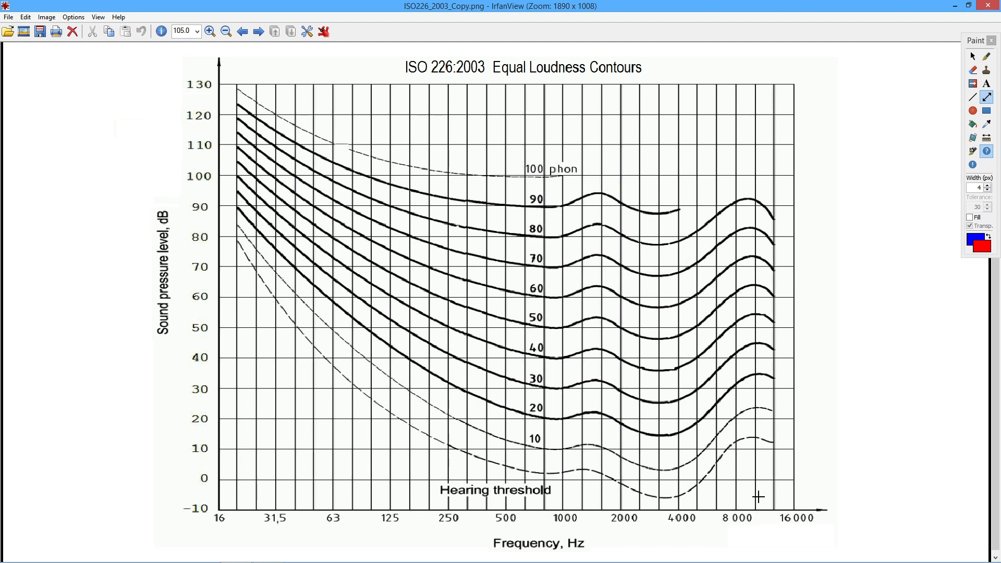
pyautogui.moveTo(283, 472)
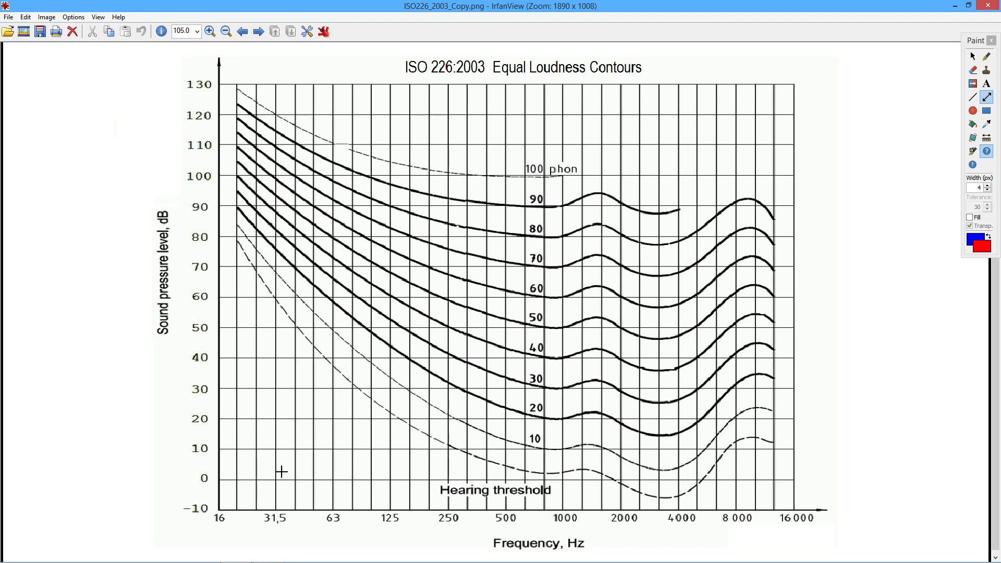
pyautogui.moveTo(348, 448)
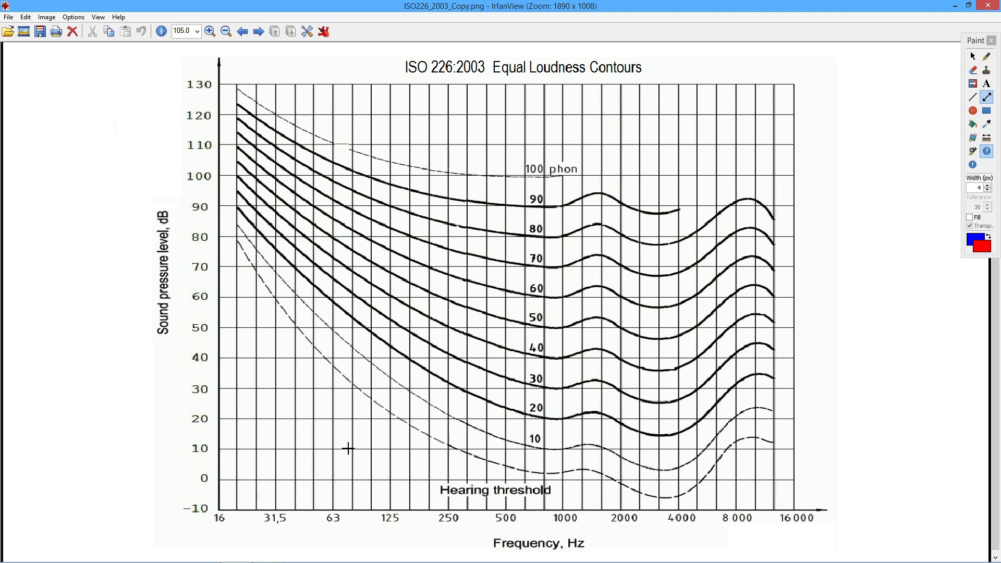
pyautogui.moveTo(115, 268)
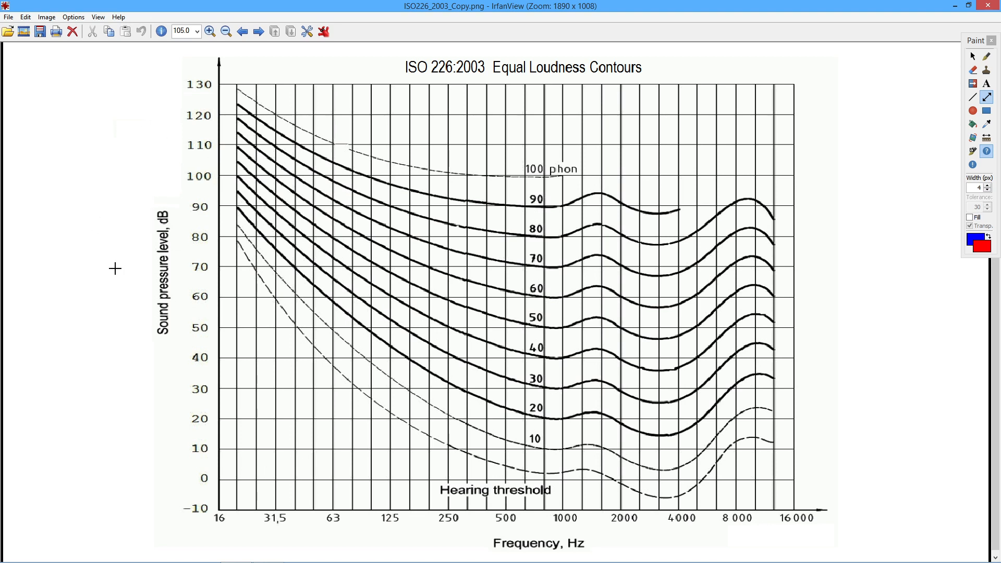
pyautogui.moveTo(213, 498)
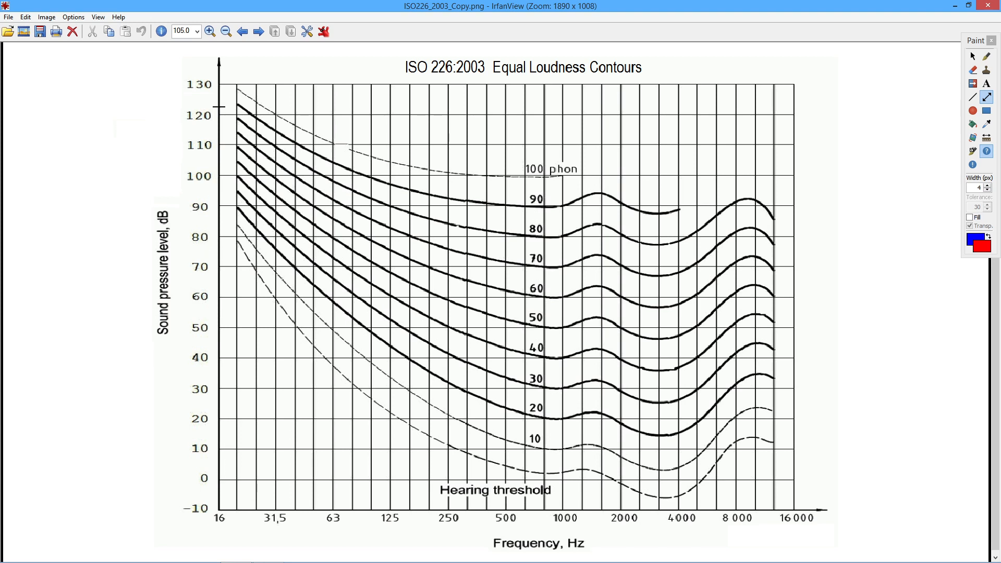
pyautogui.moveTo(197, 66)
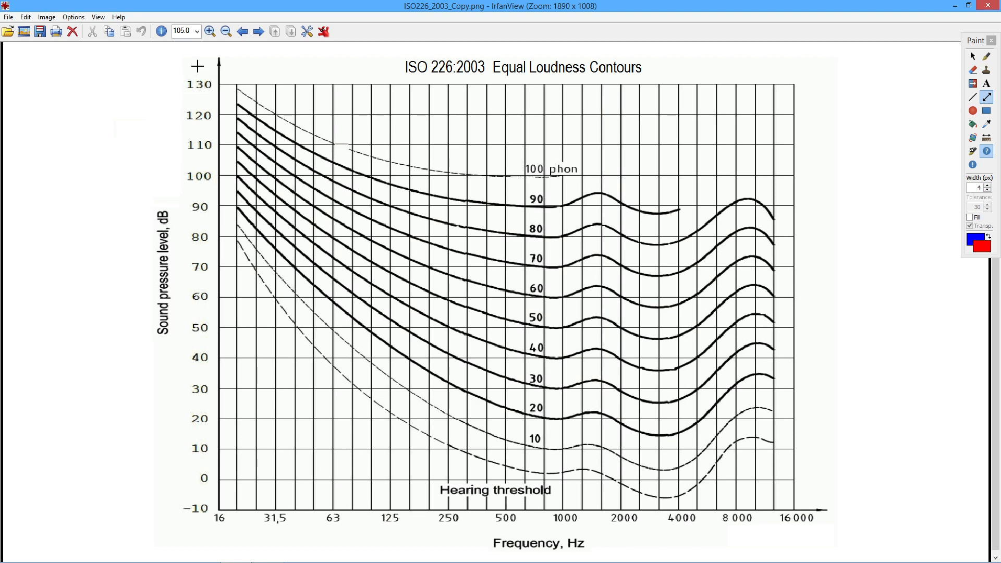
pyautogui.moveTo(207, 96)
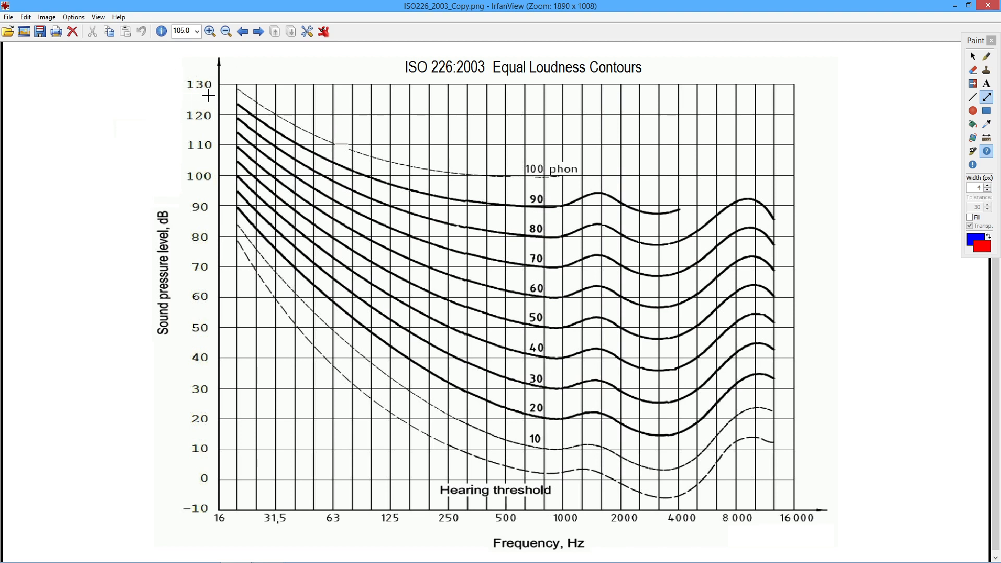
pyautogui.moveTo(397, 235)
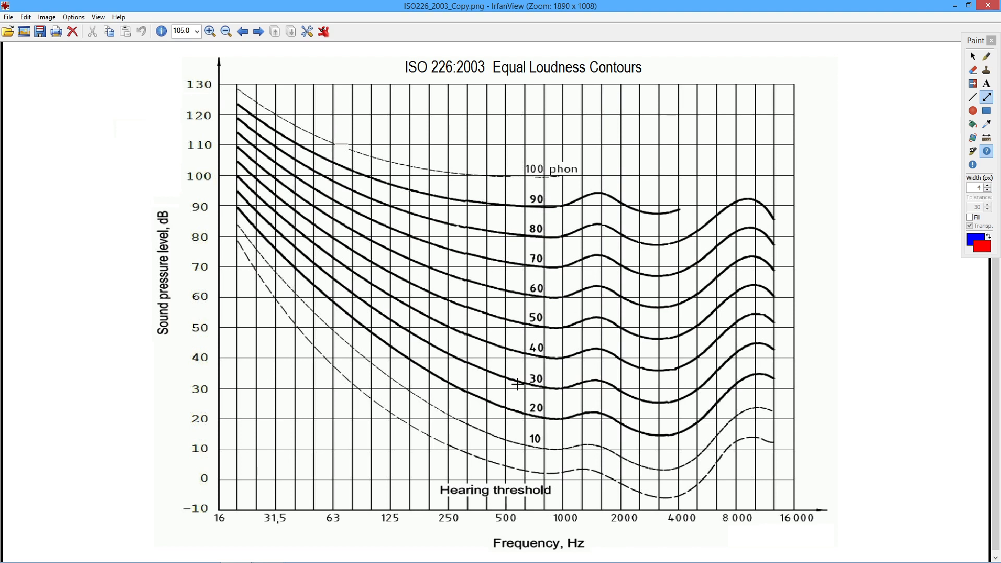
pyautogui.moveTo(634, 413)
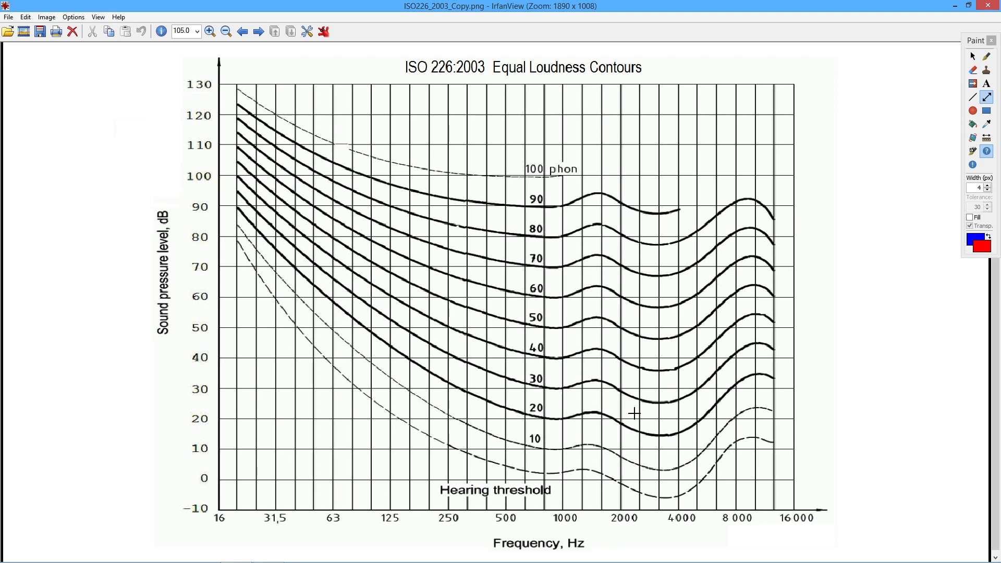
pyautogui.moveTo(274, 230)
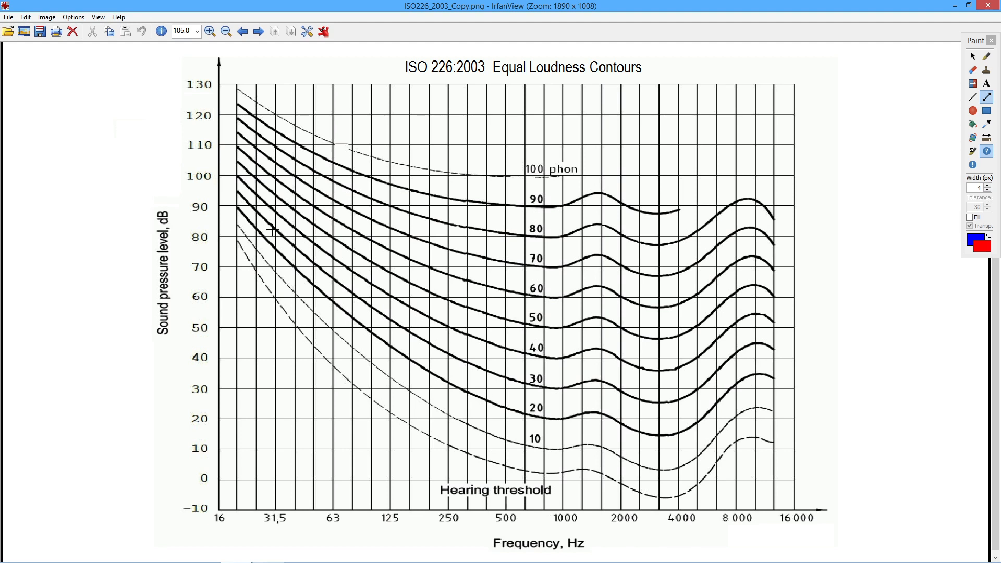
pyautogui.moveTo(360, 301)
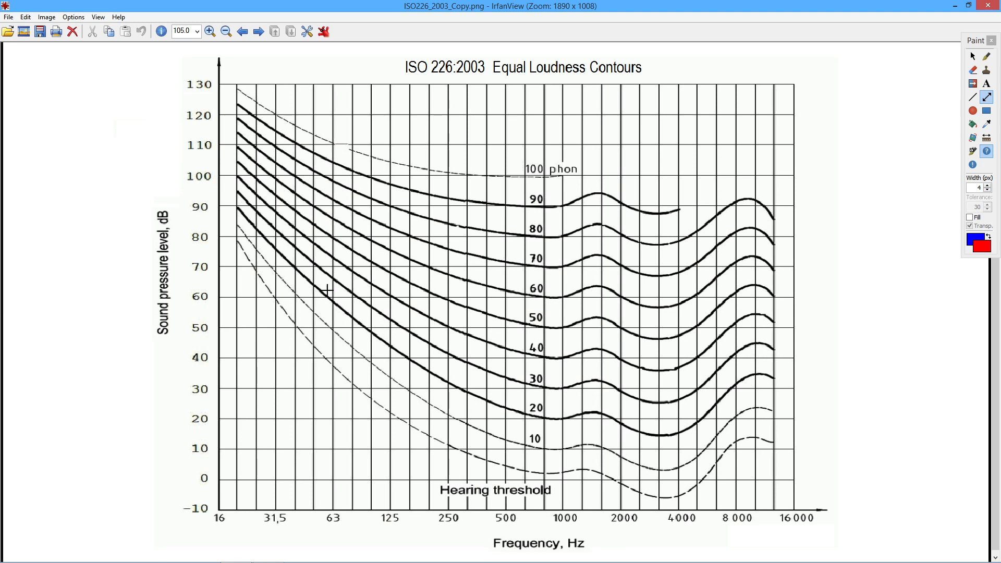
pyautogui.moveTo(305, 259)
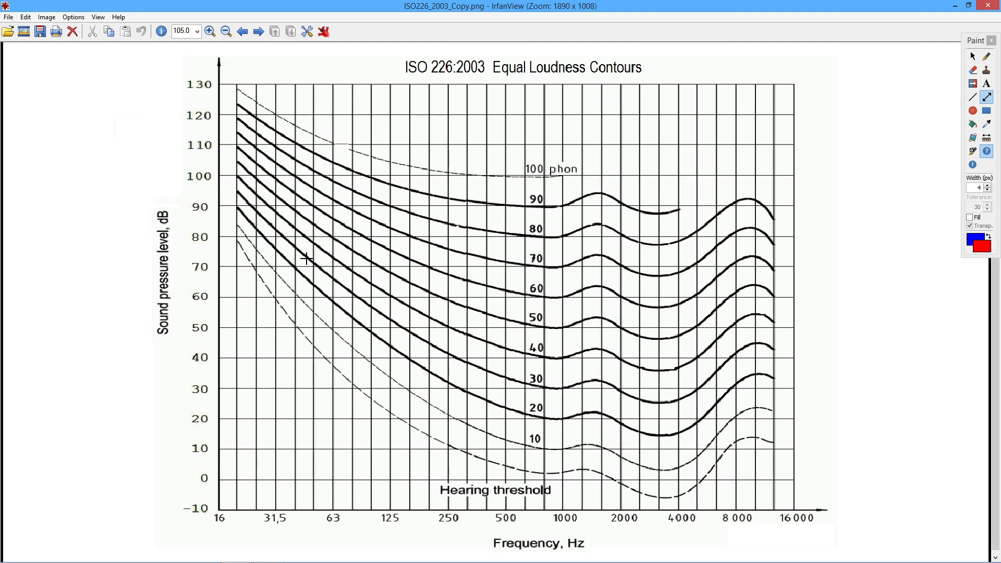
pyautogui.moveTo(541, 173)
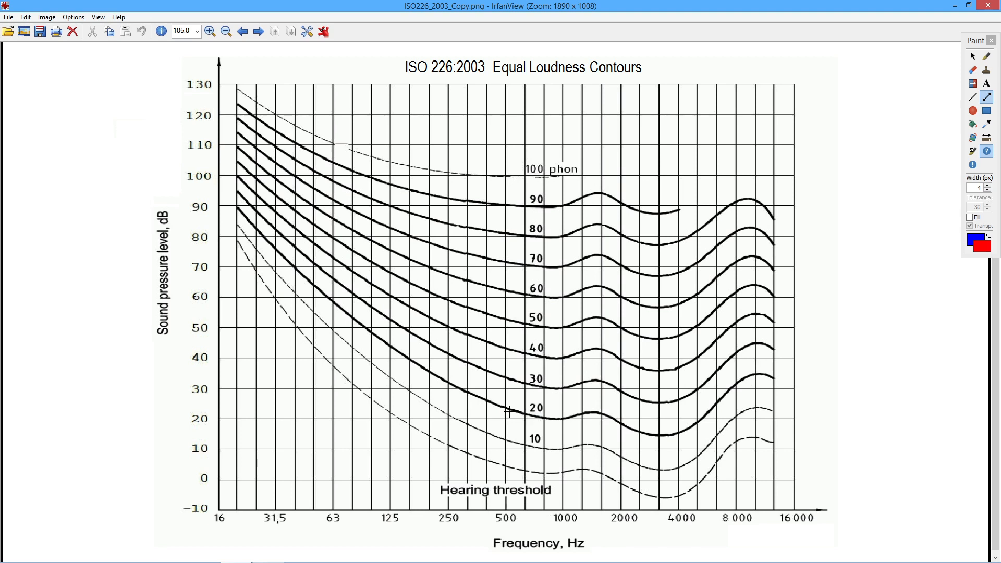
pyautogui.moveTo(359, 323)
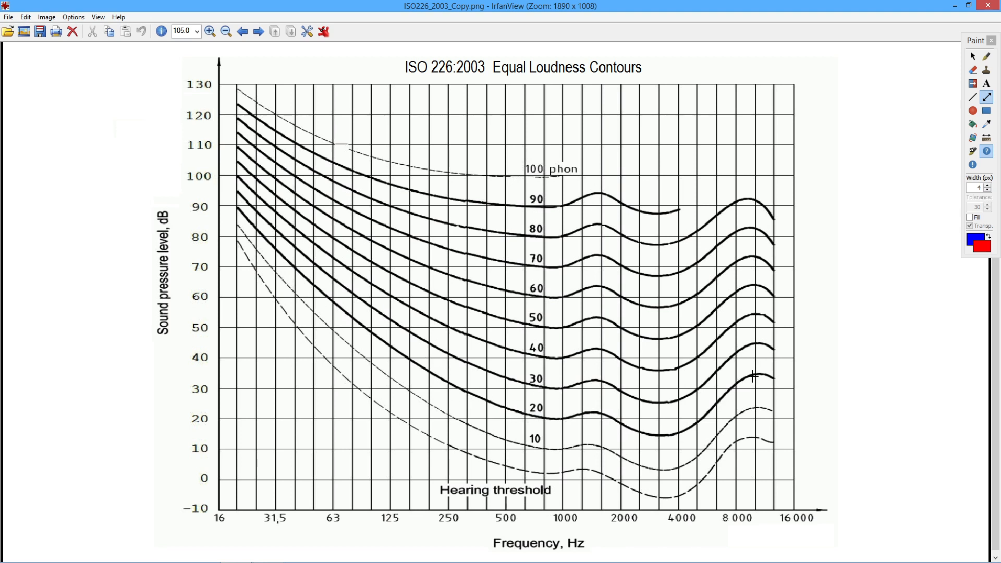
pyautogui.moveTo(400, 363)
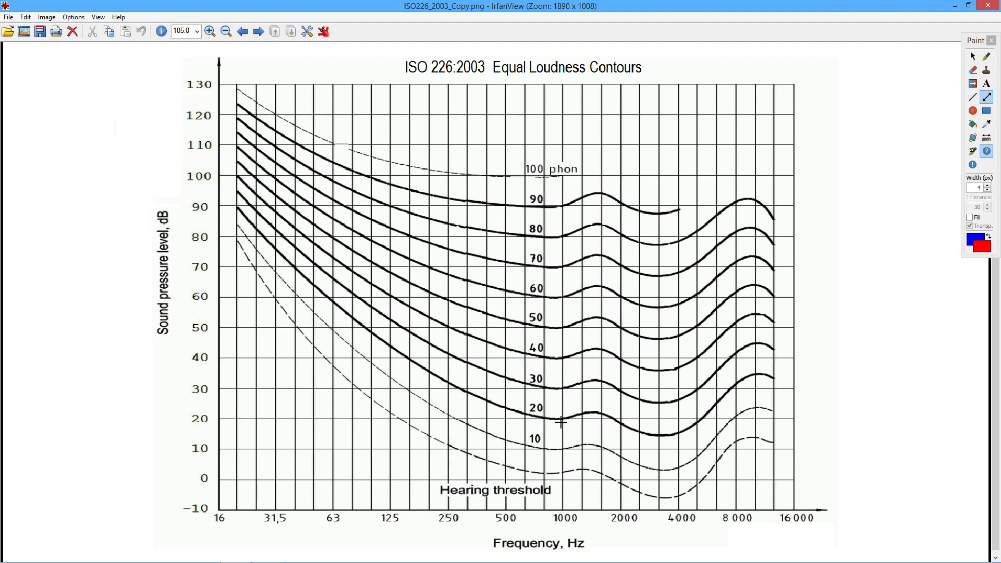
pyautogui.moveTo(766, 378)
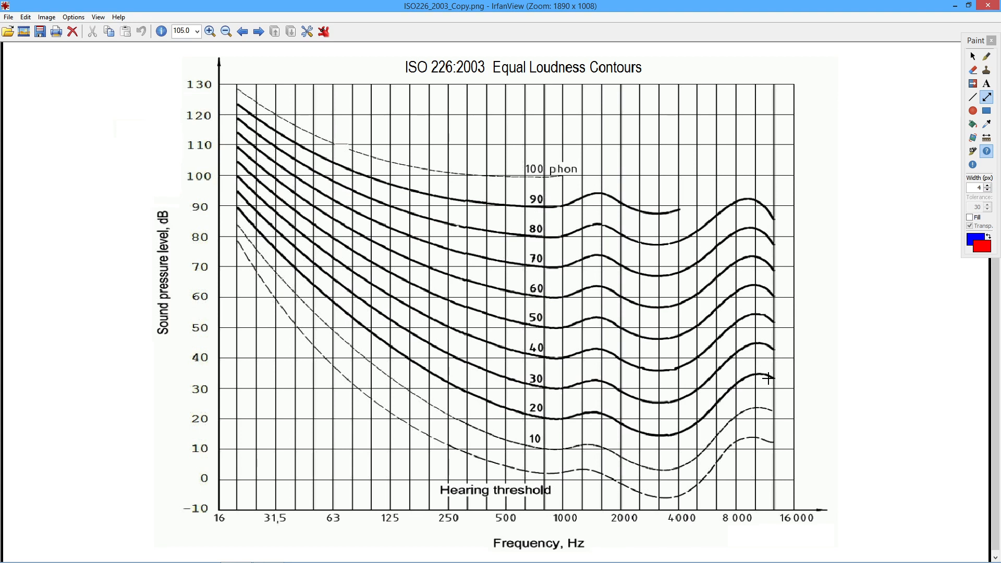
pyautogui.moveTo(542, 419)
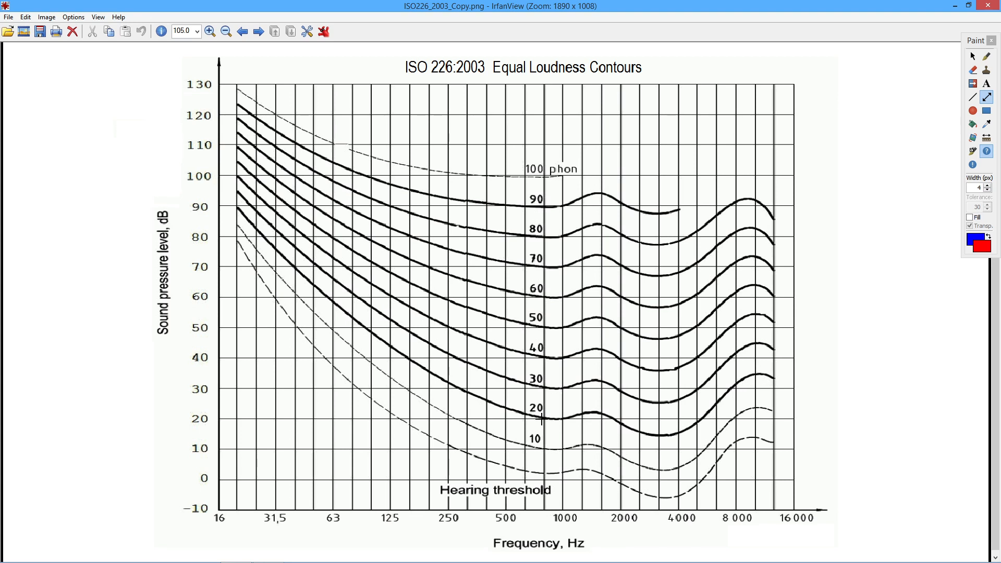
pyautogui.moveTo(560, 420)
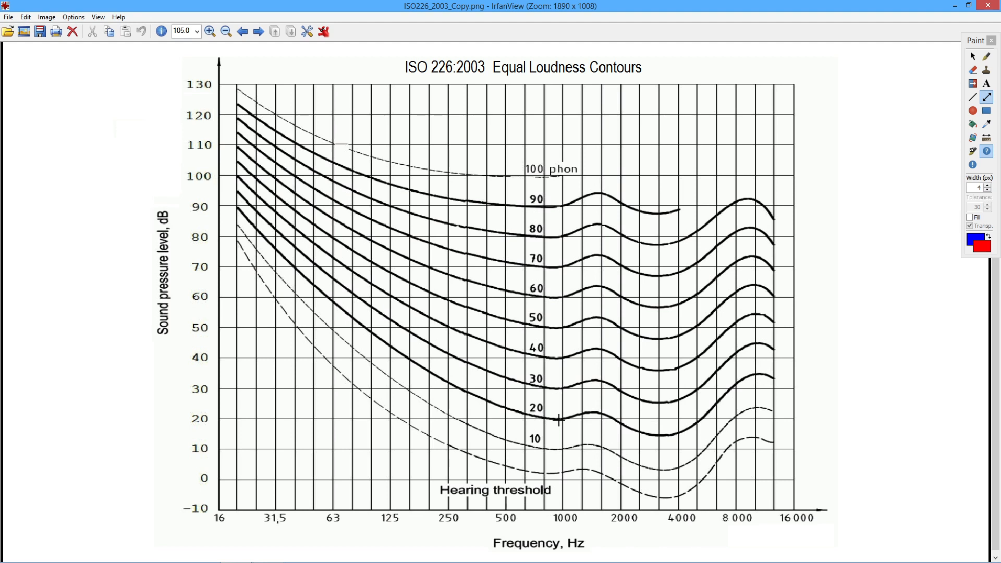
pyautogui.moveTo(558, 417)
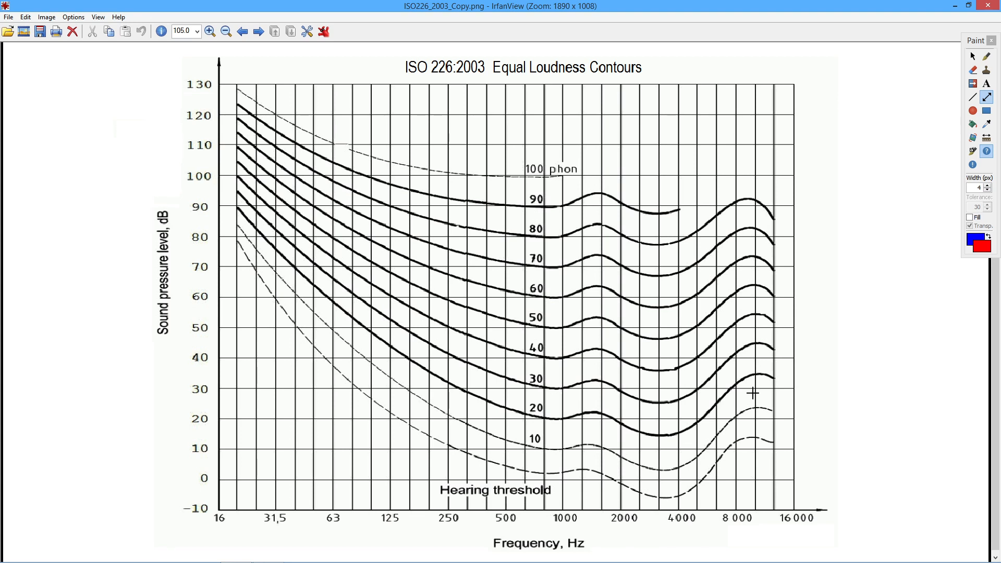
pyautogui.moveTo(693, 443)
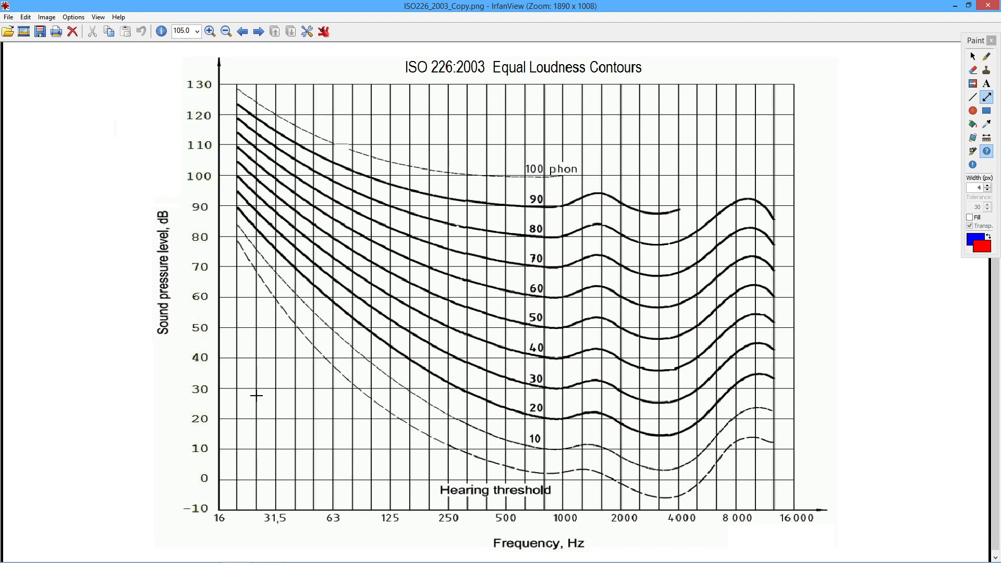
pyautogui.moveTo(245, 389)
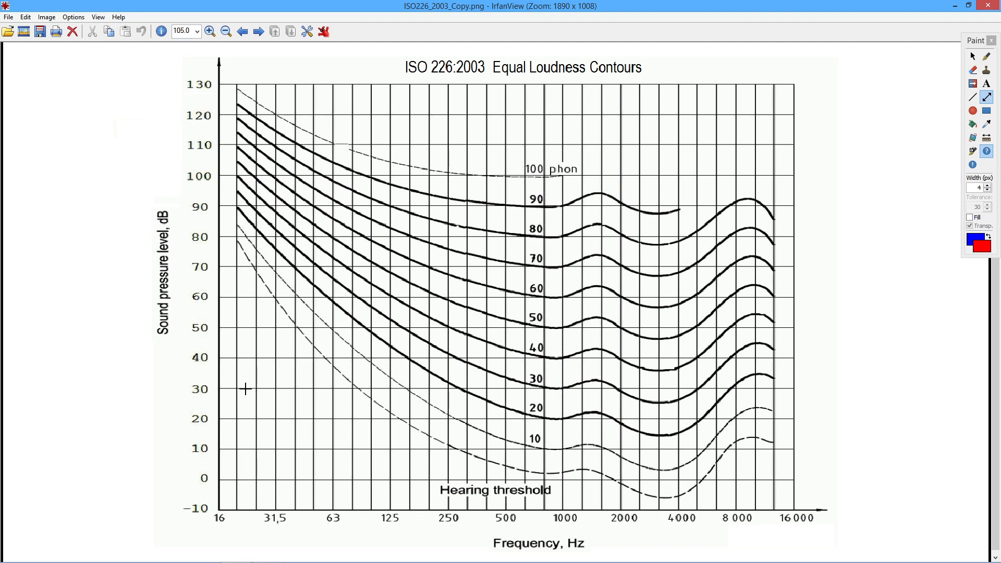
pyautogui.moveTo(322, 391)
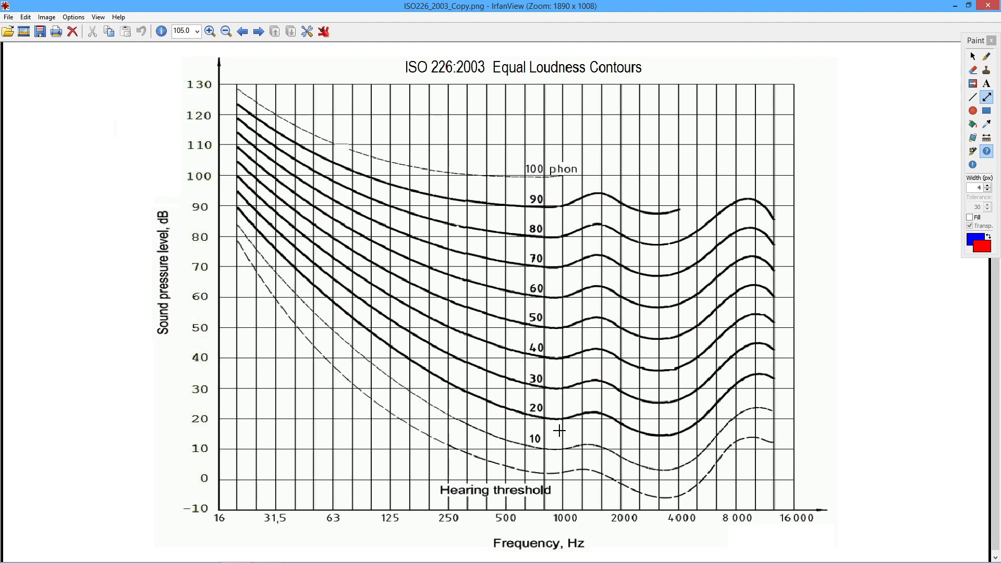
pyautogui.moveTo(239, 244)
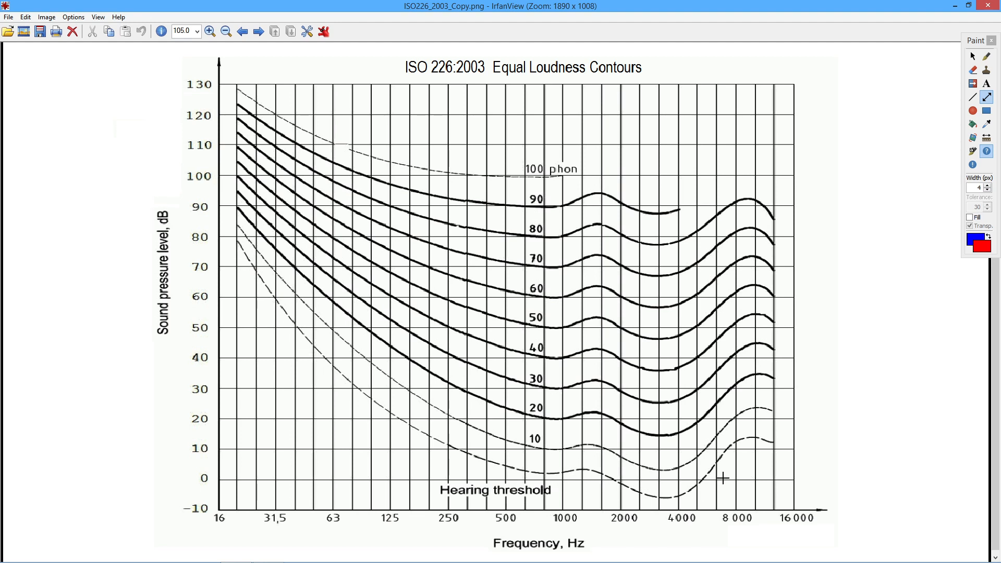
pyautogui.moveTo(308, 356)
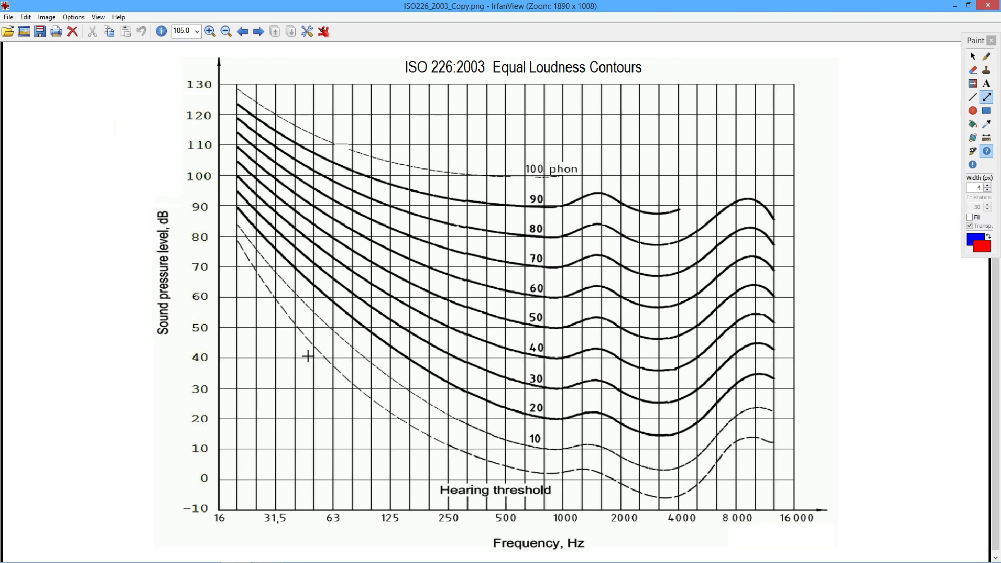
pyautogui.moveTo(516, 522)
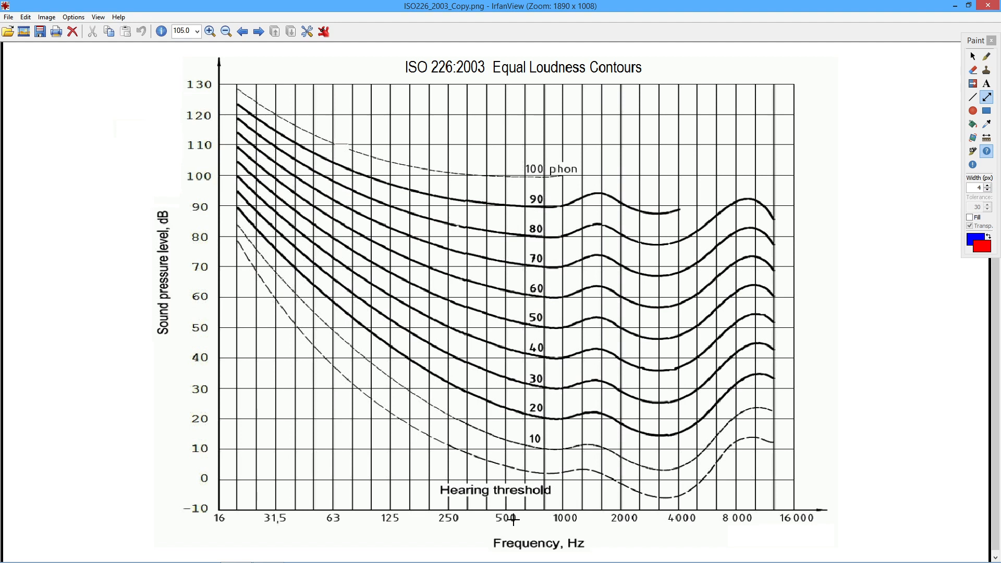
pyautogui.moveTo(532, 526)
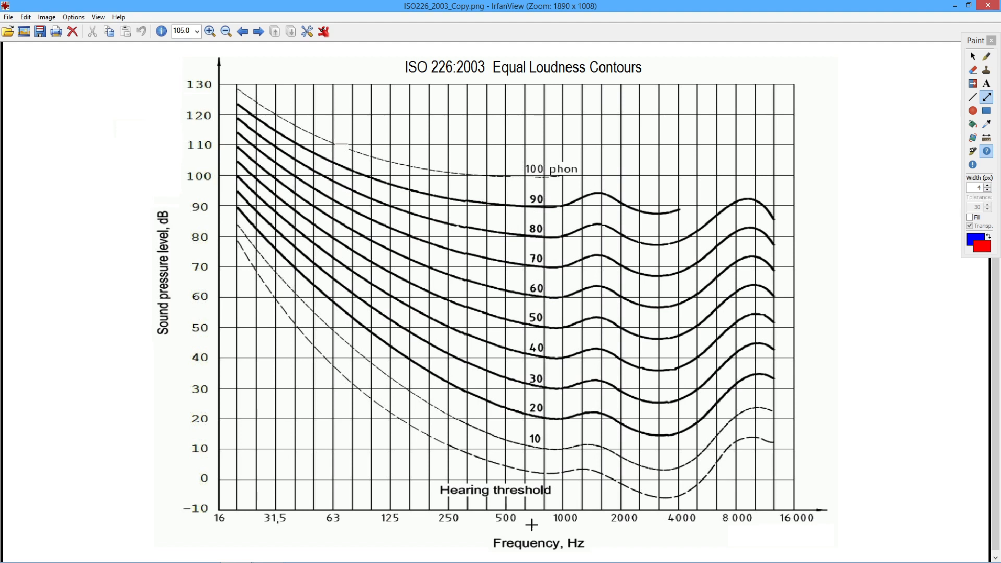
pyautogui.moveTo(543, 504)
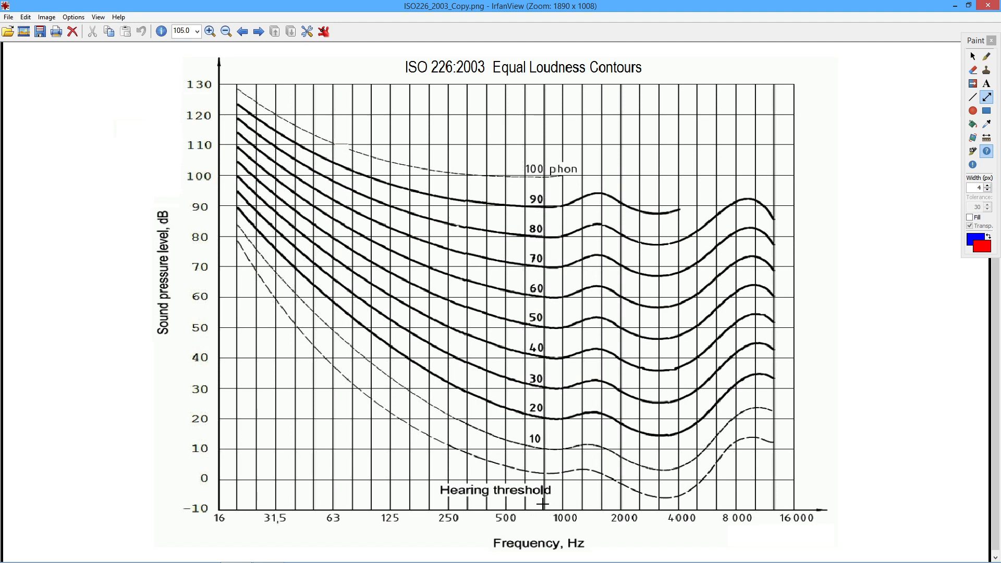
pyautogui.moveTo(660, 496)
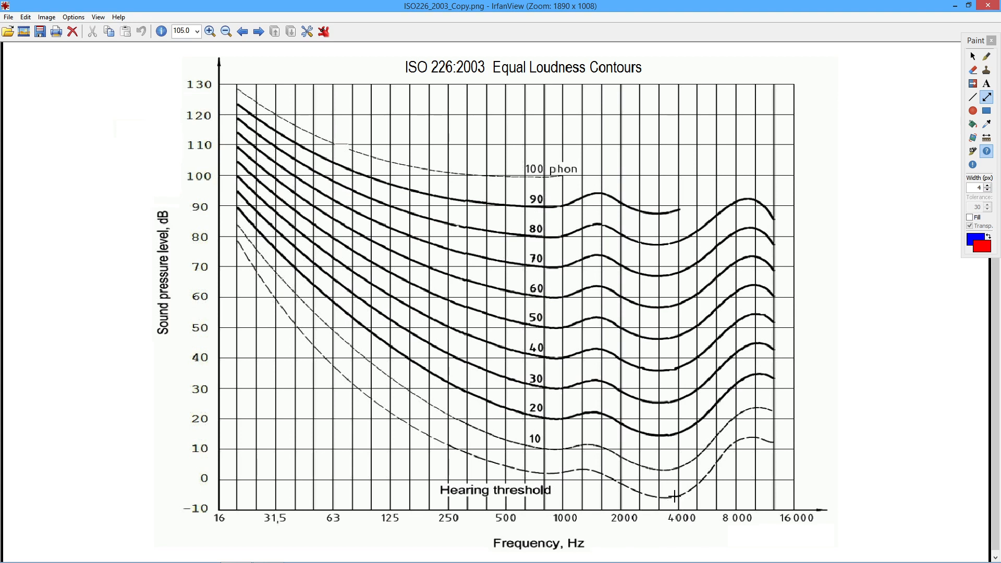
pyautogui.moveTo(646, 514)
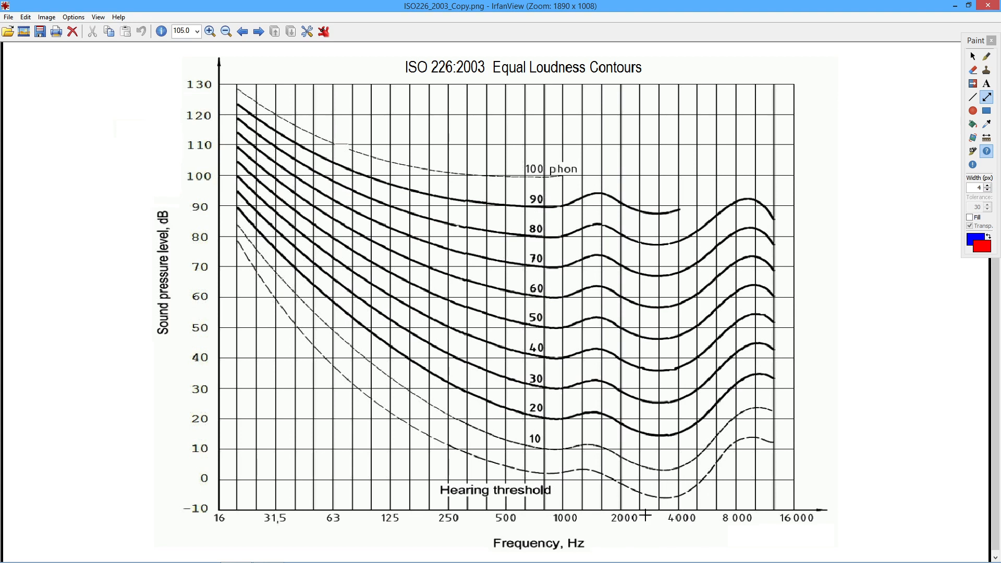
pyautogui.moveTo(604, 504)
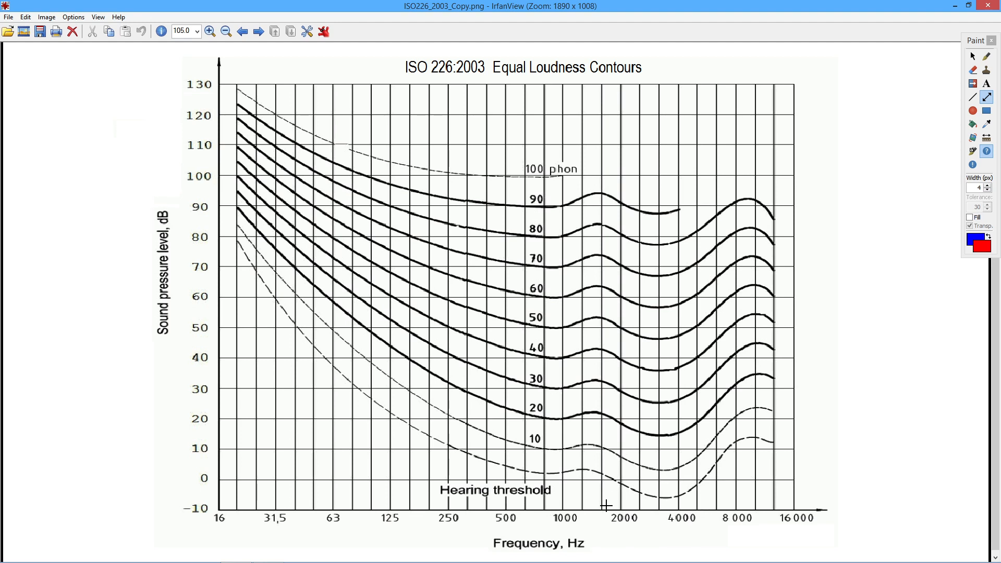
pyautogui.moveTo(675, 500)
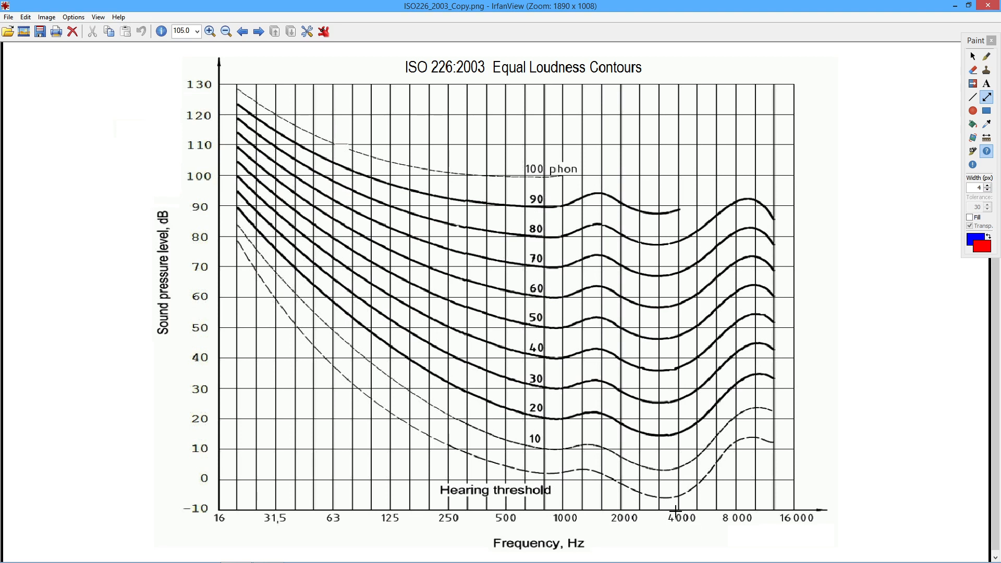
pyautogui.moveTo(682, 489)
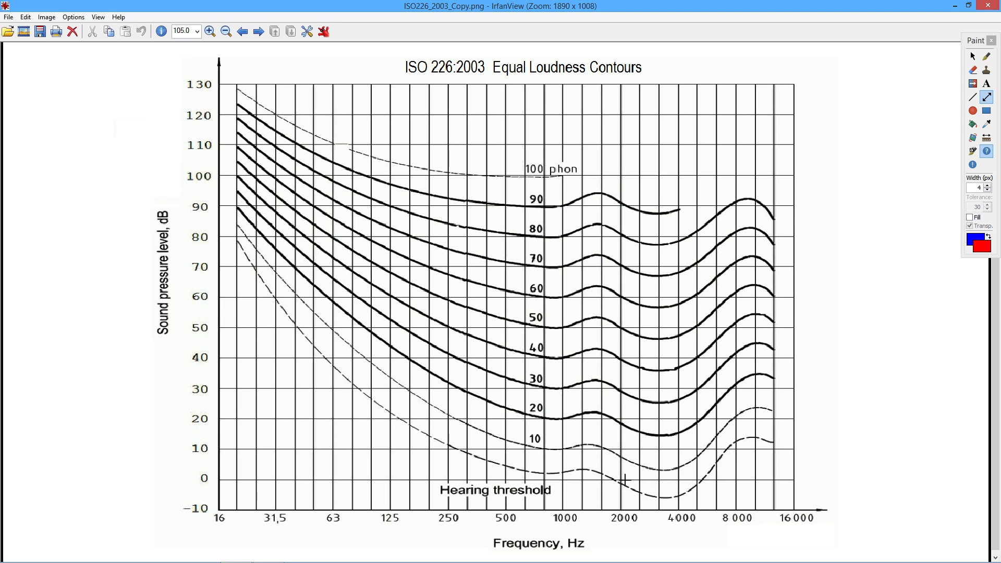
pyautogui.moveTo(644, 490)
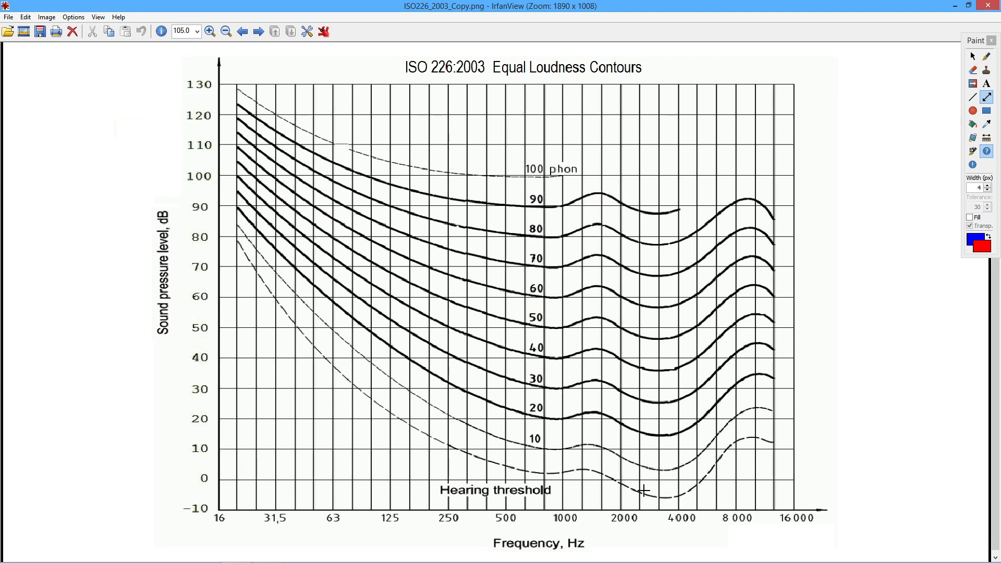
pyautogui.moveTo(615, 492)
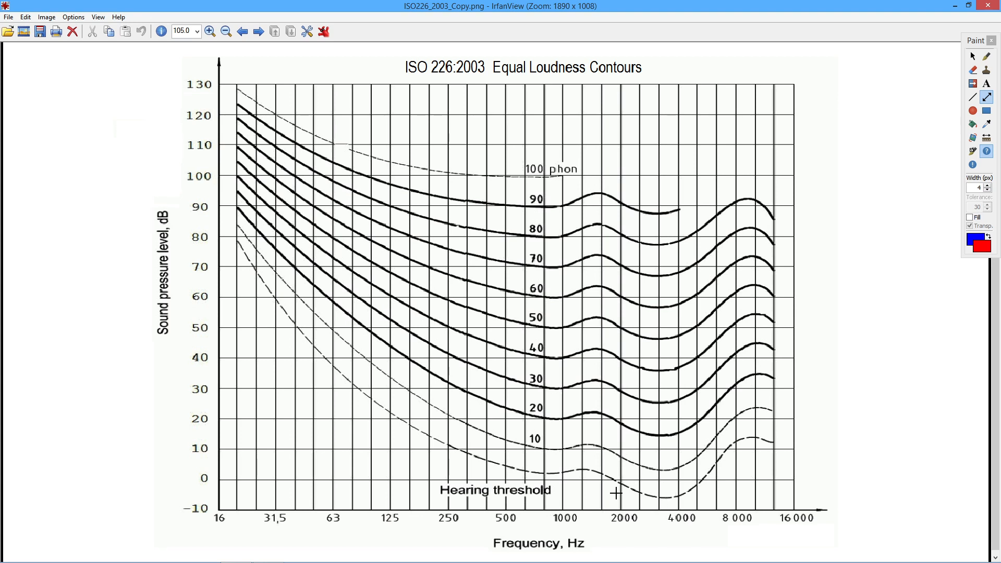
pyautogui.moveTo(673, 497)
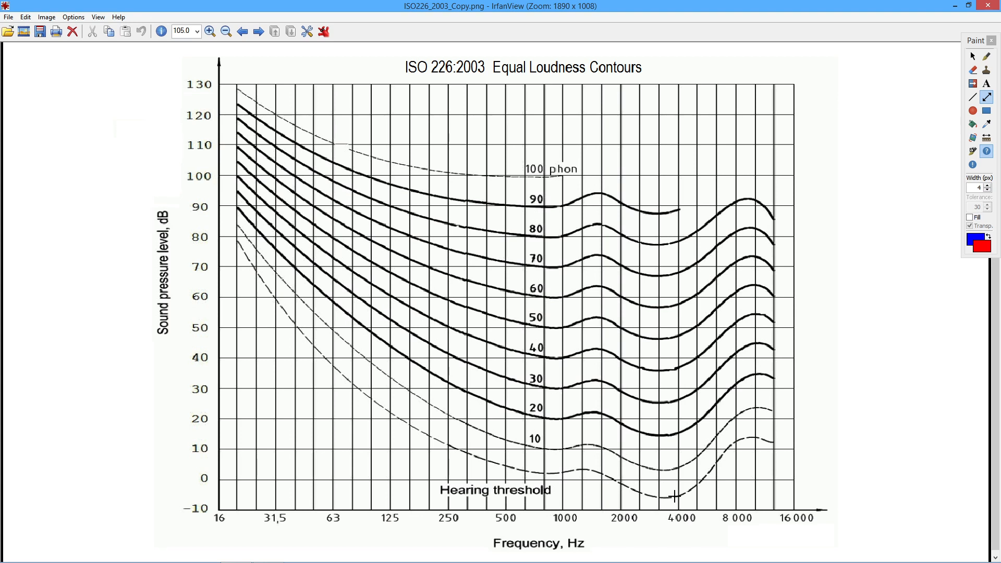
pyautogui.moveTo(229, 499)
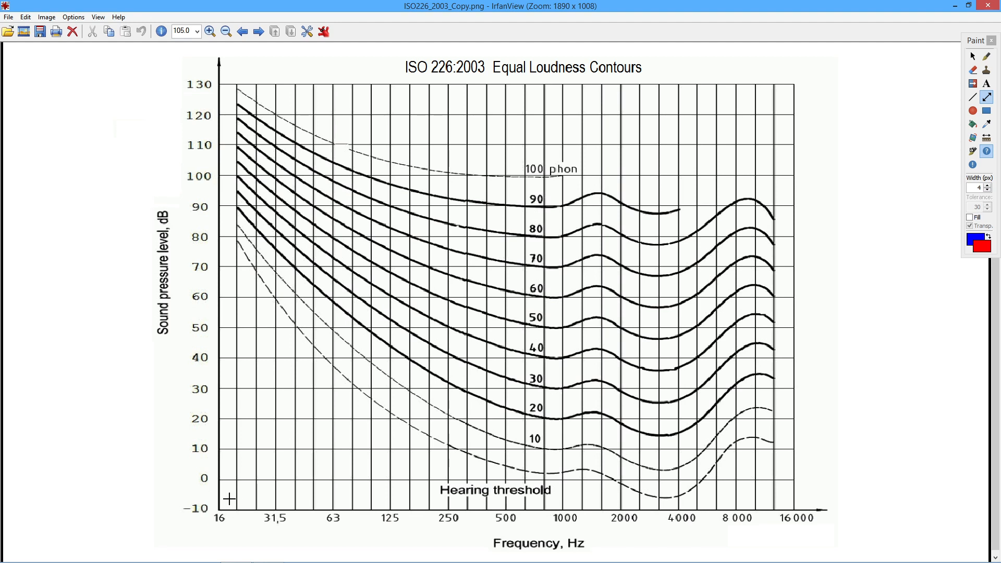
pyautogui.moveTo(574, 475)
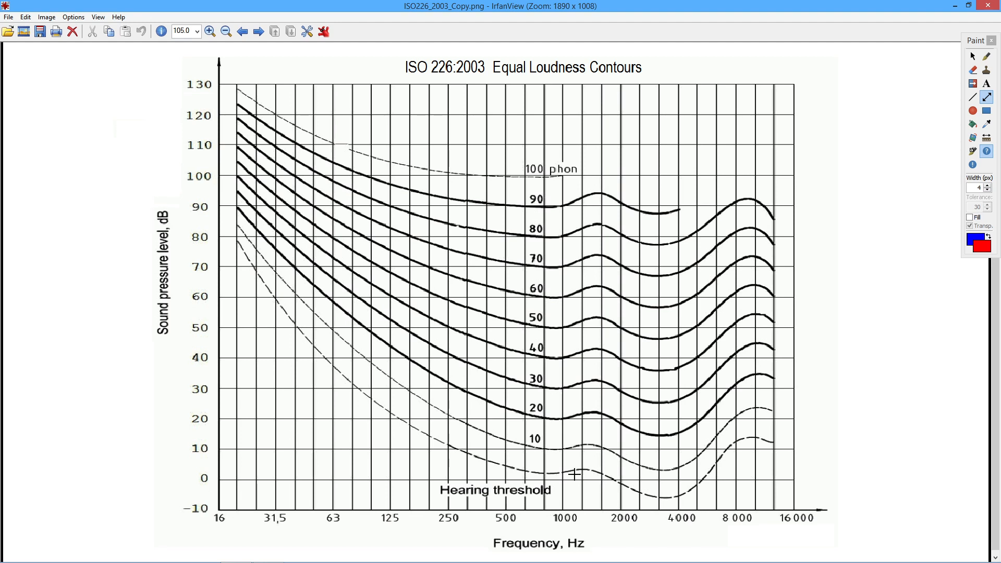
pyautogui.moveTo(577, 475)
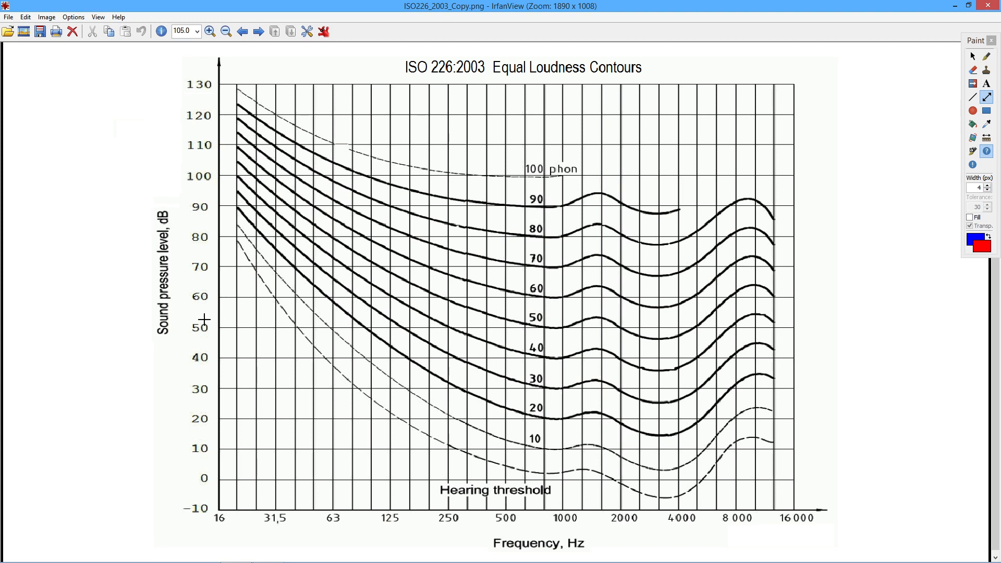
pyautogui.moveTo(227, 301)
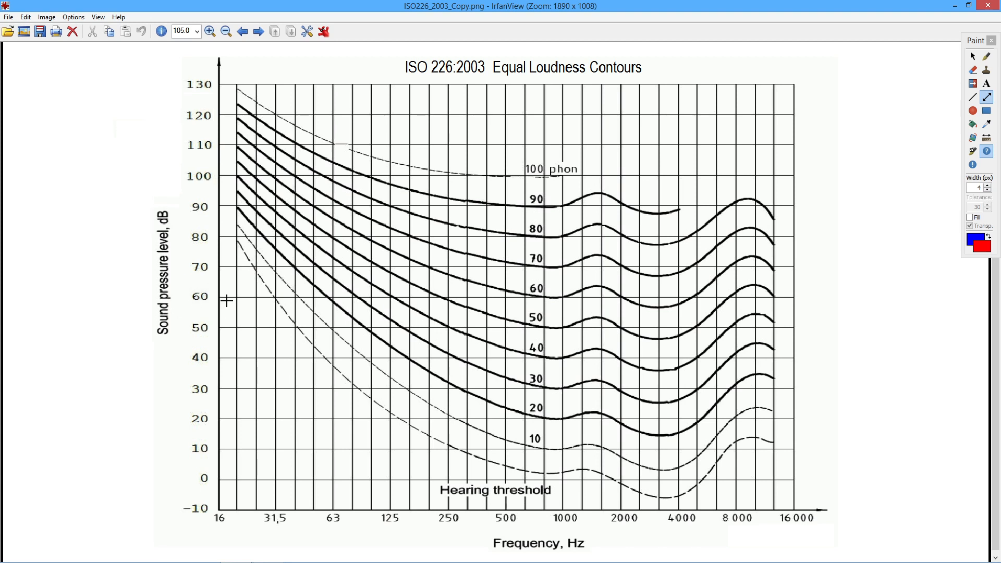
pyautogui.moveTo(342, 499)
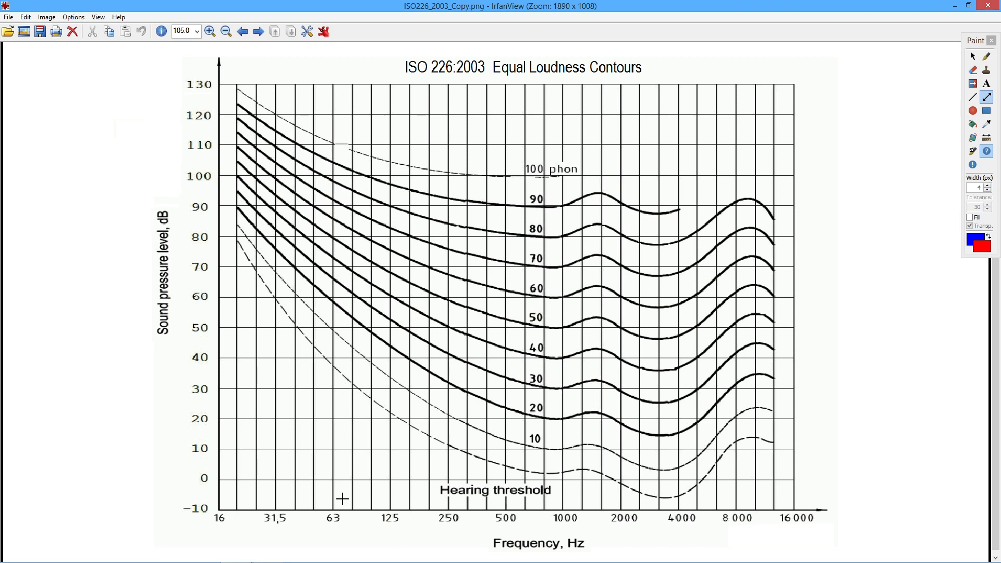
pyautogui.moveTo(463, 341)
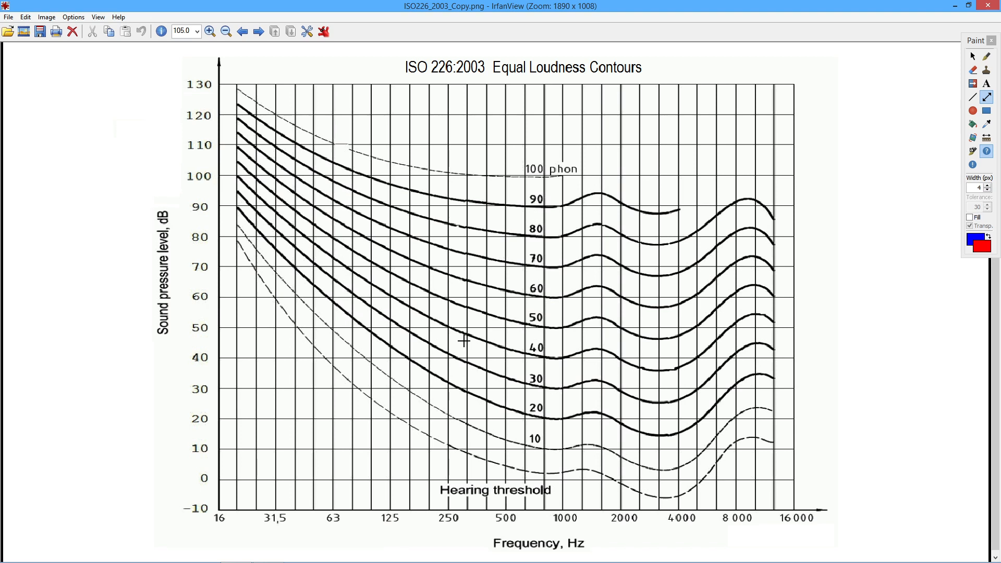
pyautogui.moveTo(373, 495)
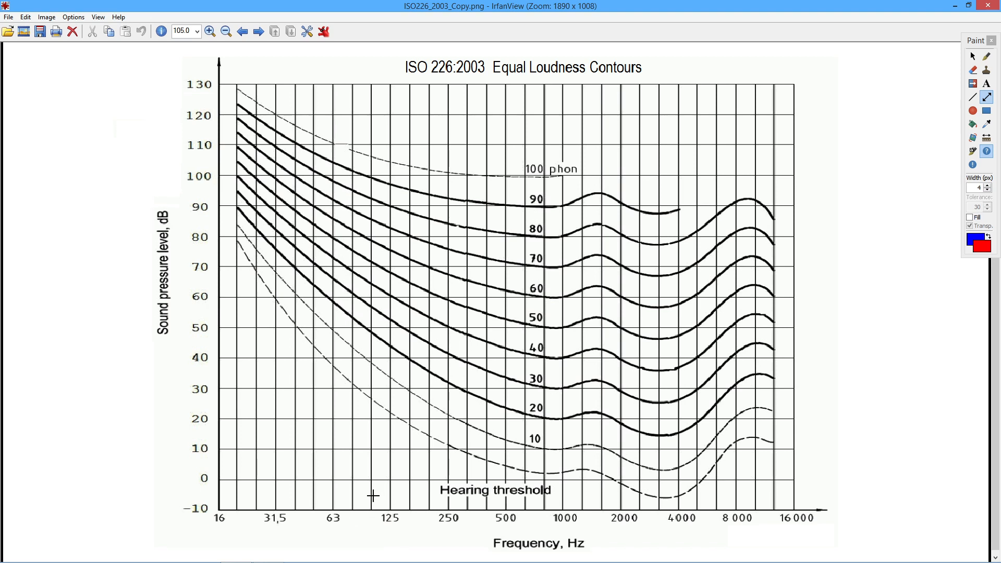
pyautogui.moveTo(389, 511)
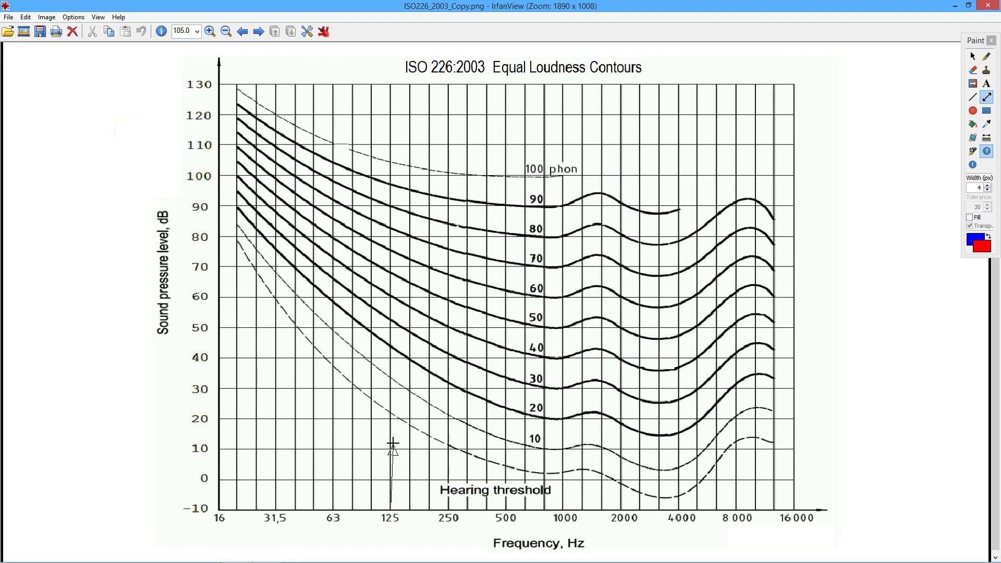
# Draw a red arrow up from 125 Hz to the curve, and another from 60 dB across
pyautogui.moveTo(391, 447); pyautogui.dragTo(392, 313)
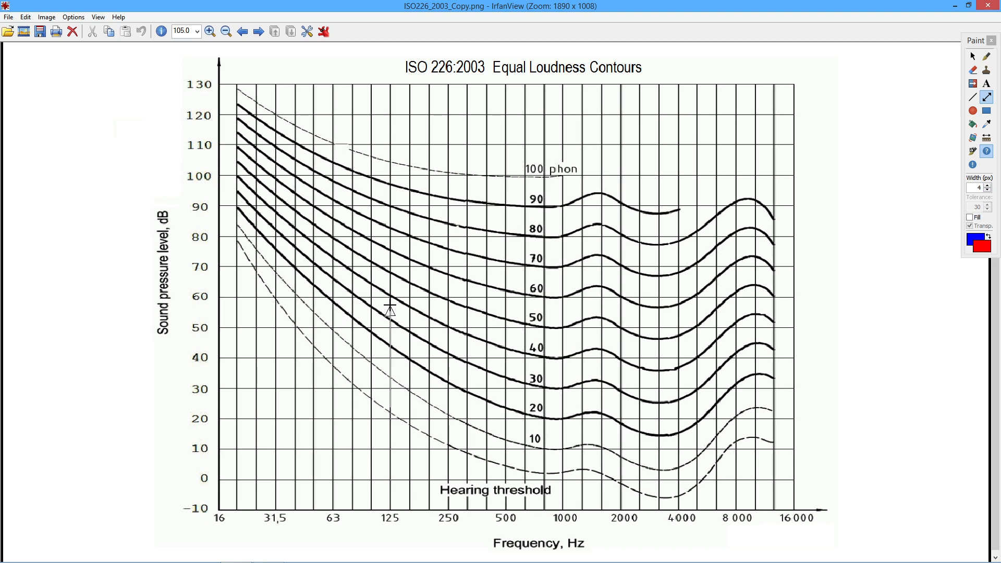
pyautogui.moveTo(390, 511); pyautogui.dragTo(390, 306)
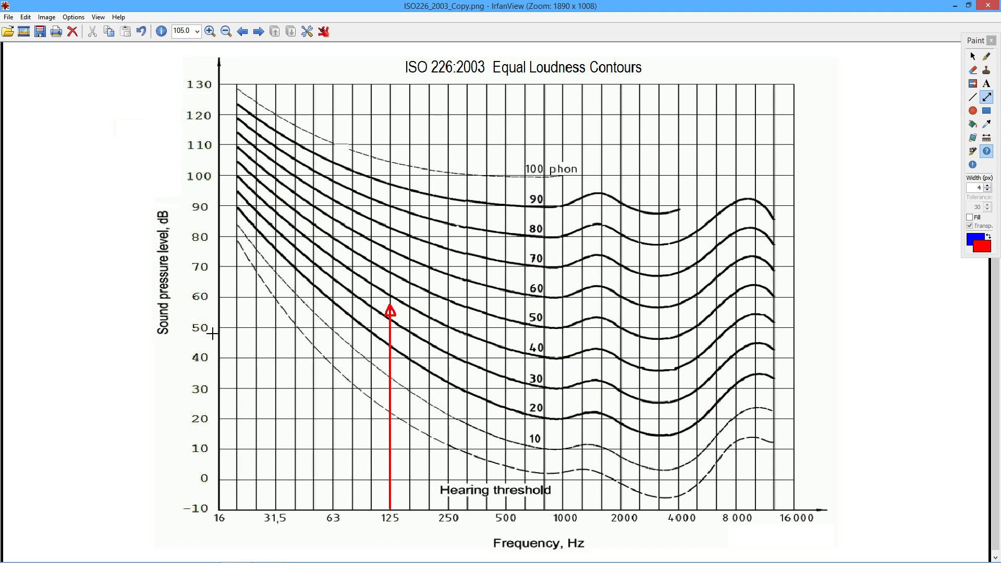
pyautogui.moveTo(220, 297); pyautogui.dragTo(294, 304)
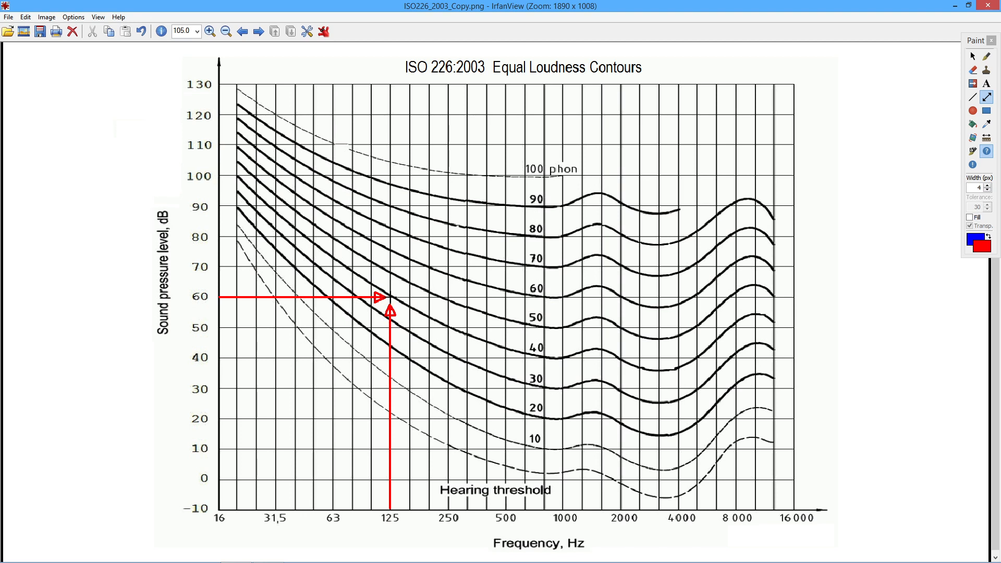
pyautogui.moveTo(439, 316)
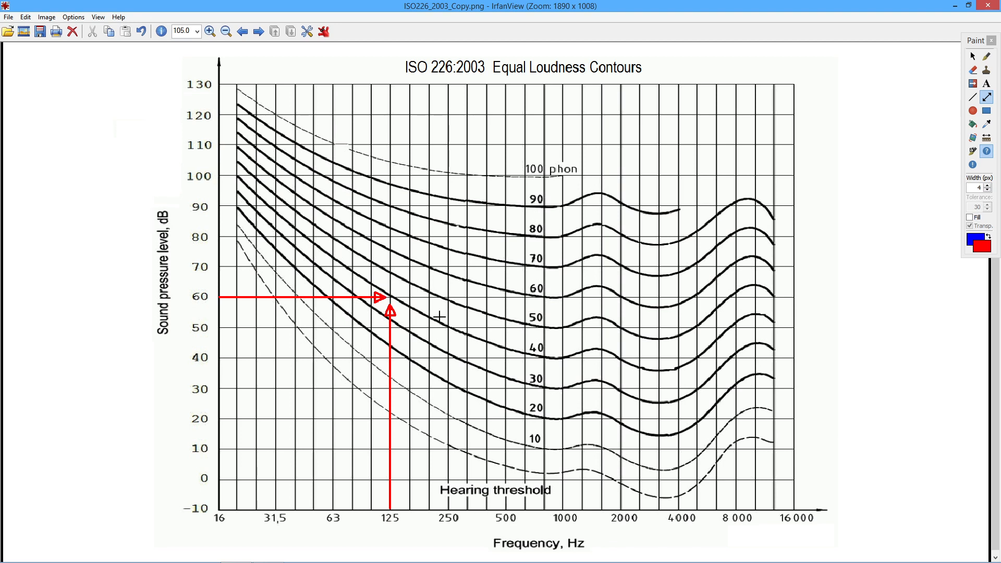
pyautogui.moveTo(432, 318)
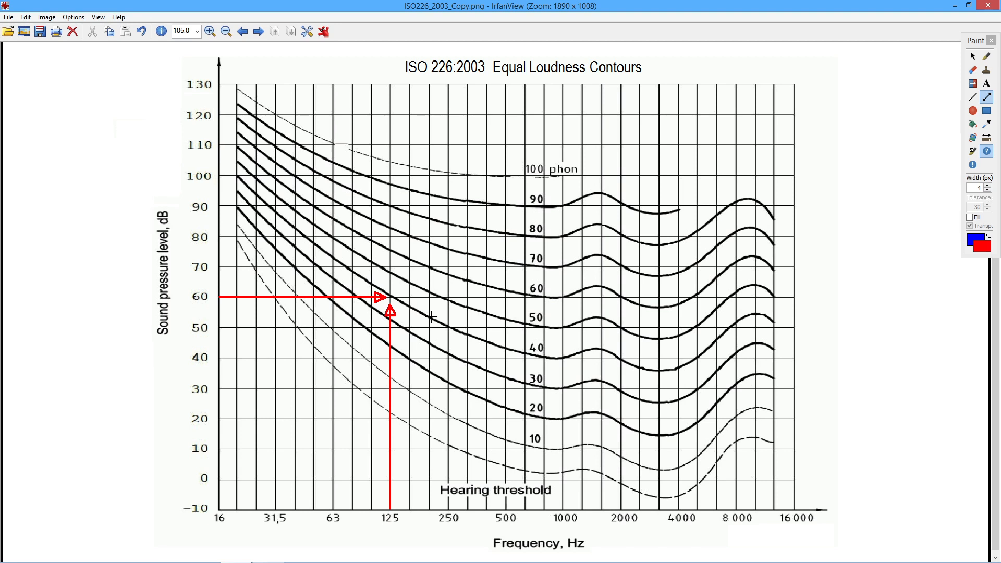
pyautogui.moveTo(360, 272)
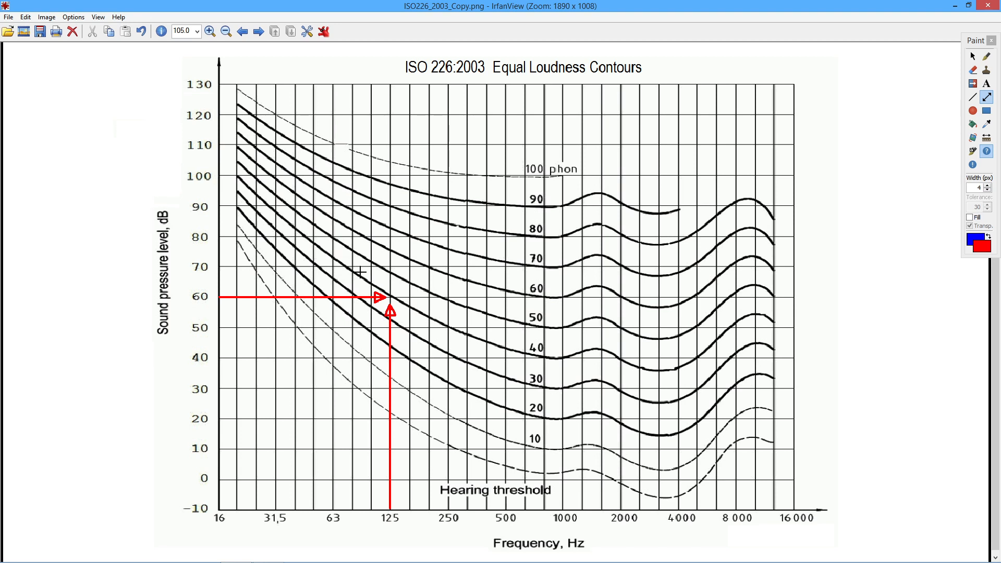
pyautogui.moveTo(420, 316)
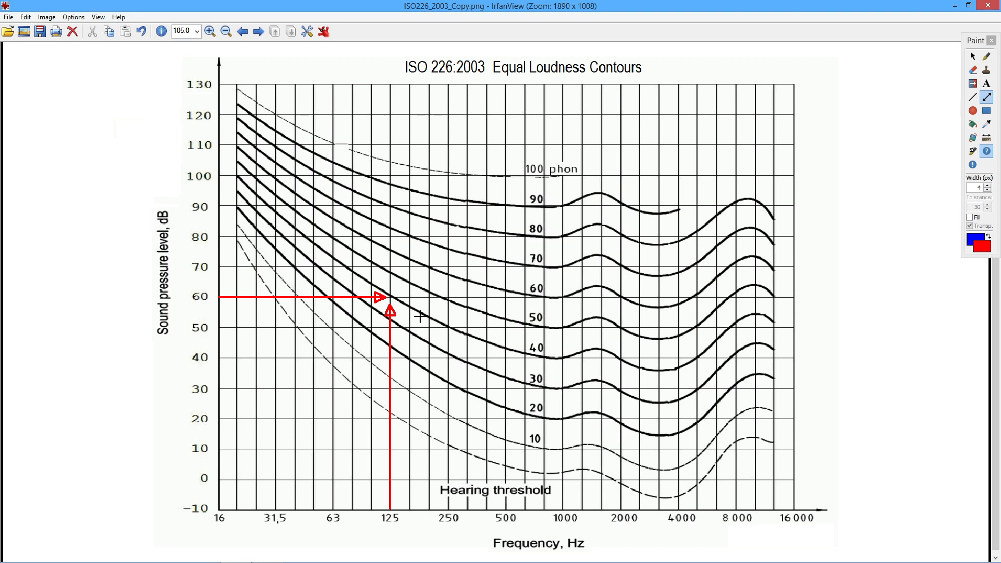
pyautogui.moveTo(534, 343)
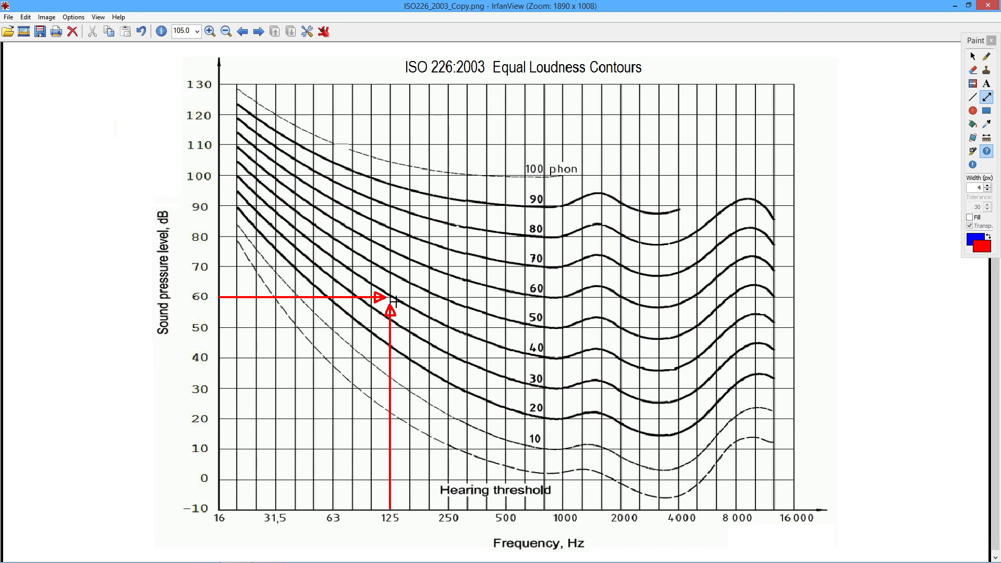
pyautogui.moveTo(388, 288)
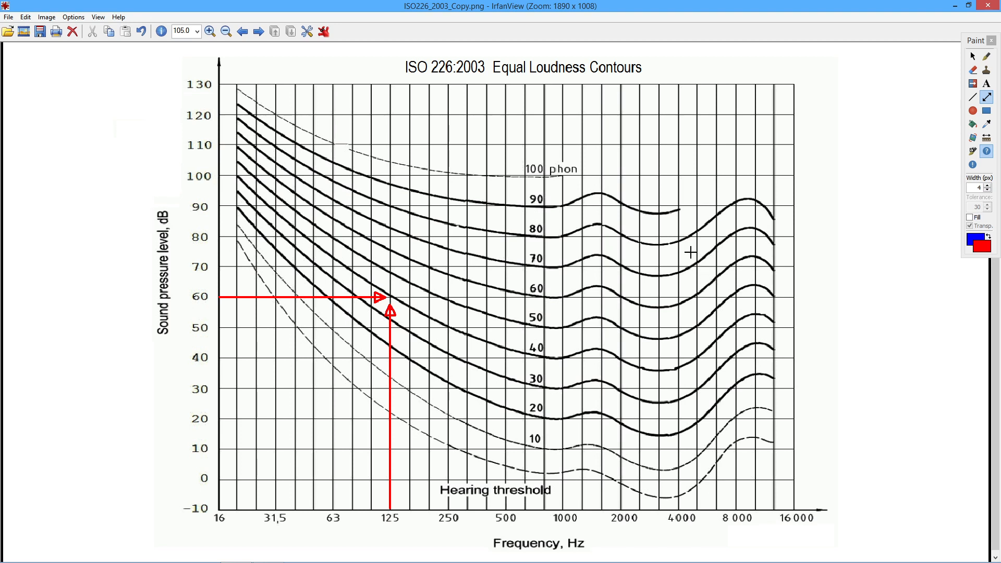
pyautogui.moveTo(381, 319)
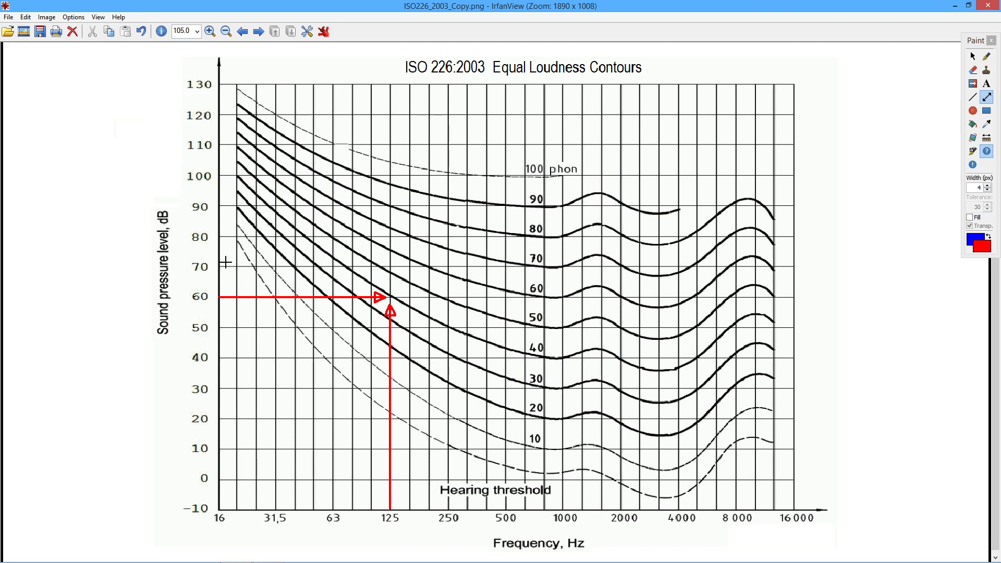
pyautogui.moveTo(250, 295)
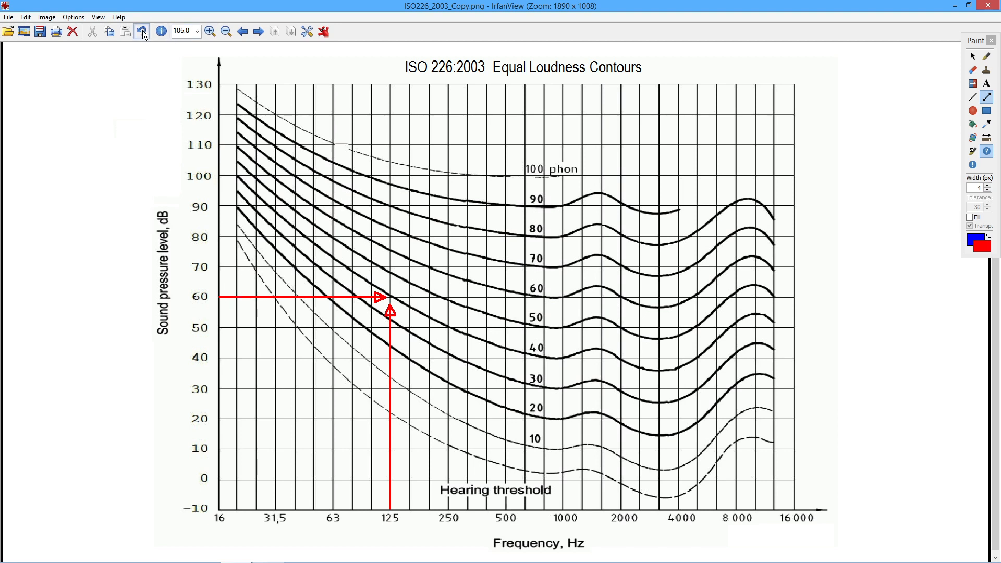
# Undo the most recent red arrow
pyautogui.click(143, 32)
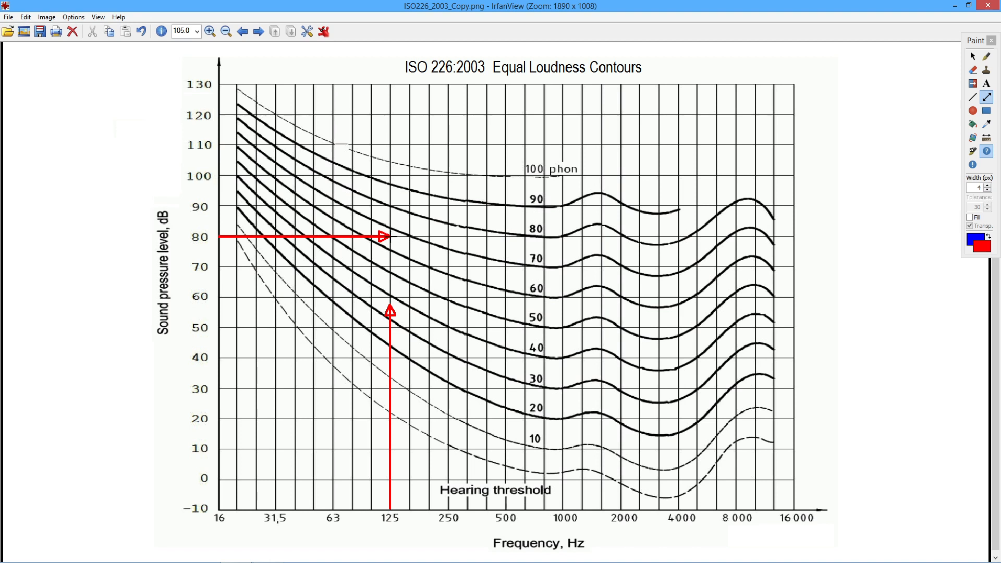
pyautogui.moveTo(412, 503)
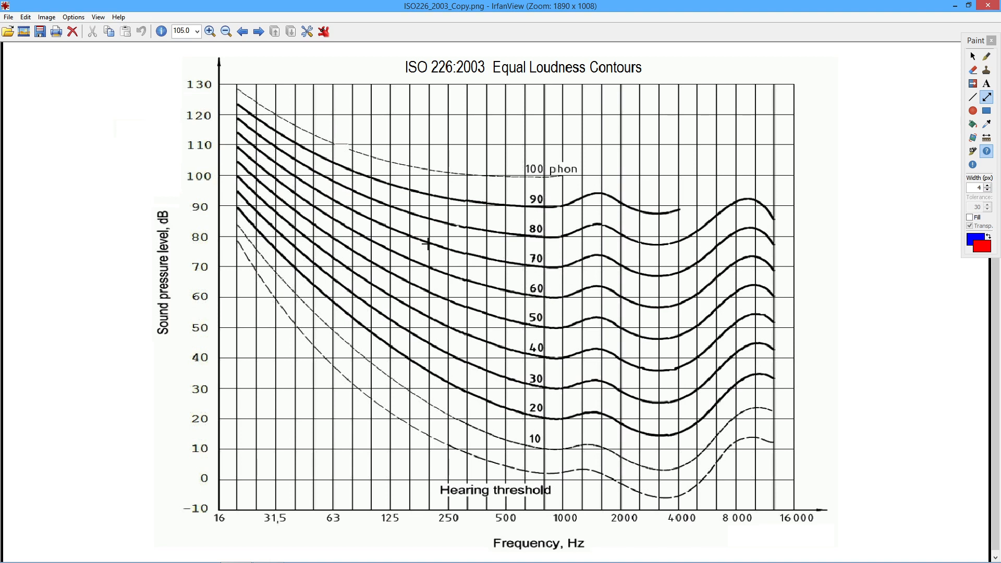
pyautogui.moveTo(627, 248)
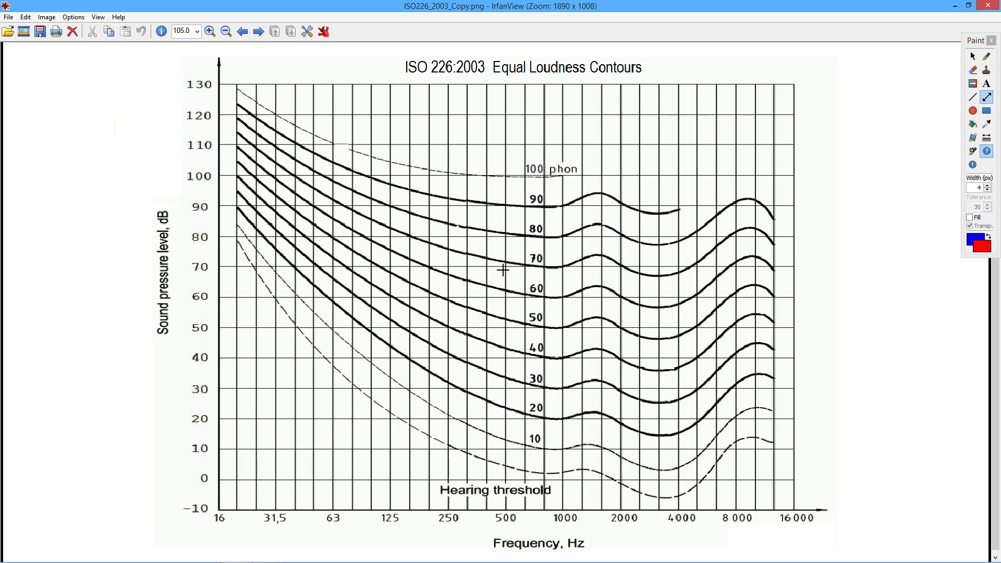
pyautogui.moveTo(510, 268)
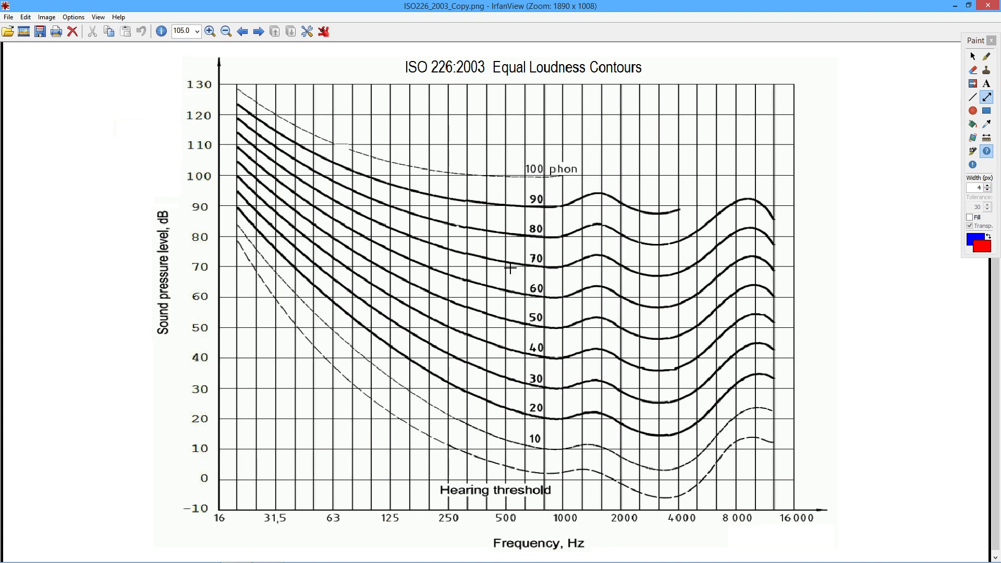
pyautogui.moveTo(441, 489)
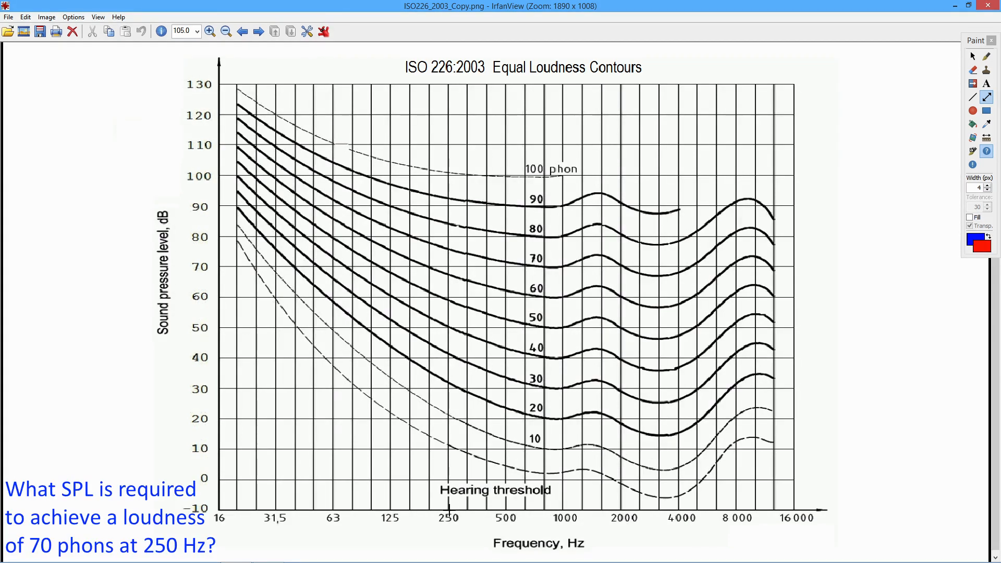
# Draw red arrows from 250 Hz up to the 70-phon curve, then left to the dB axis
pyautogui.moveTo(449, 506); pyautogui.dragTo(450, 386)
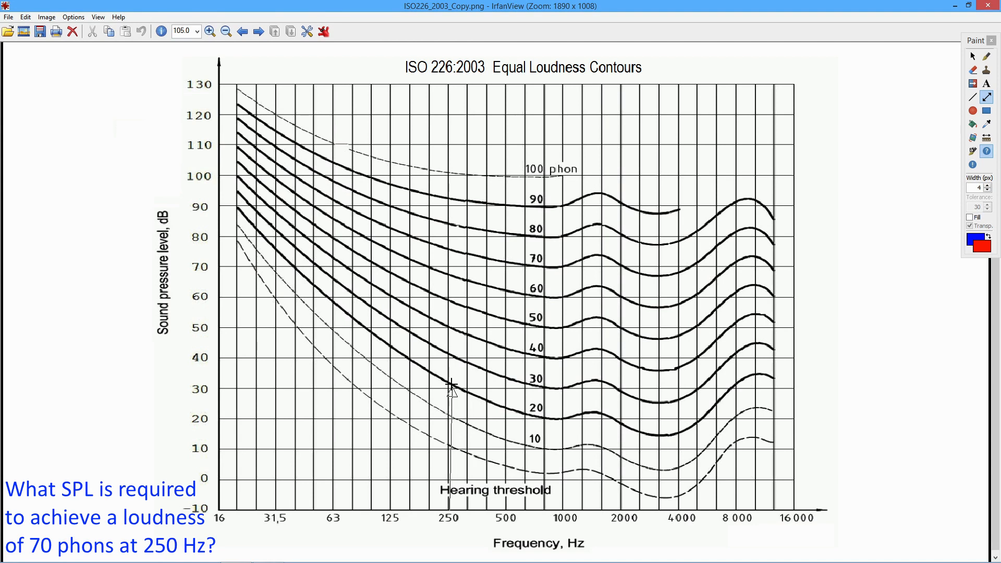
pyautogui.moveTo(452, 344)
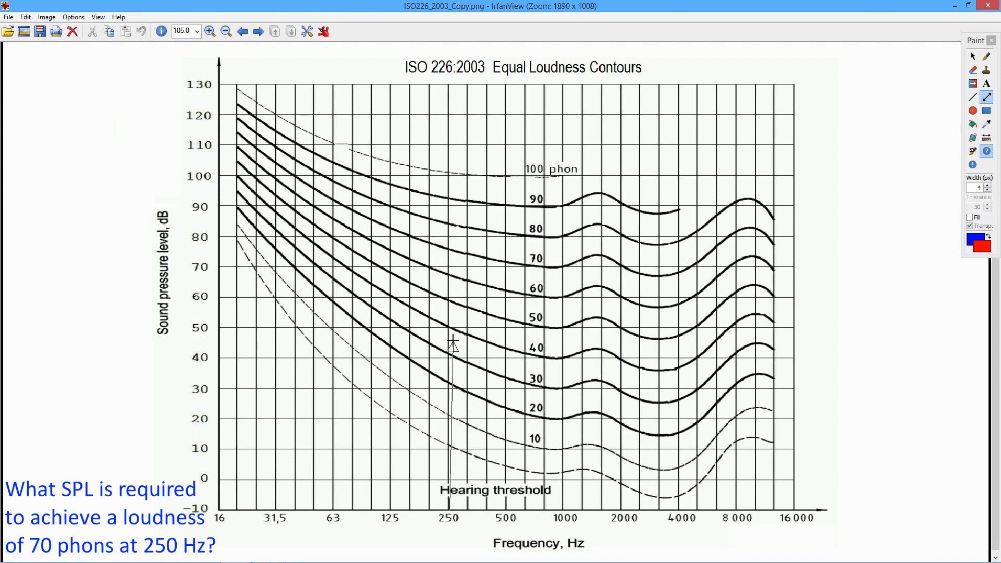
pyautogui.moveTo(455, 296)
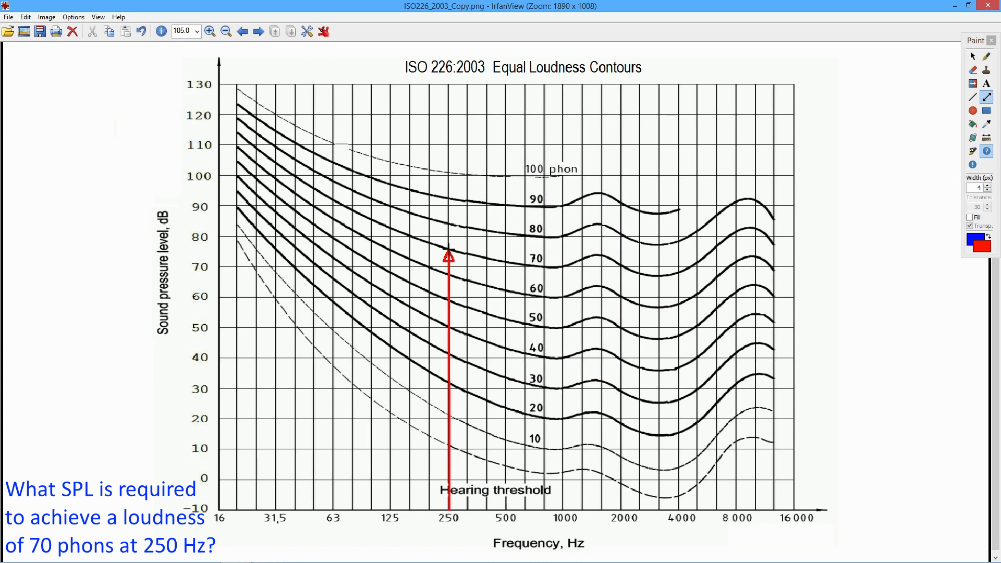
pyautogui.moveTo(228, 249)
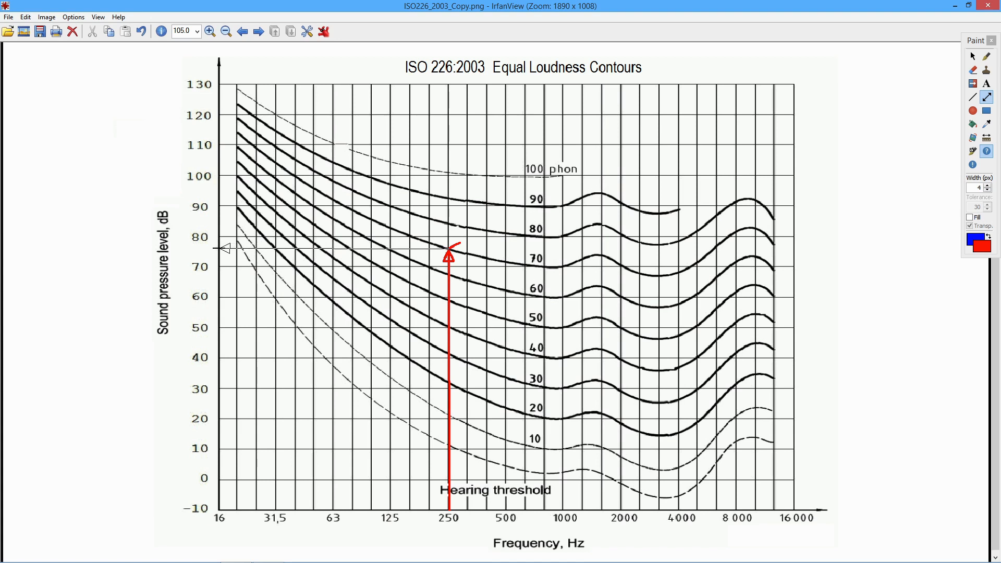
pyautogui.moveTo(450, 248); pyautogui.dragTo(227, 247)
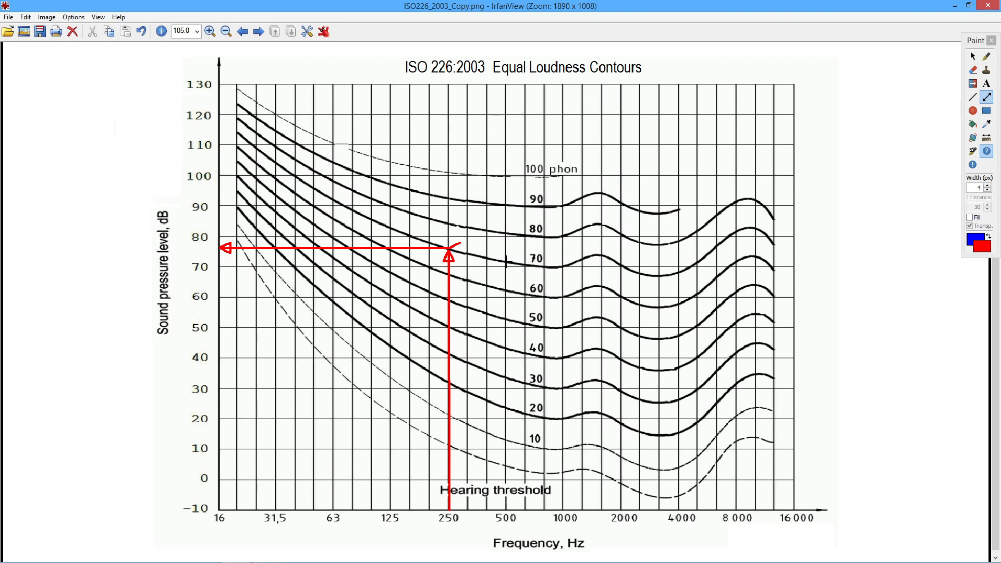
pyautogui.moveTo(497, 290)
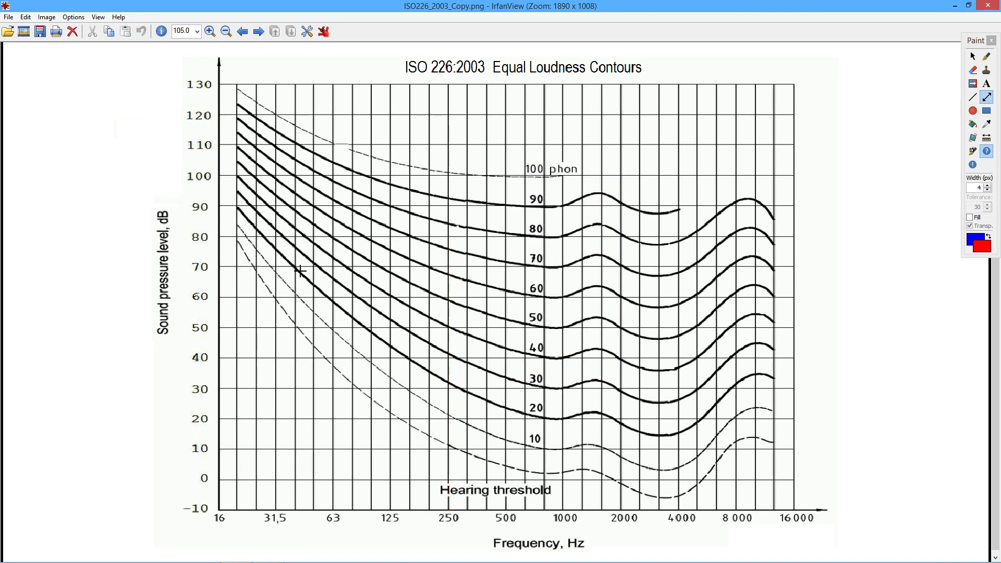
pyautogui.moveTo(354, 301)
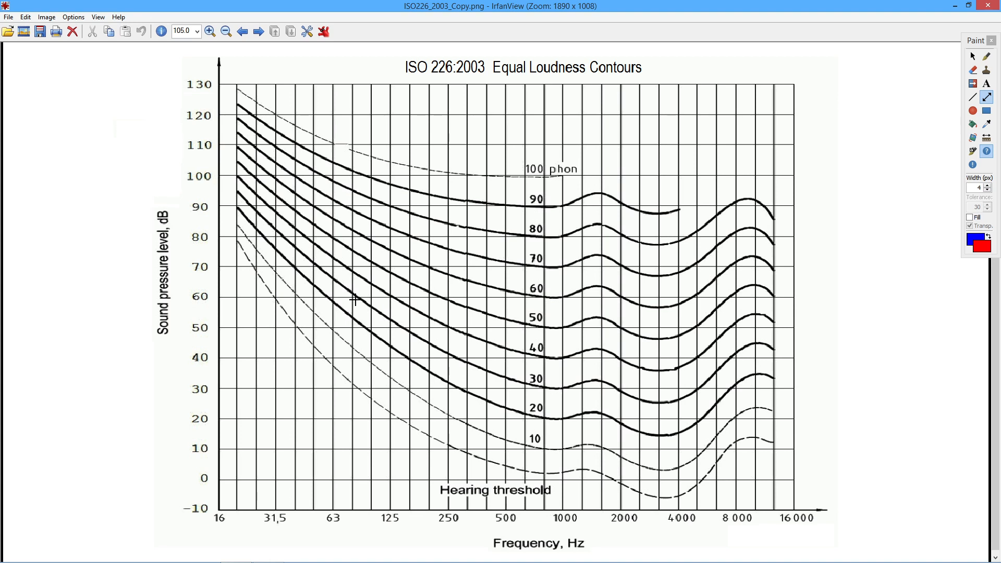
pyautogui.moveTo(349, 544)
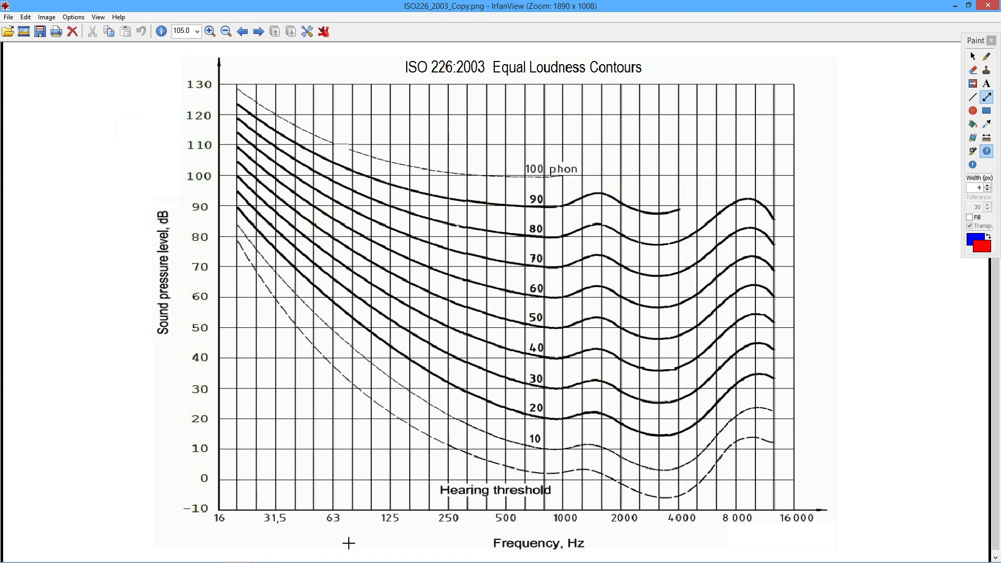
pyautogui.moveTo(345, 519)
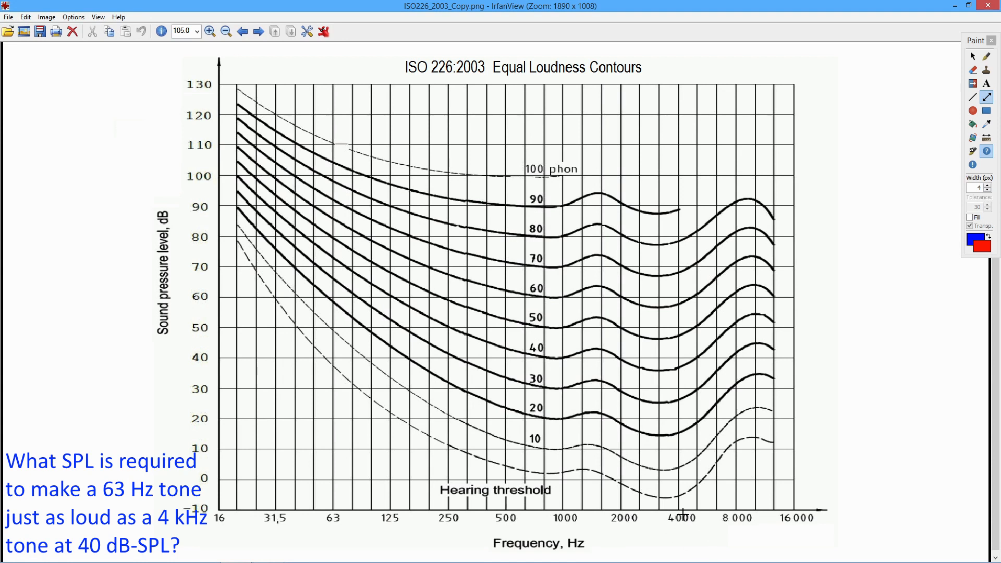
pyautogui.moveTo(680, 515)
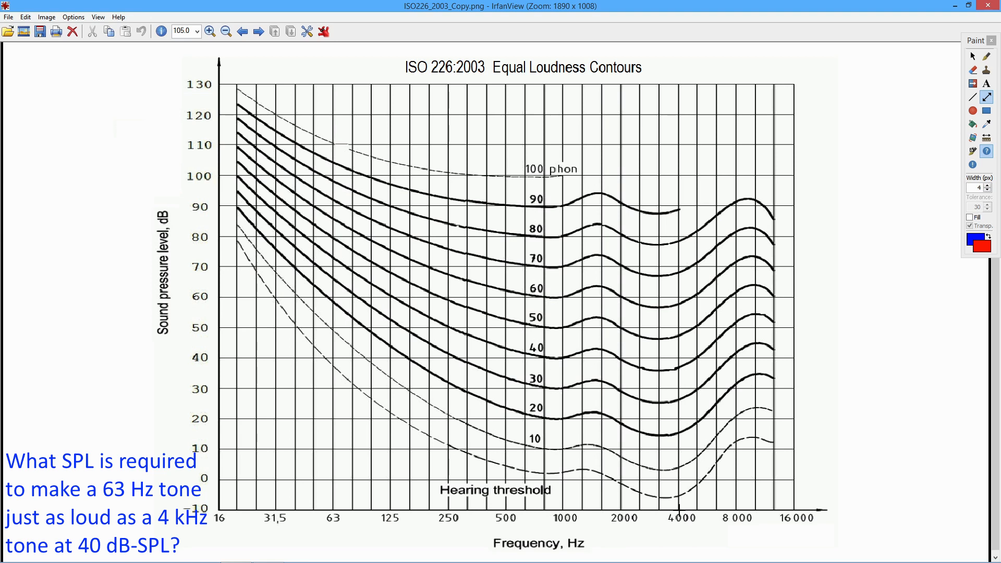
pyautogui.moveTo(656, 369)
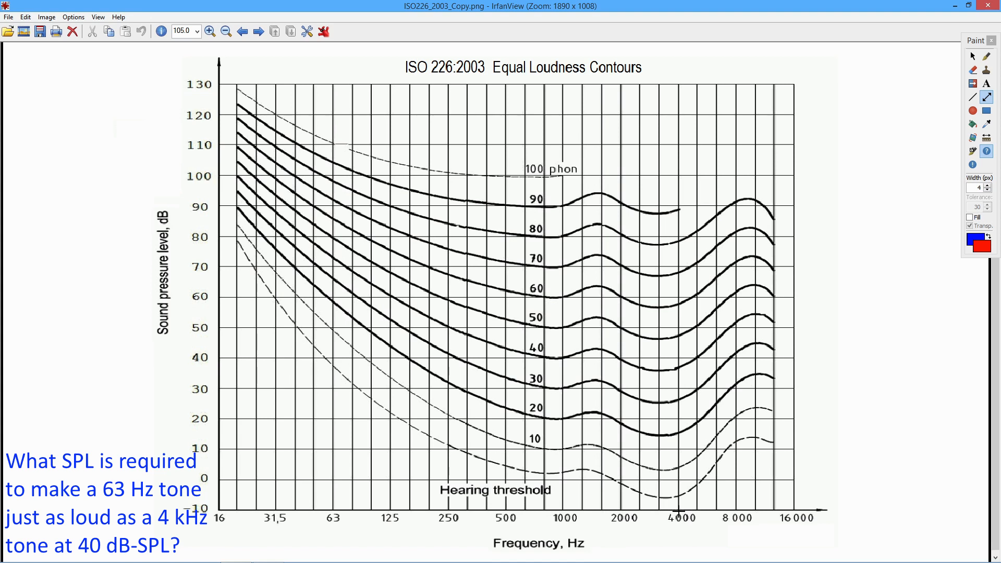
pyautogui.moveTo(677, 515); pyautogui.dragTo(687, 409)
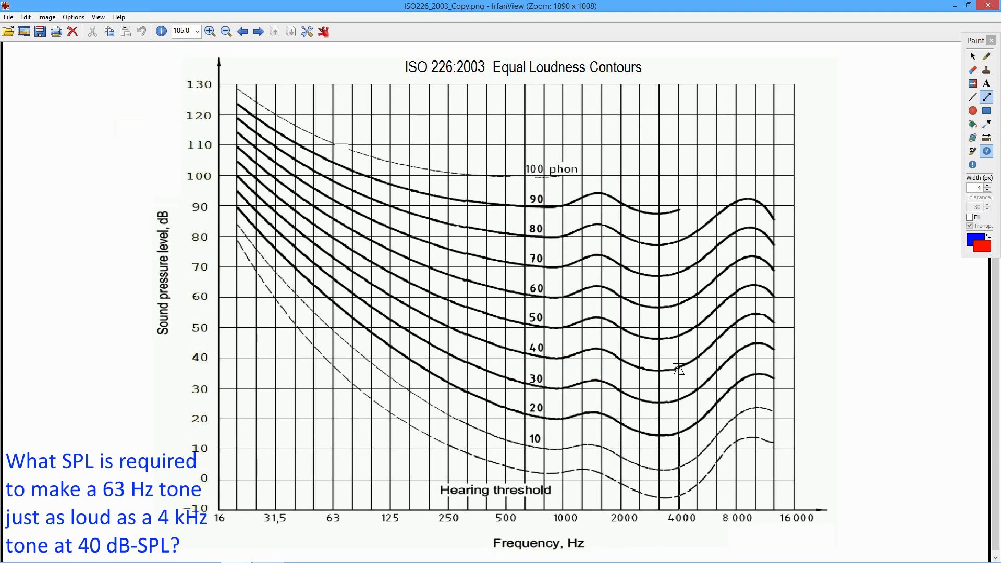
pyautogui.moveTo(677, 365)
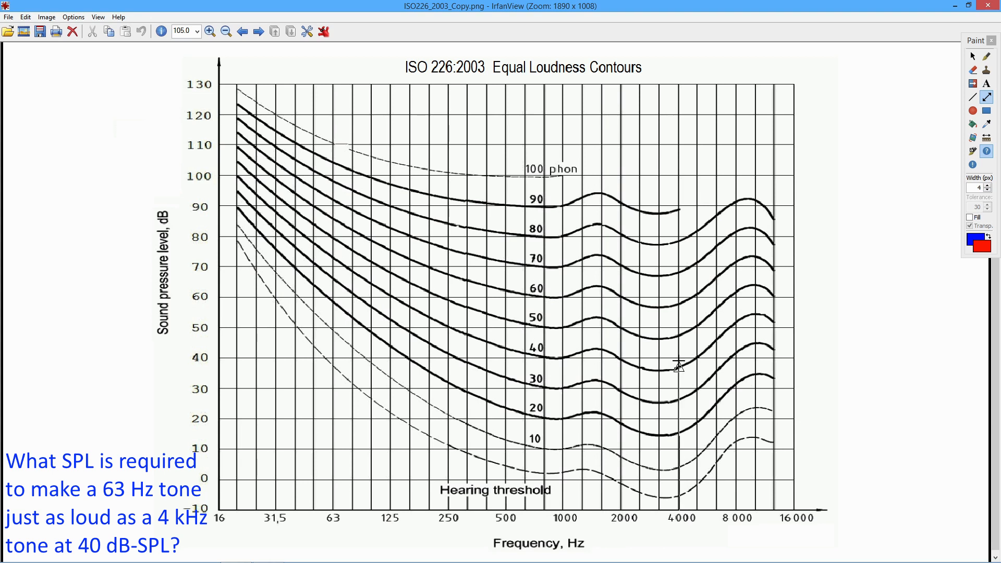
# Draw a red arrow rising from 4000 Hz to the 40 dB level
pyautogui.moveTo(679, 511); pyautogui.dragTo(679, 361)
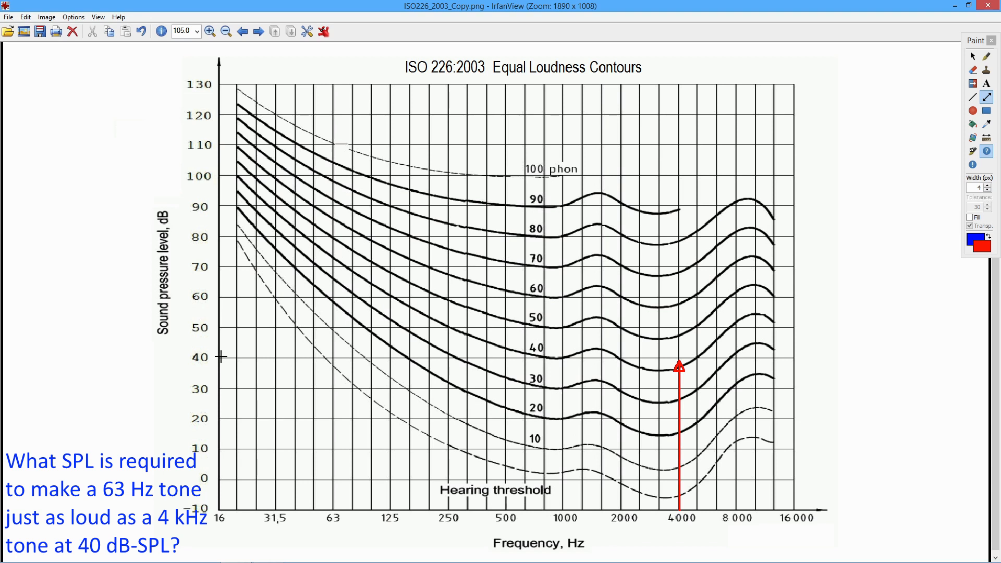
pyautogui.moveTo(511, 358)
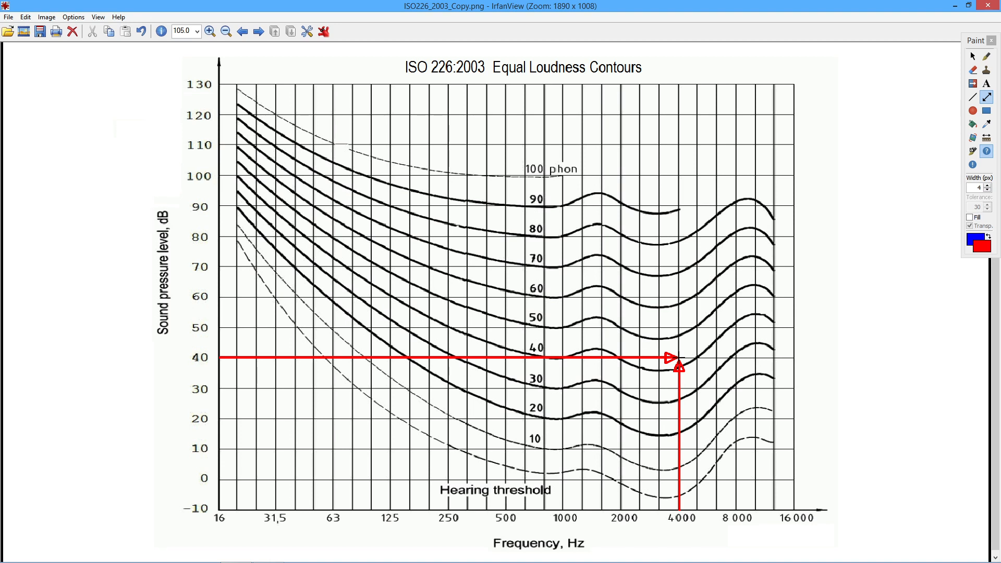
pyautogui.moveTo(719, 378)
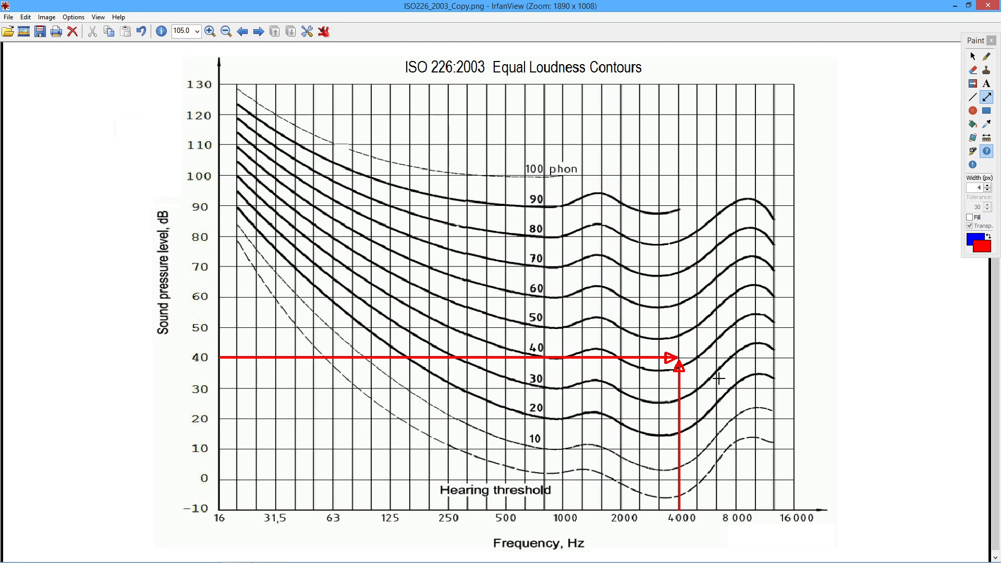
pyautogui.moveTo(703, 360)
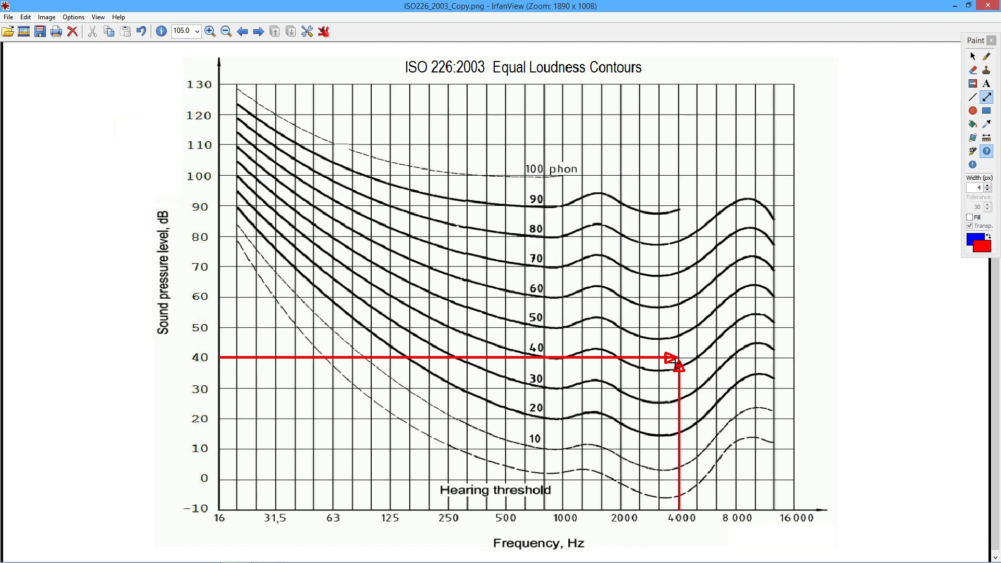
pyautogui.moveTo(683, 351)
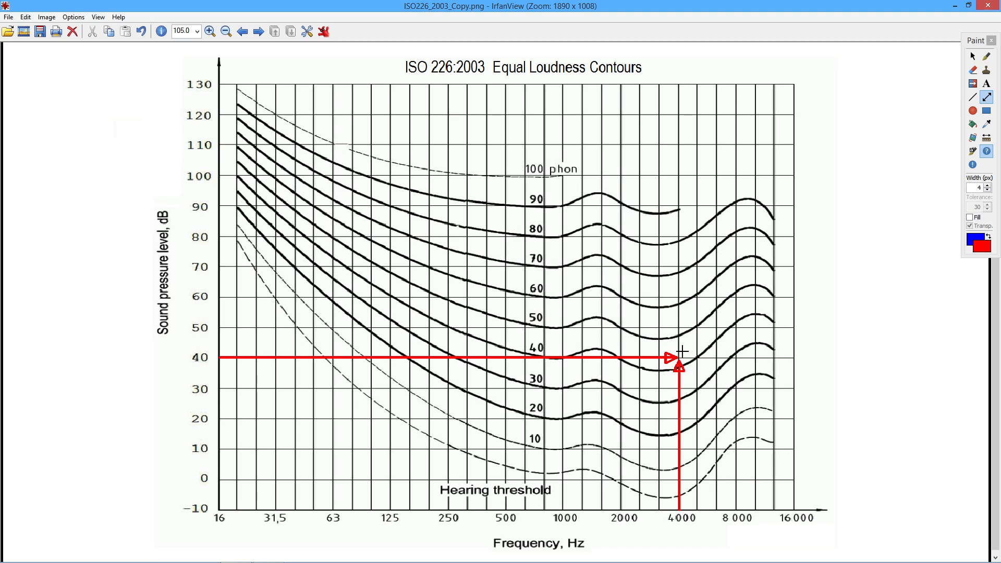
pyautogui.moveTo(938, 276)
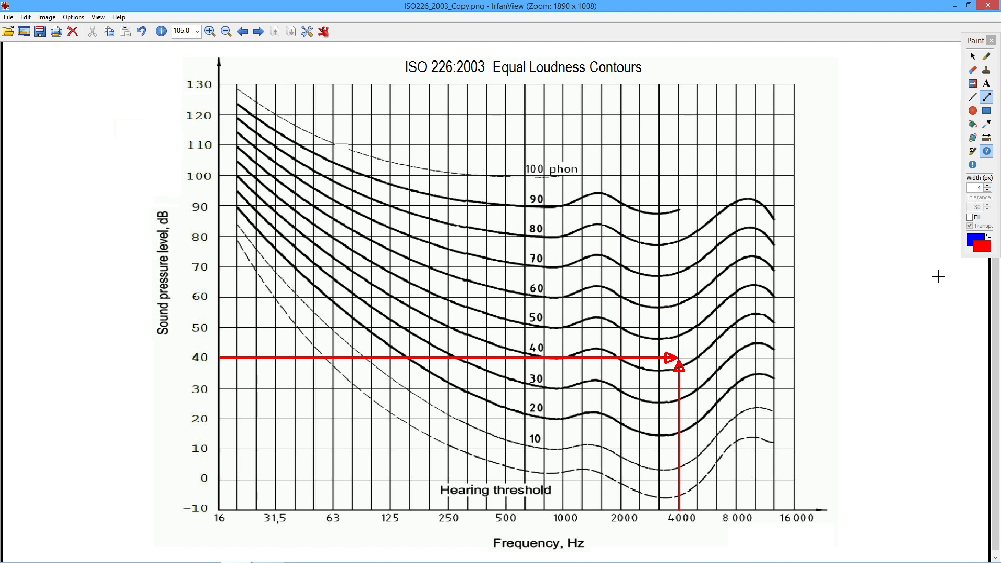
pyautogui.moveTo(704, 368)
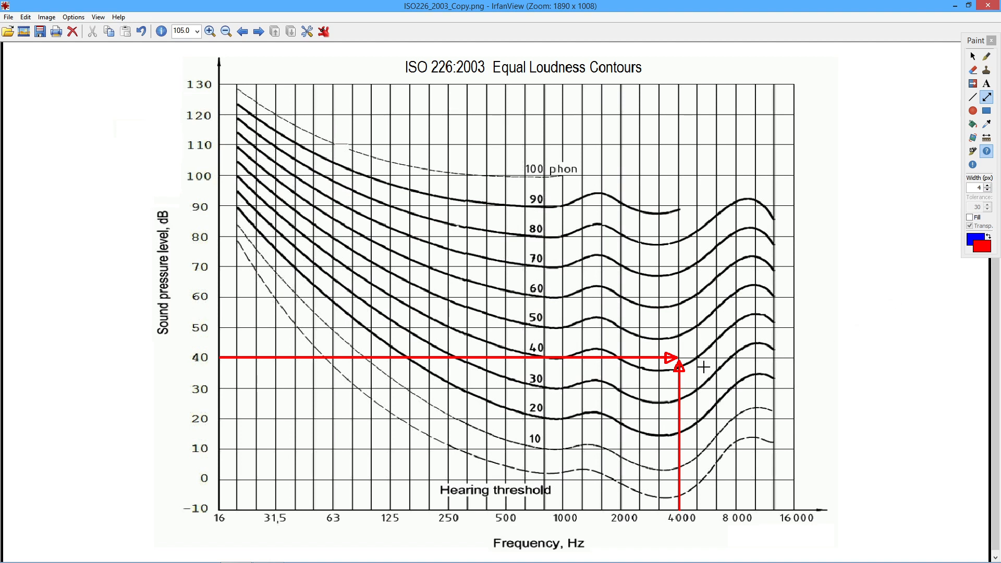
pyautogui.moveTo(729, 320)
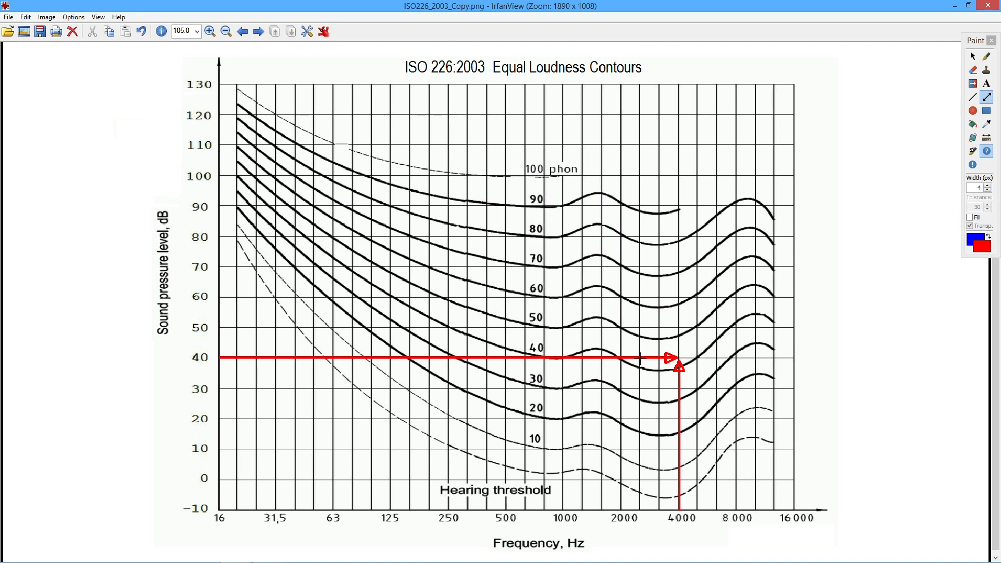
pyautogui.moveTo(355, 259)
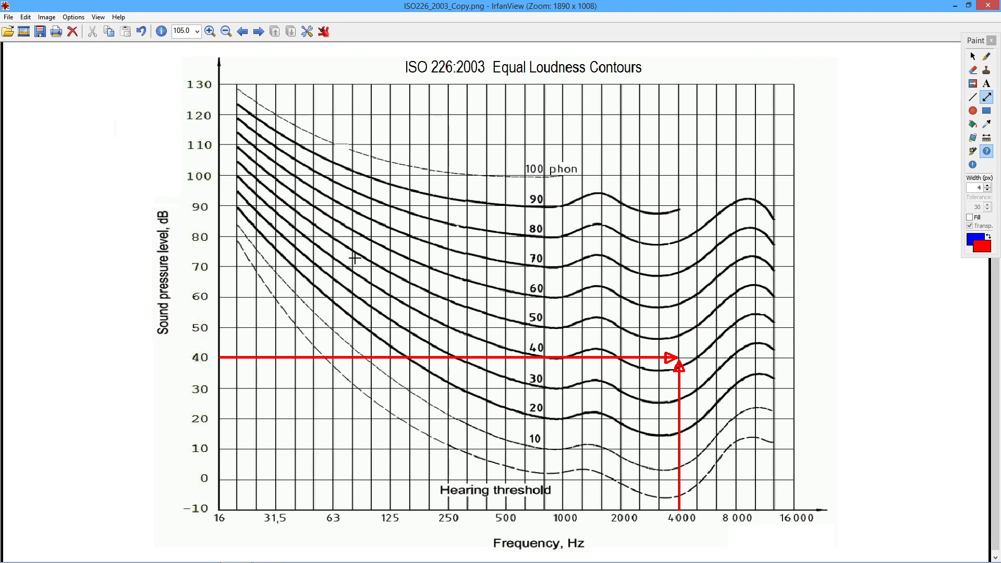
pyautogui.moveTo(709, 372)
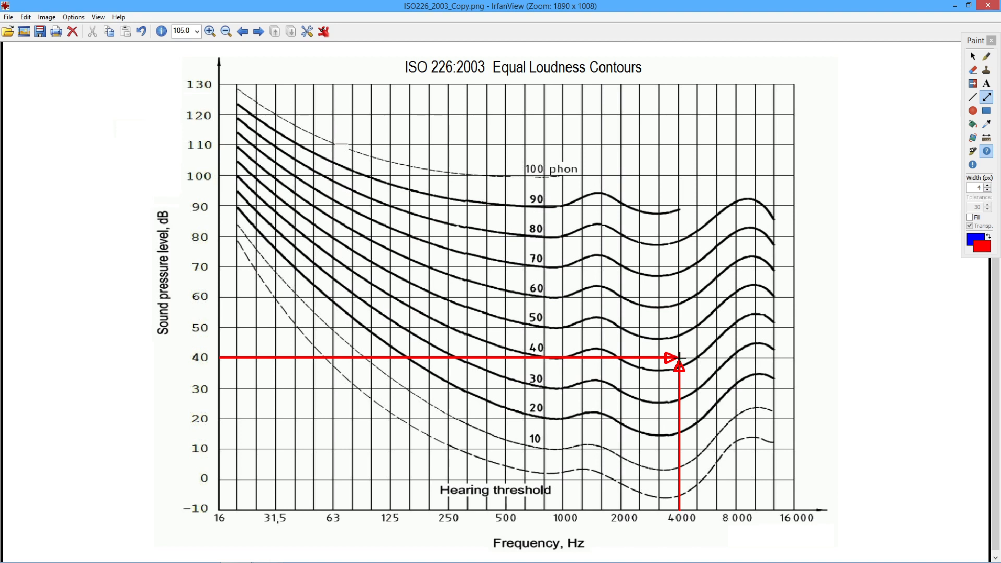
# Sketch the red freehand curve from 4 kHz leftward through 250 Hz and 125 Hz toward 63 Hz
pyautogui.click(987, 56)
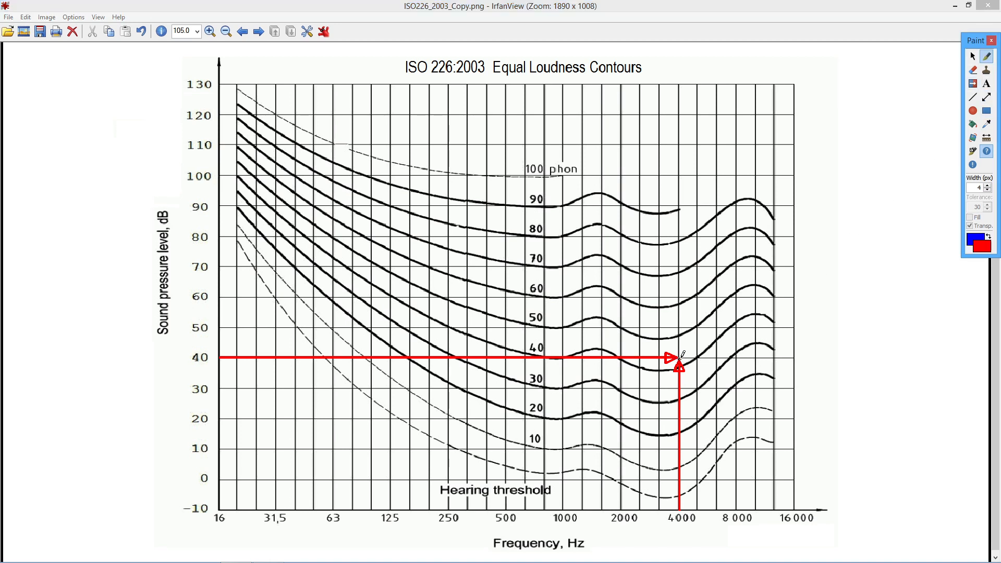
pyautogui.moveTo(680, 361); pyautogui.dragTo(709, 336)
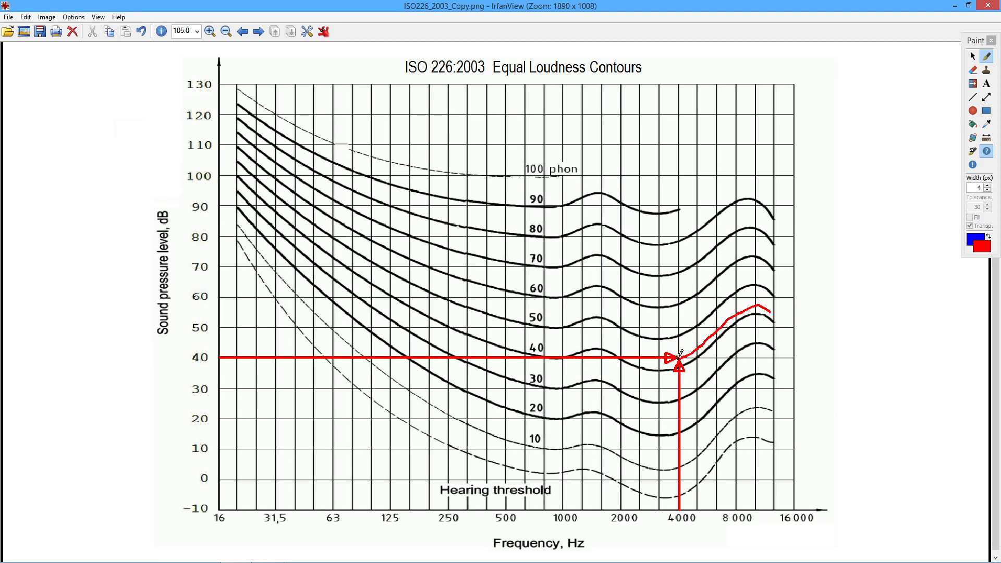
pyautogui.moveTo(610, 344); pyautogui.dragTo(674, 361)
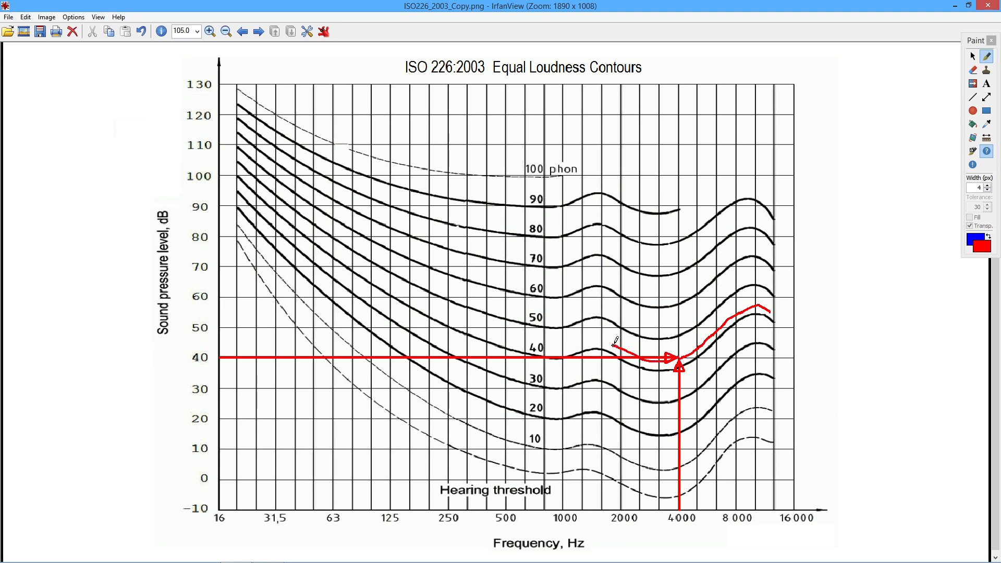
pyautogui.moveTo(524, 348); pyautogui.dragTo(616, 348)
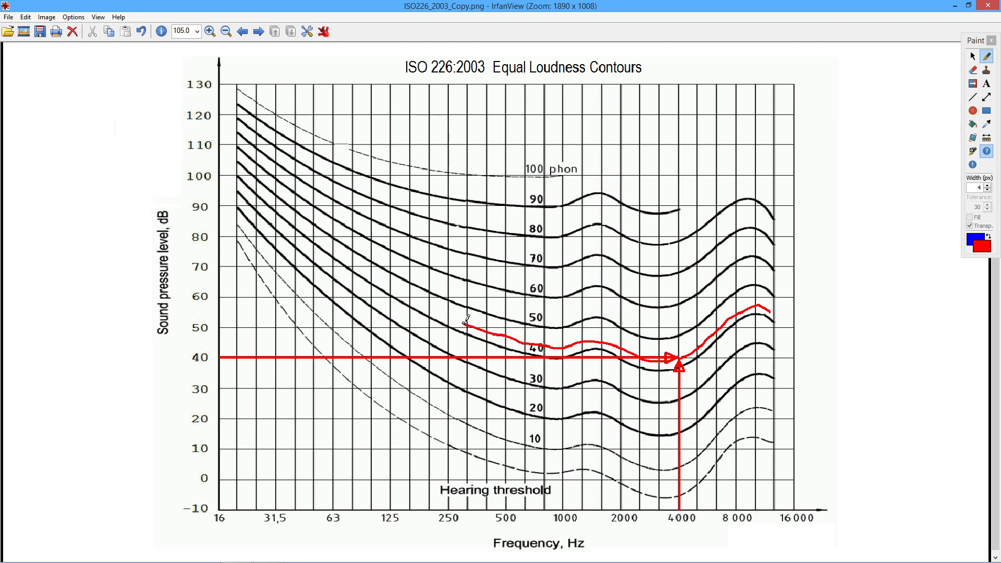
pyautogui.moveTo(464, 322); pyautogui.dragTo(409, 297)
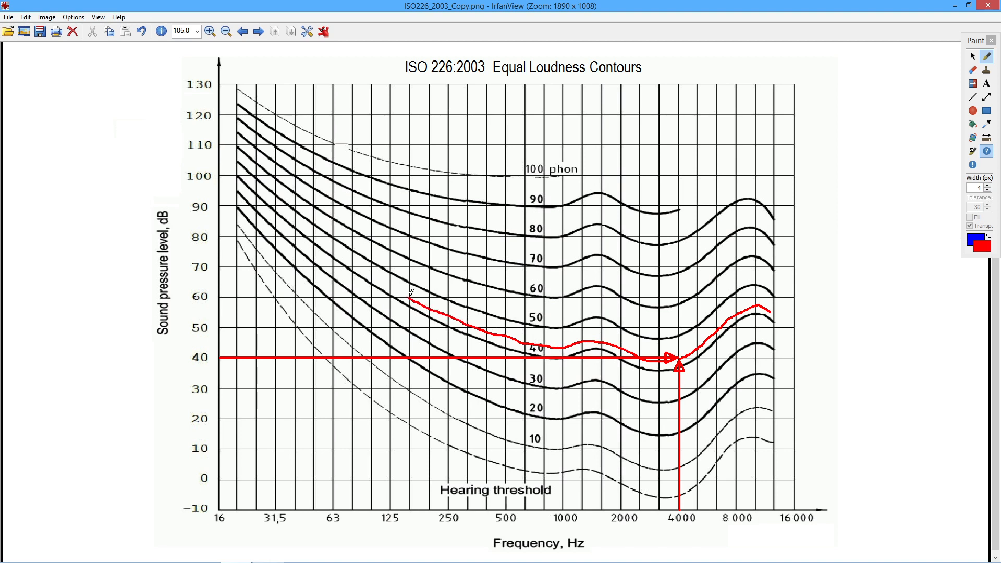
pyautogui.moveTo(412, 293); pyautogui.dragTo(354, 250)
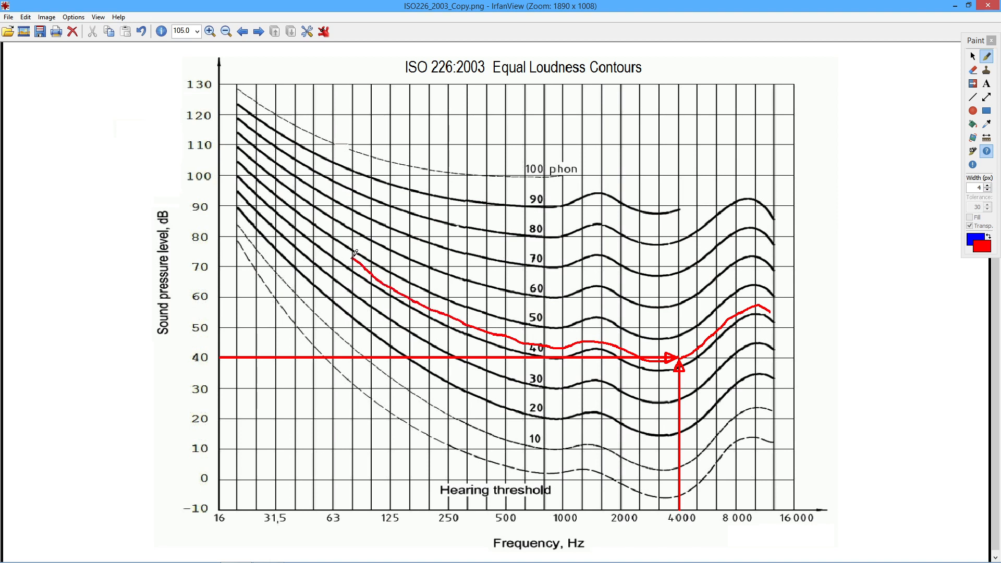
pyautogui.moveTo(354, 256); pyautogui.dragTo(332, 236)
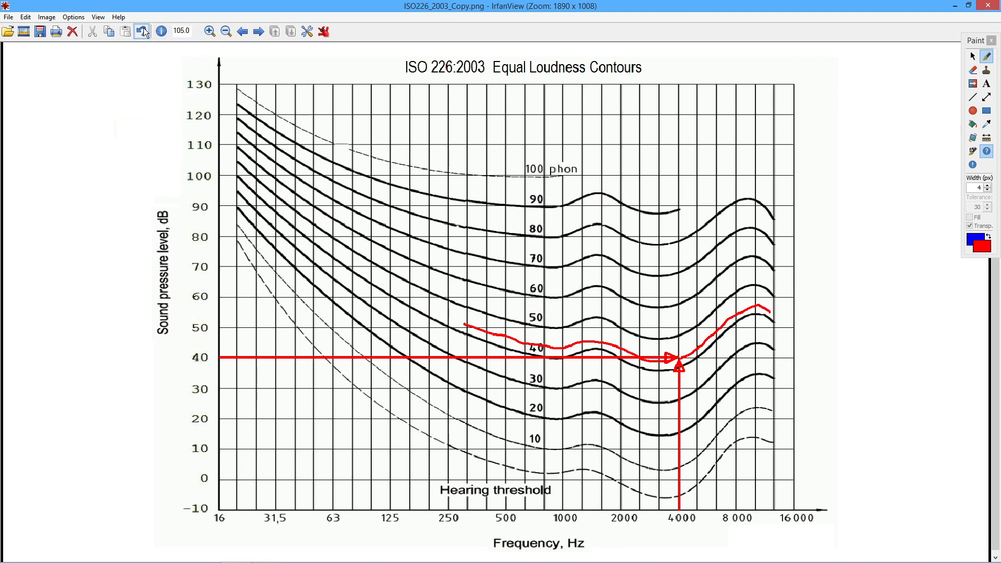
# Undo the last curve stretch and redraw the low end past 63 Hz to near 50 Hz
pyautogui.click(142, 31)
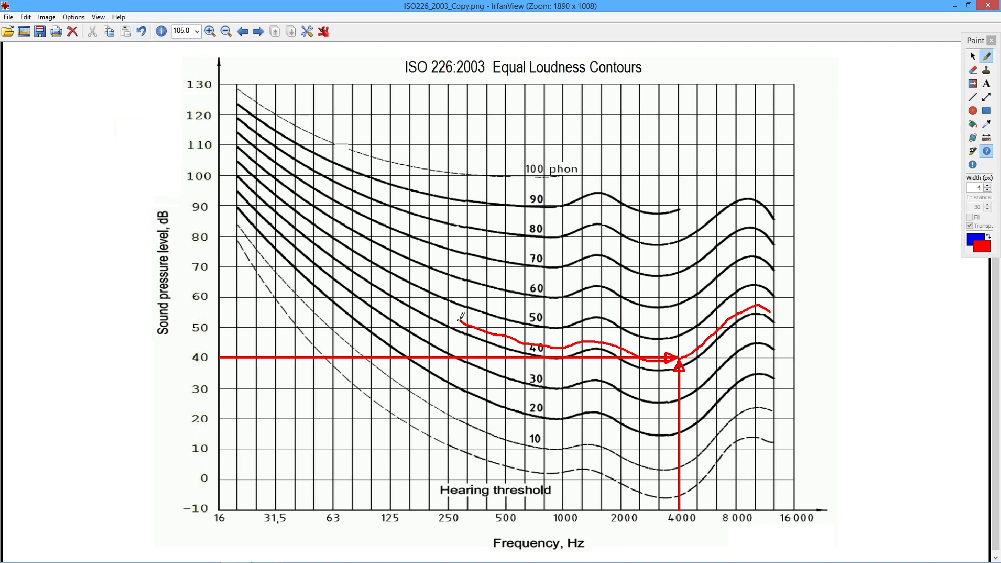
pyautogui.moveTo(463, 319); pyautogui.dragTo(386, 278)
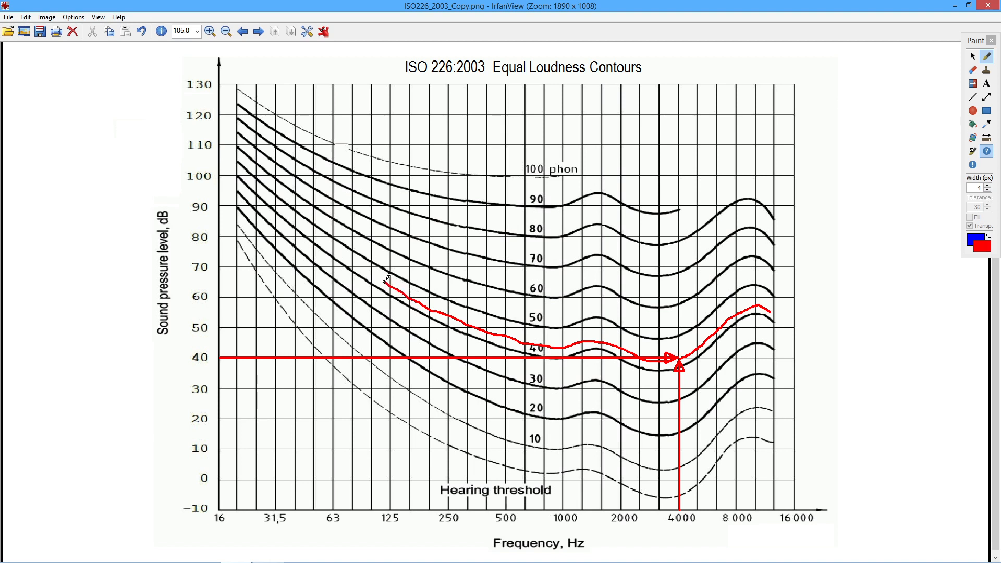
pyautogui.moveTo(388, 281); pyautogui.dragTo(330, 247)
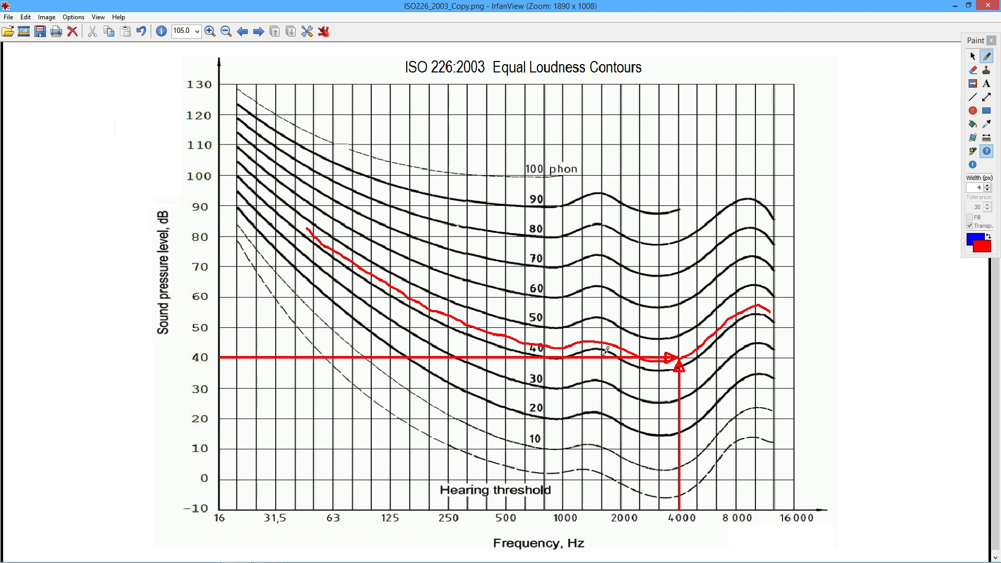
pyautogui.moveTo(800, 300)
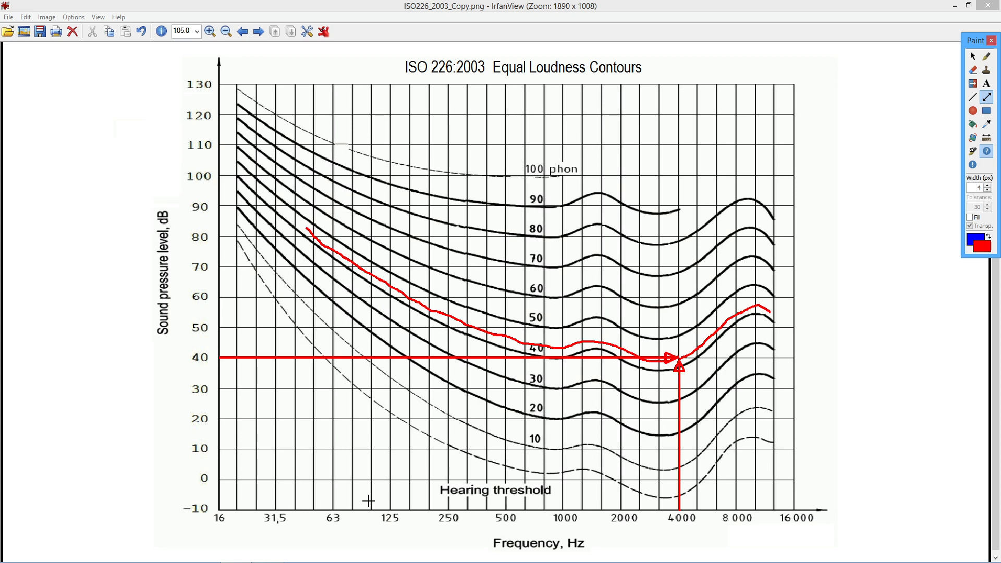
pyautogui.moveTo(341, 503)
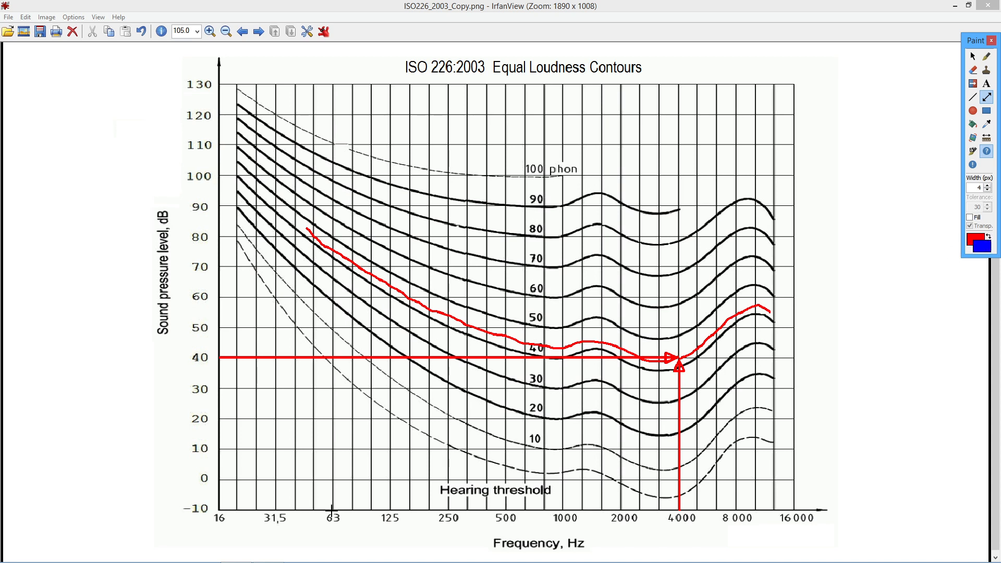
pyautogui.moveTo(331, 511)
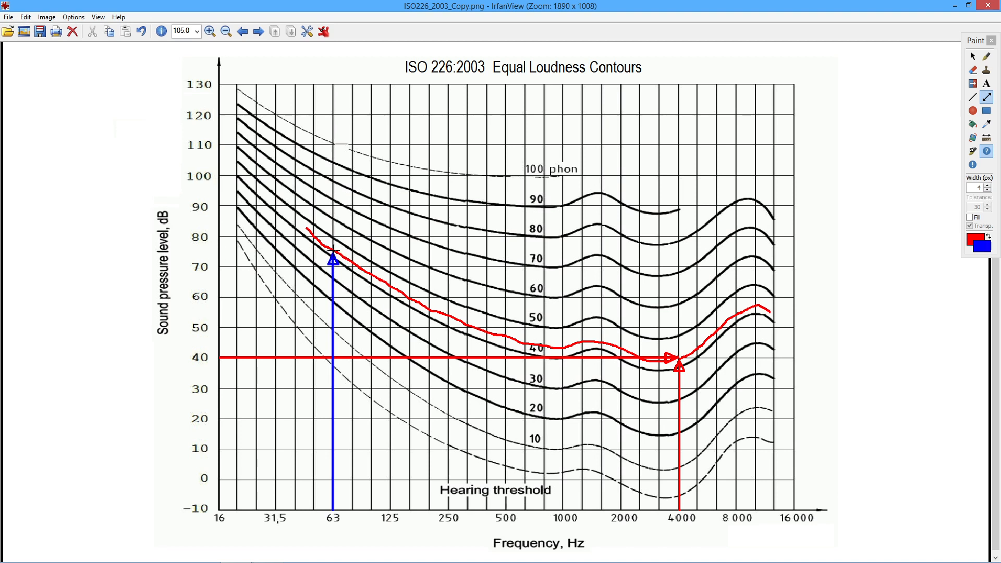
pyautogui.moveTo(267, 253)
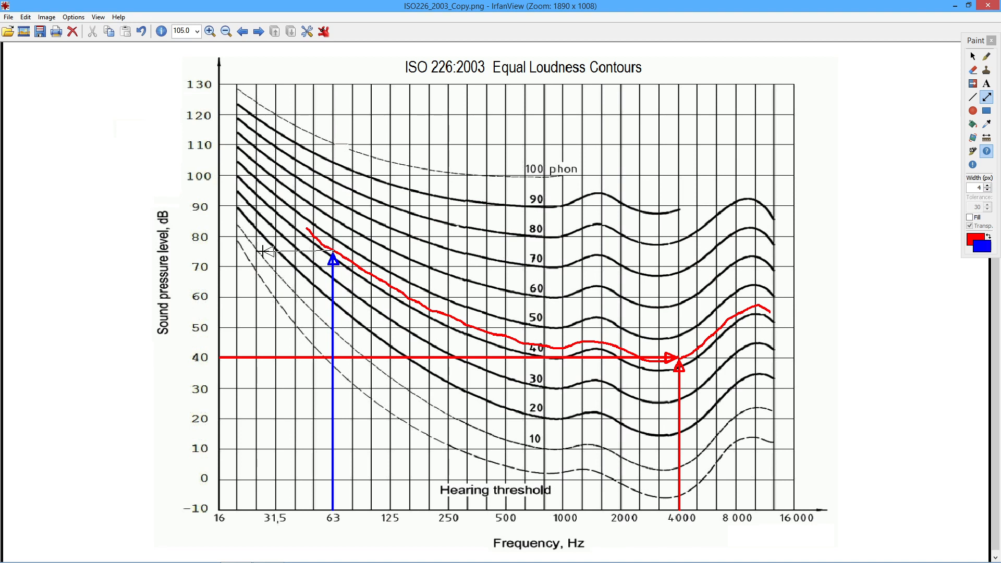
pyautogui.moveTo(224, 249)
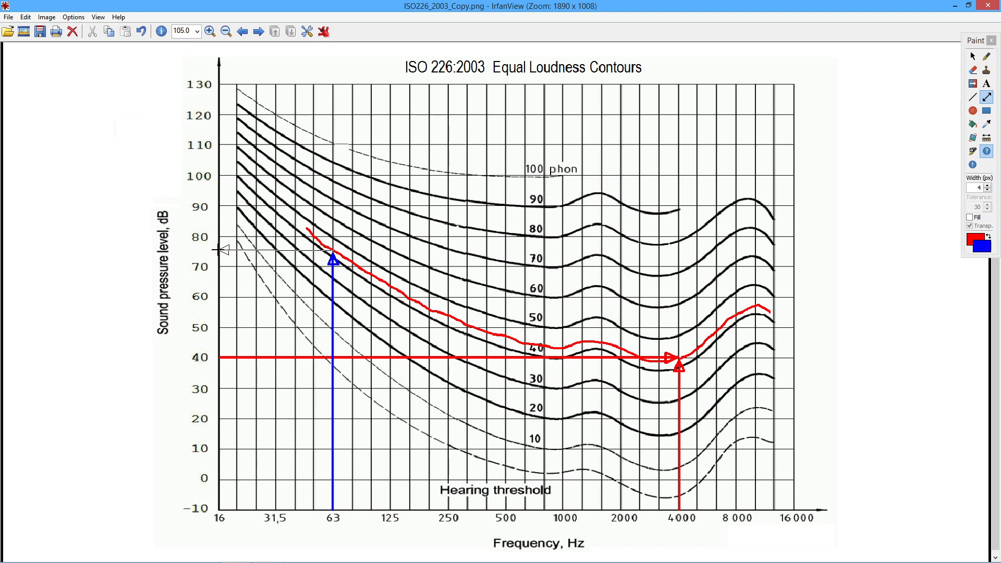
# Draw a blue arrow from the red curve at 63 Hz left to about 76 dB
pyautogui.moveTo(332, 248); pyautogui.dragTo(224, 247)
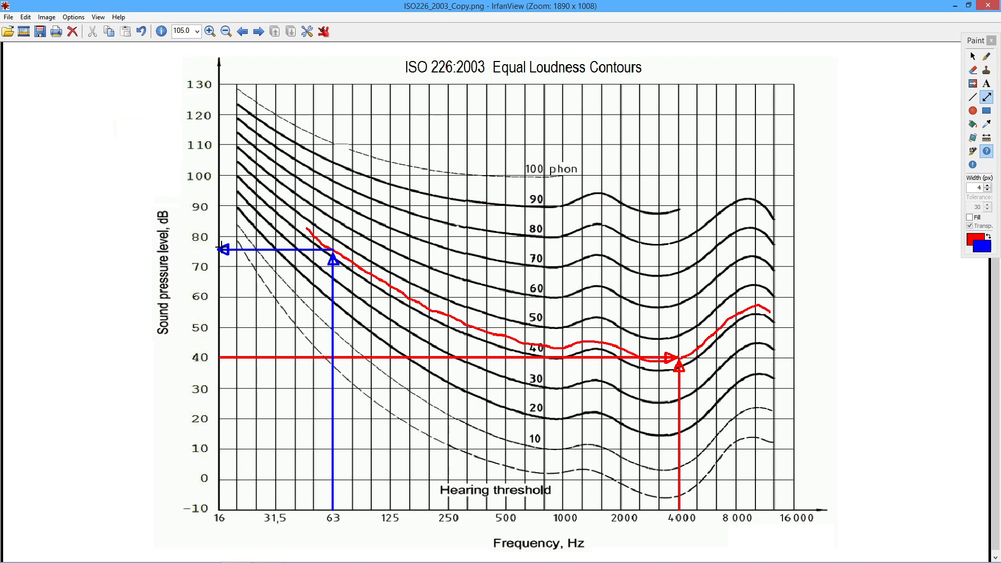
pyautogui.moveTo(217, 259)
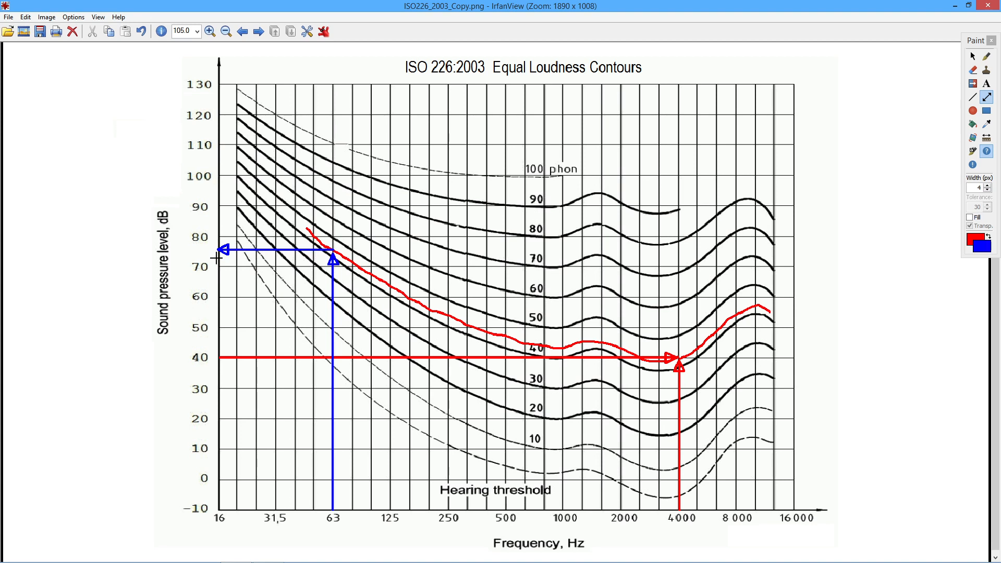
pyautogui.moveTo(238, 259)
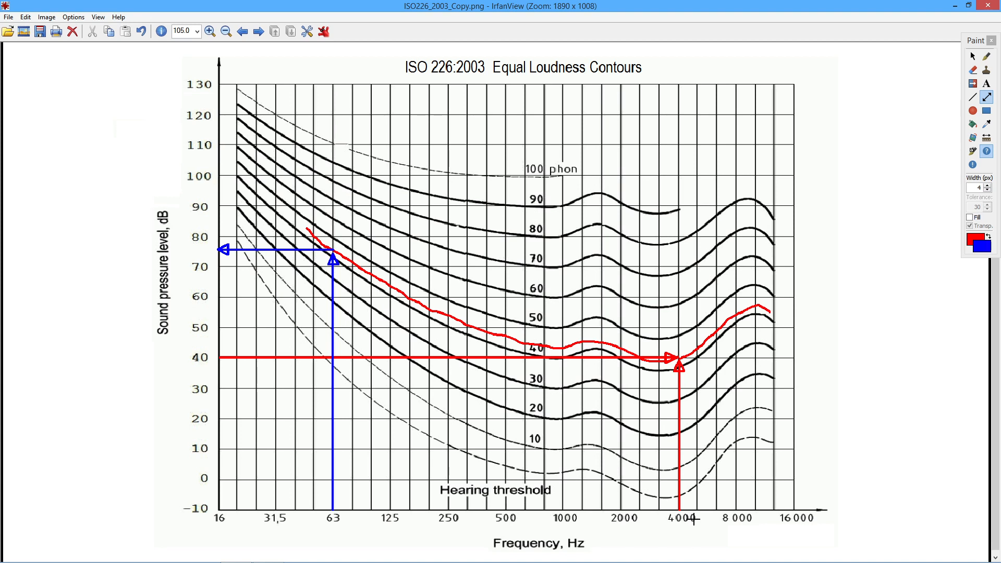
pyautogui.moveTo(384, 448)
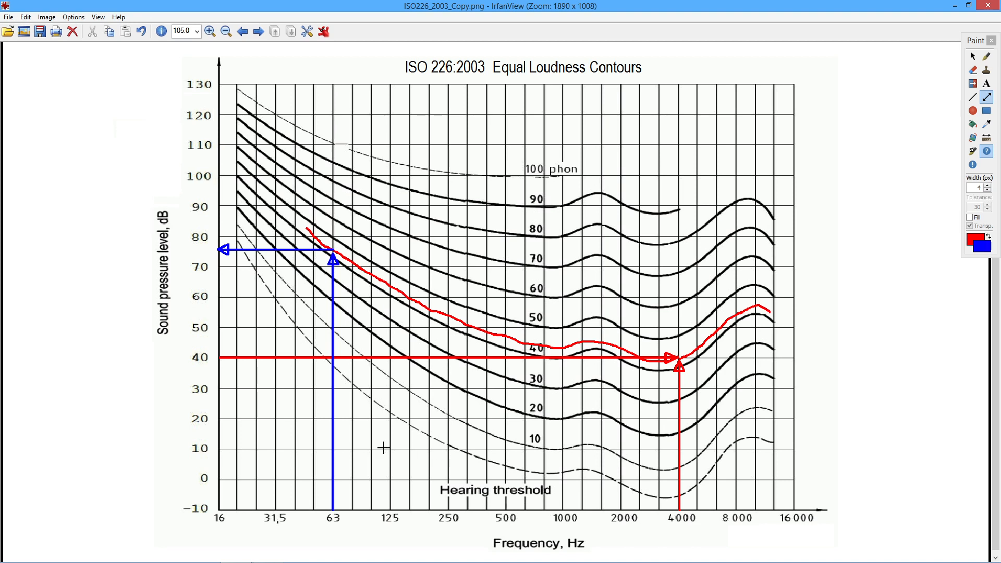
pyautogui.moveTo(325, 513)
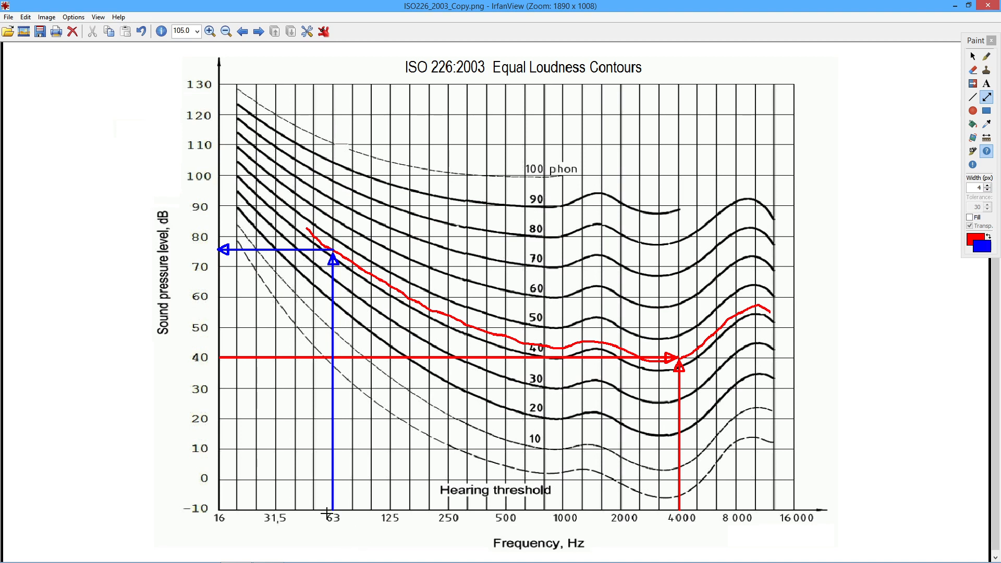
pyautogui.moveTo(342, 504)
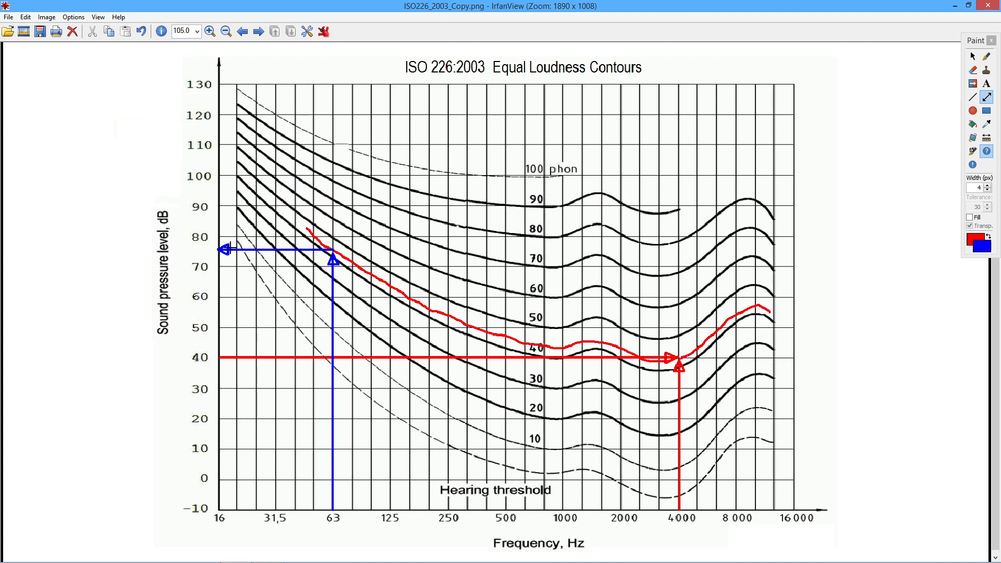
pyautogui.moveTo(232, 343)
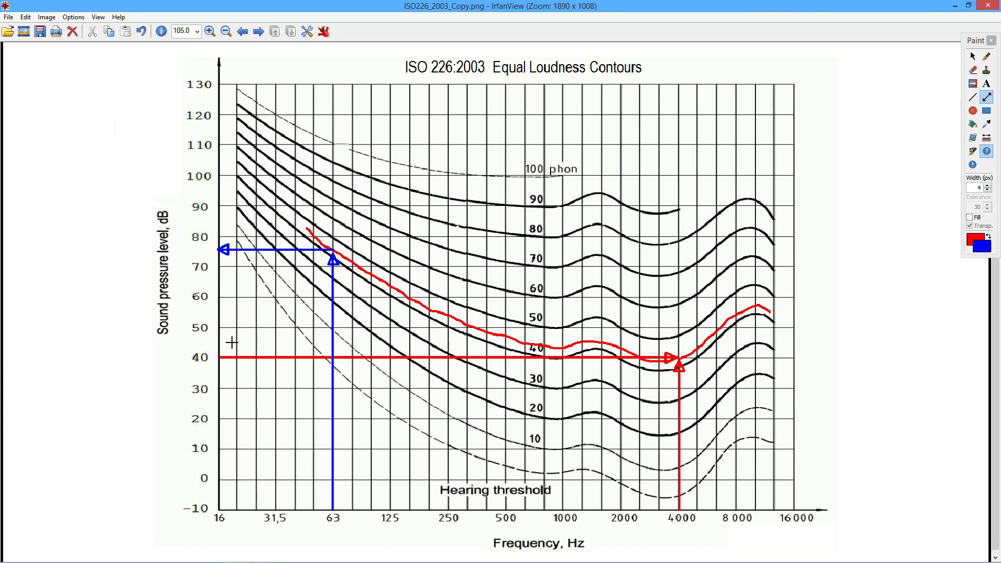
pyautogui.moveTo(239, 306)
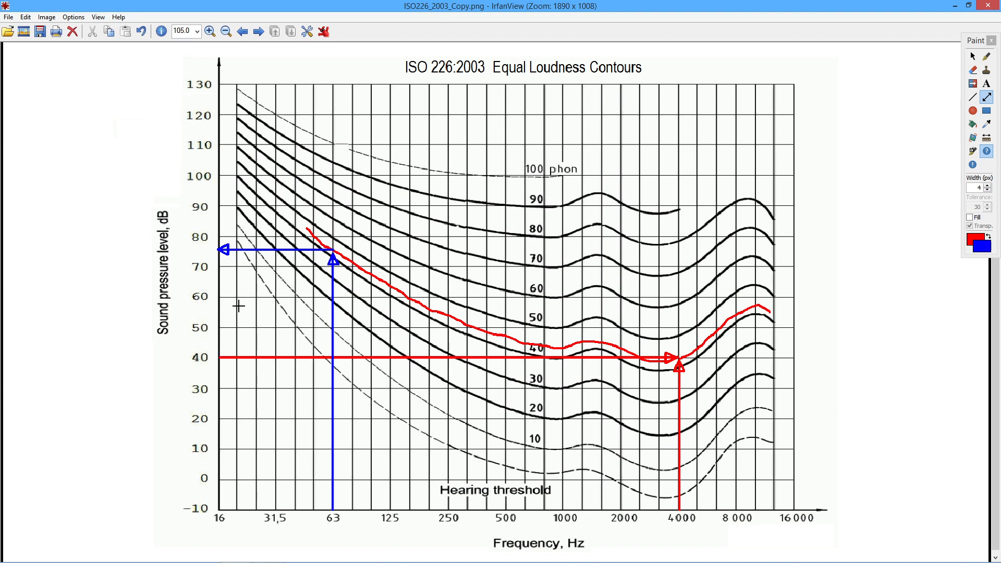
pyautogui.moveTo(234, 356)
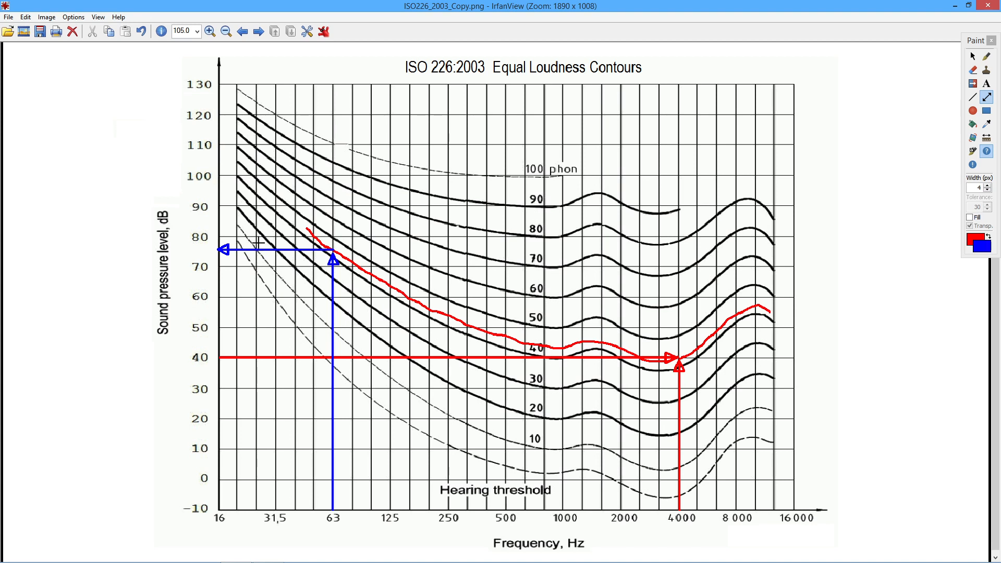
pyautogui.moveTo(258, 350)
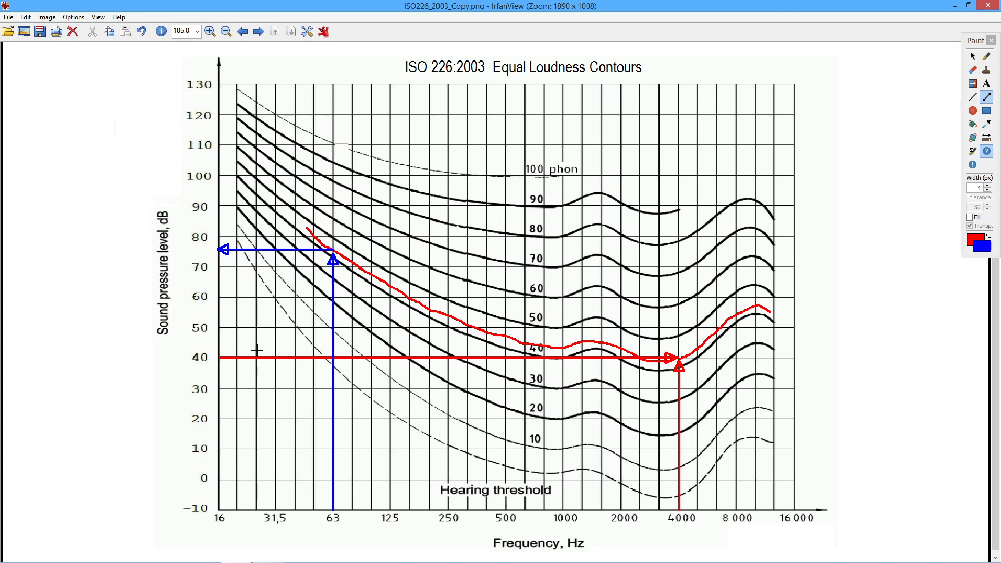
pyautogui.moveTo(252, 358)
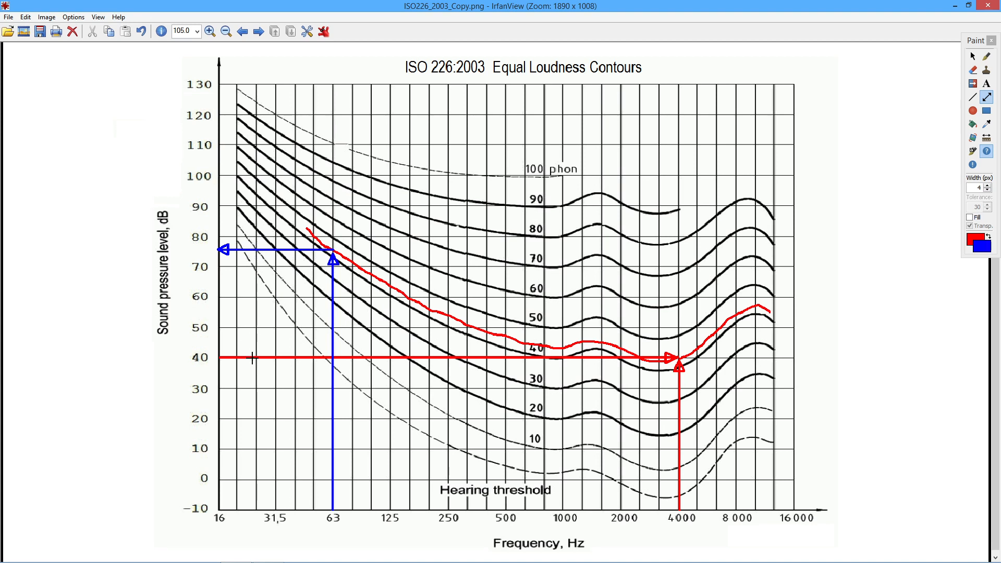
pyautogui.moveTo(273, 139)
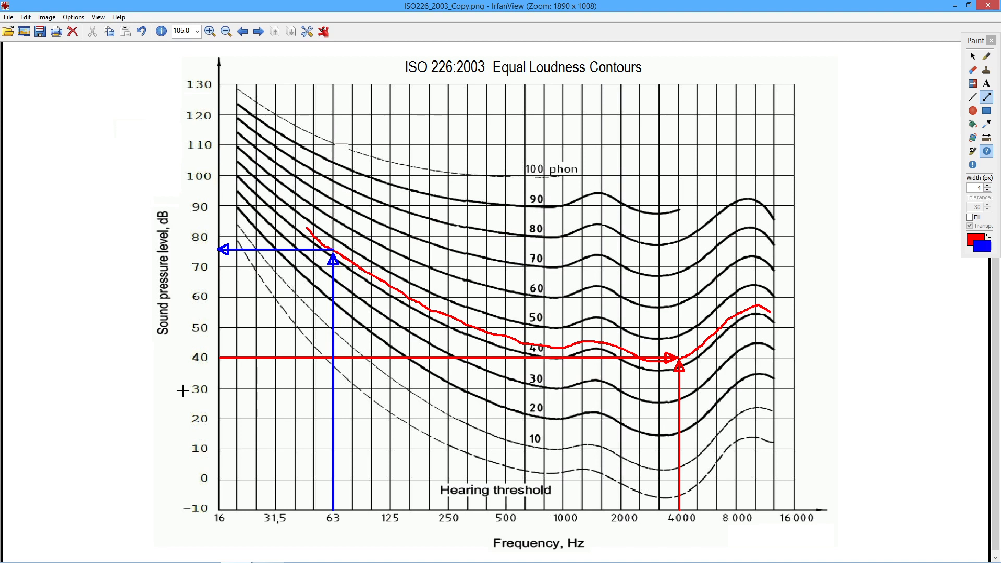
pyautogui.moveTo(142, 402)
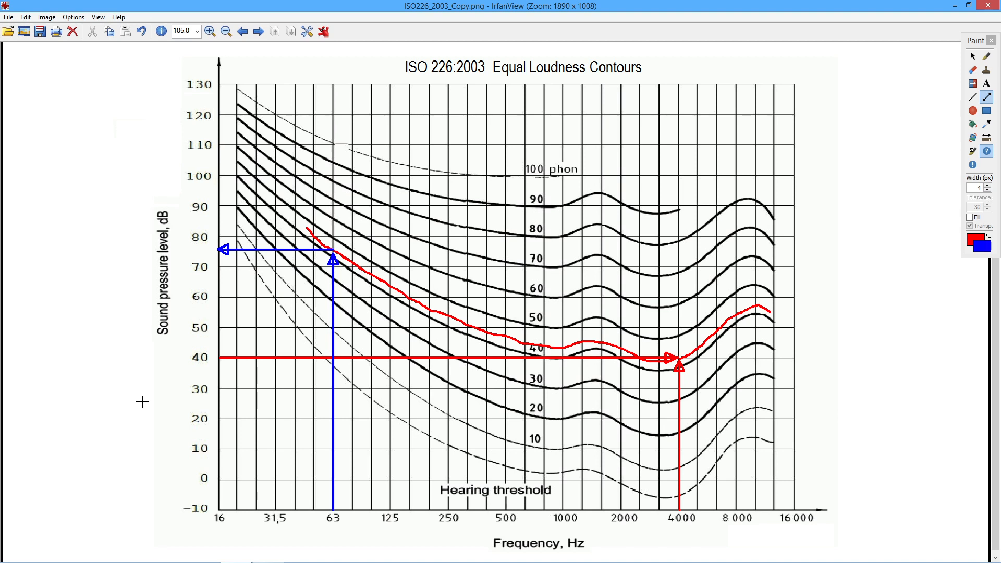
pyautogui.moveTo(134, 226)
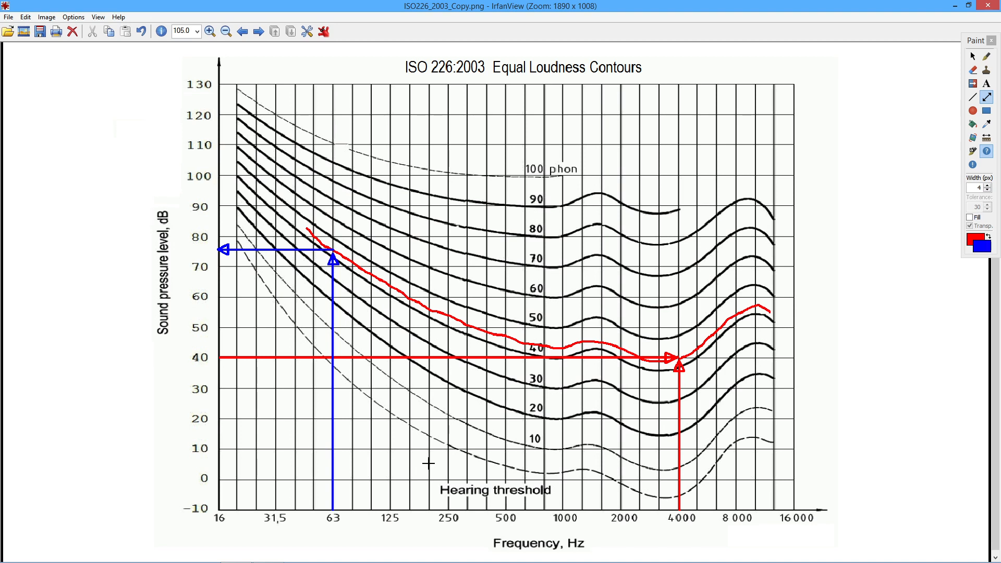
pyautogui.moveTo(422, 247)
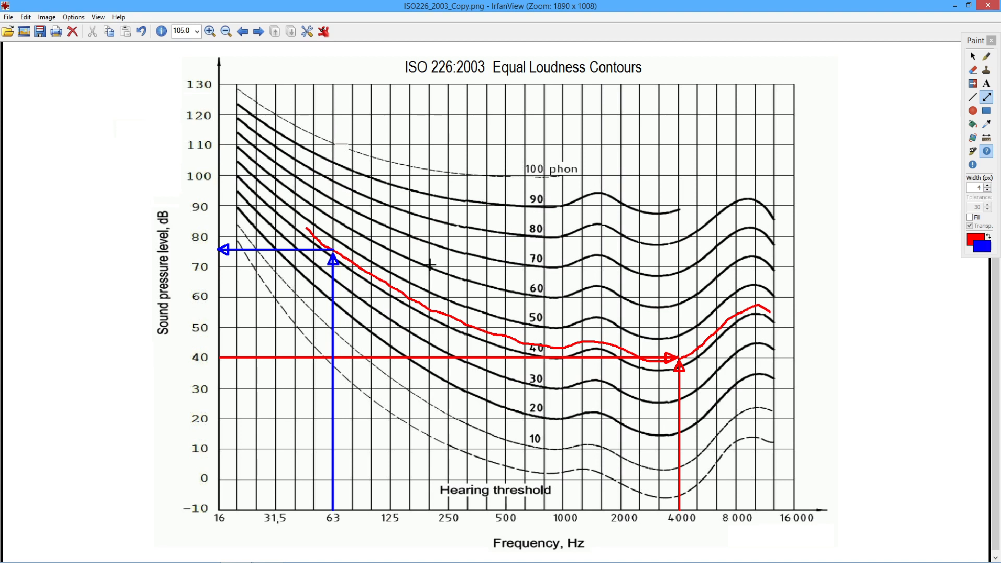
pyautogui.moveTo(450, 281)
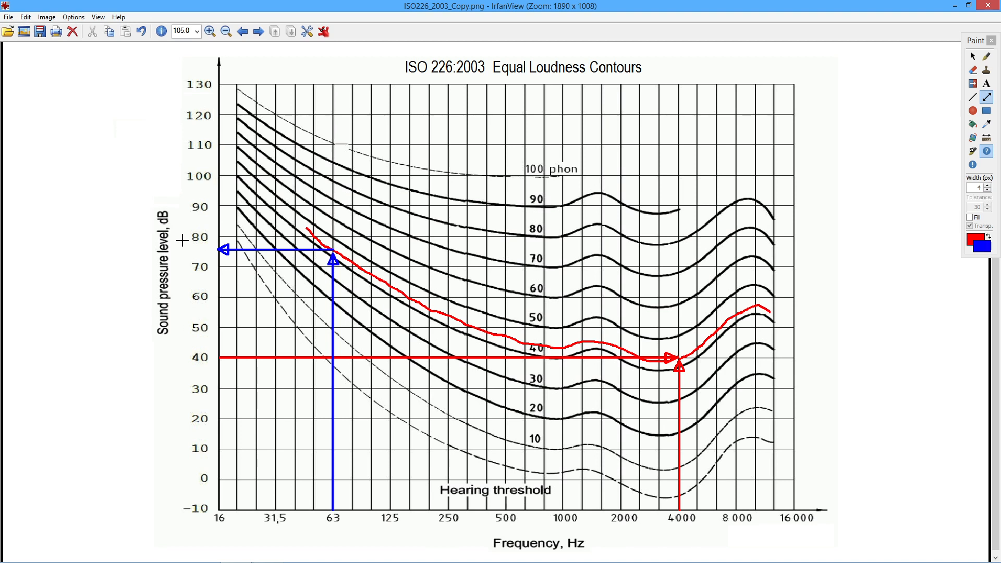
pyautogui.moveTo(150, 412)
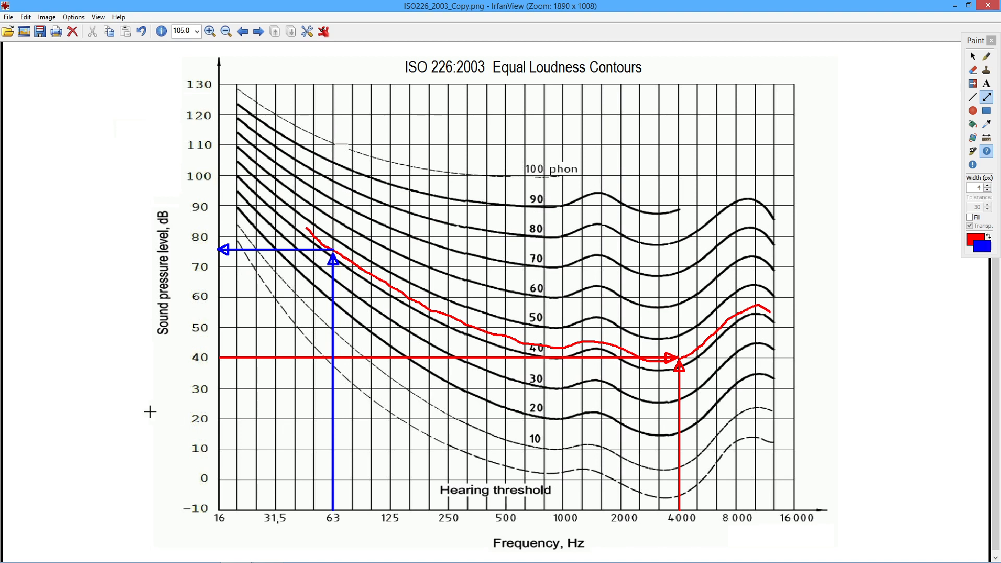